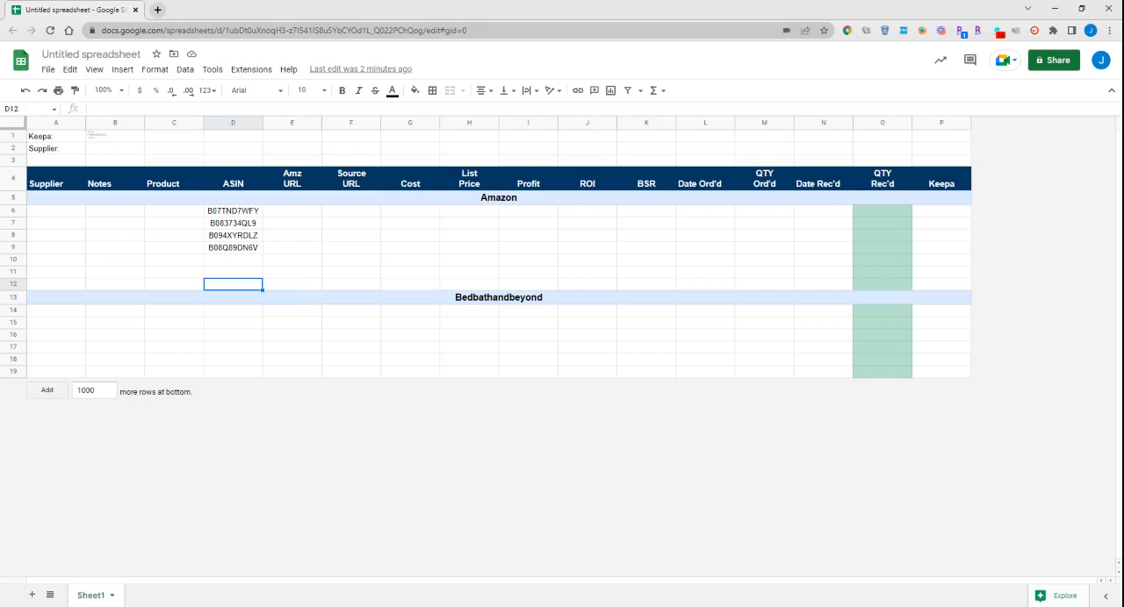
{"action": "mouse_move", "coordinate": [272, 313]}
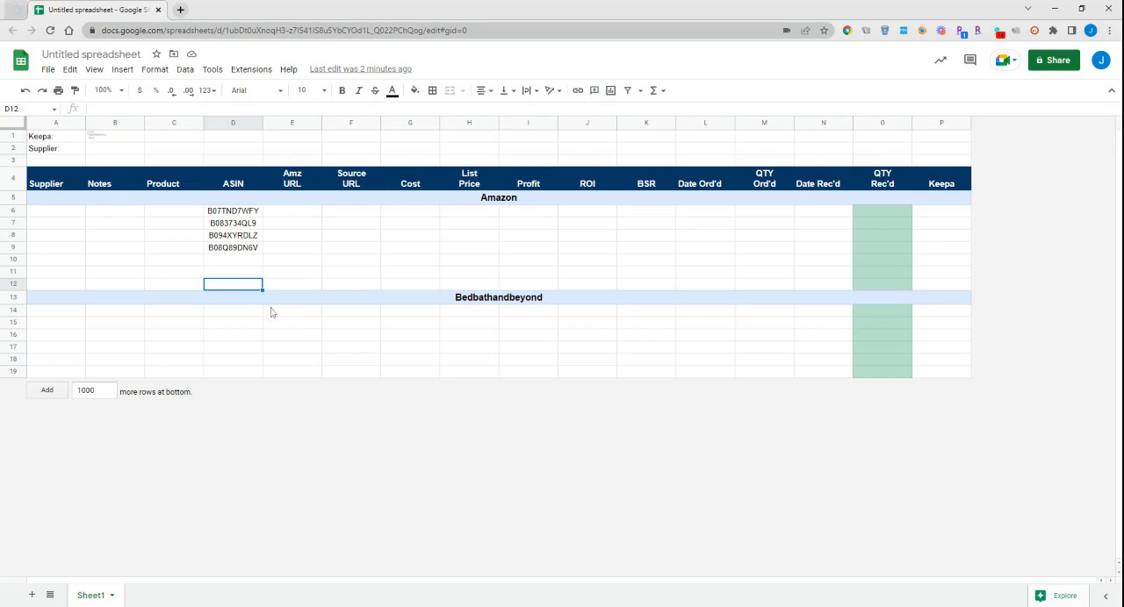
{"action": "mouse_move", "coordinate": [248, 256]}
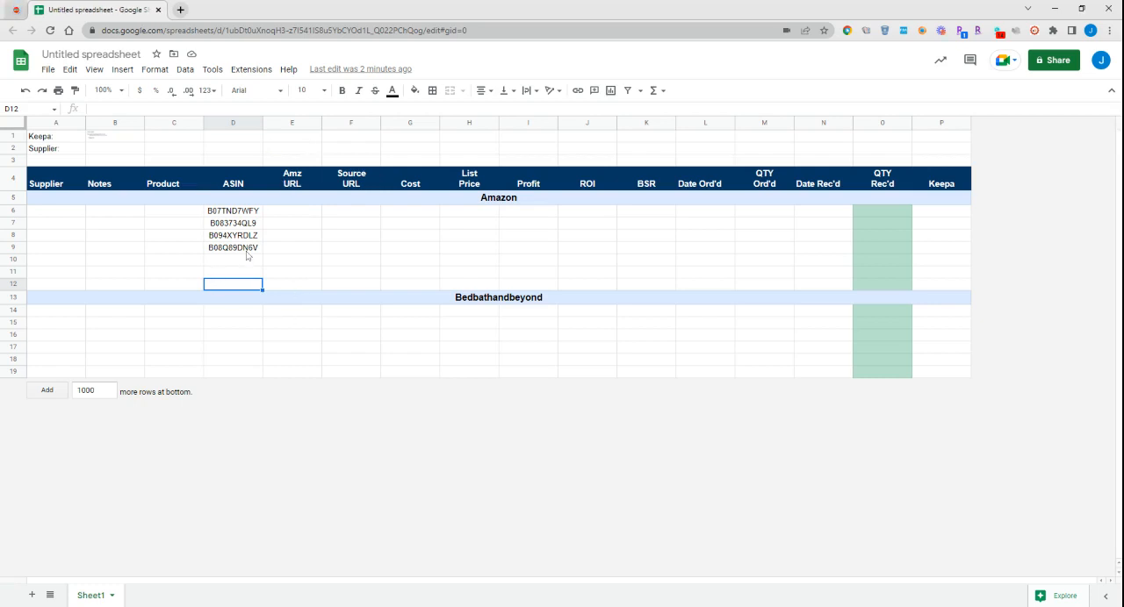
- Select the Keepa header, then open the =IMAGE Keepa formula in B1 for editing
{"action": "left_click", "coordinate": [114, 137]}
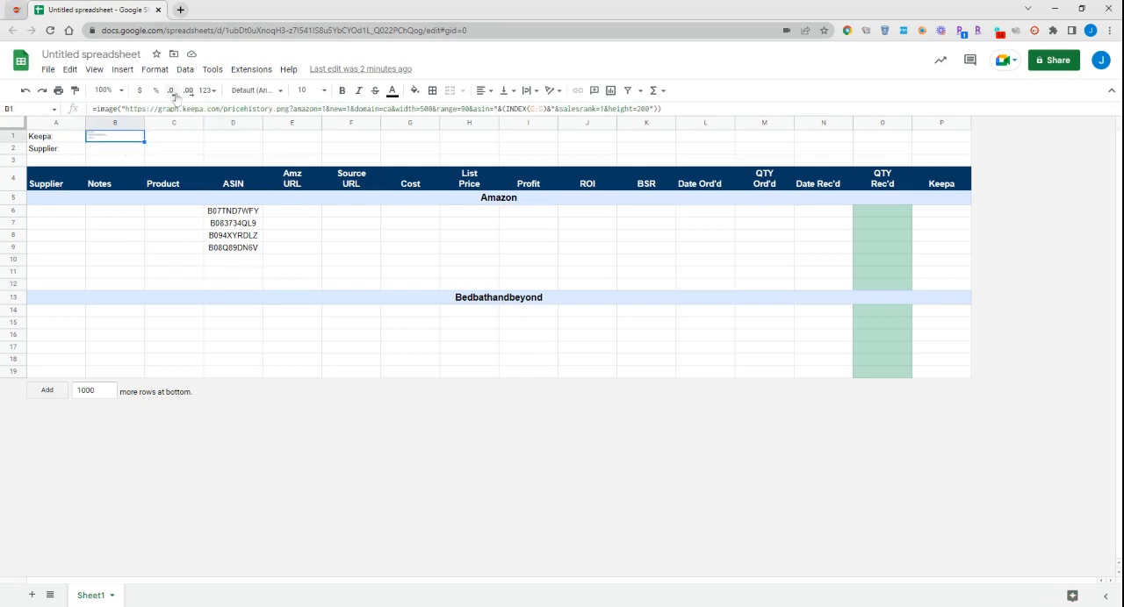
{"action": "left_click", "coordinate": [116, 148]}
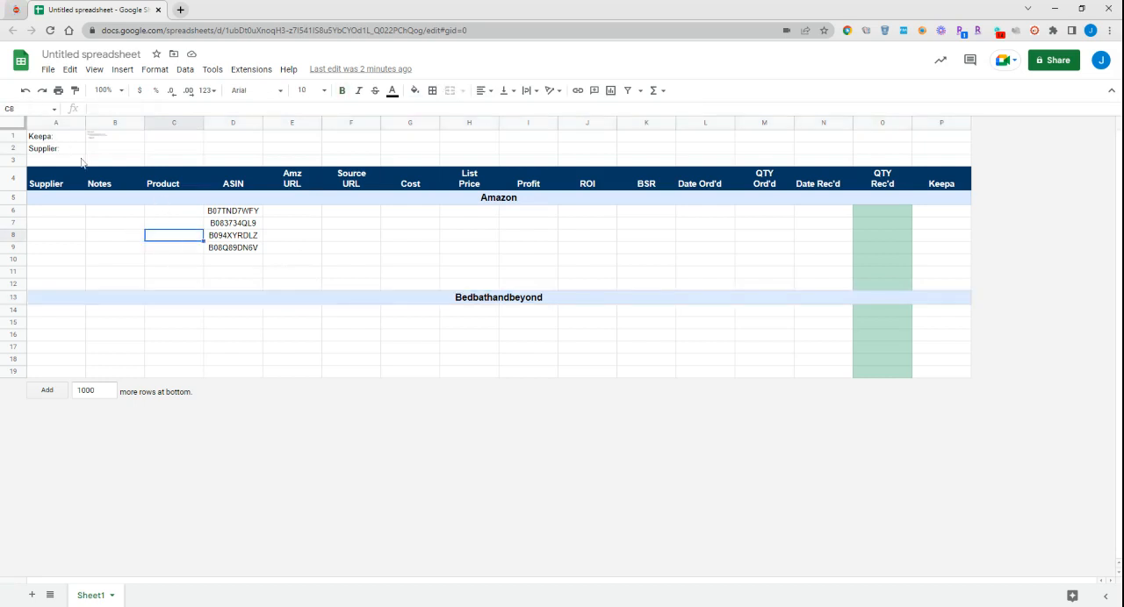
{"action": "mouse_move", "coordinate": [868, 147]}
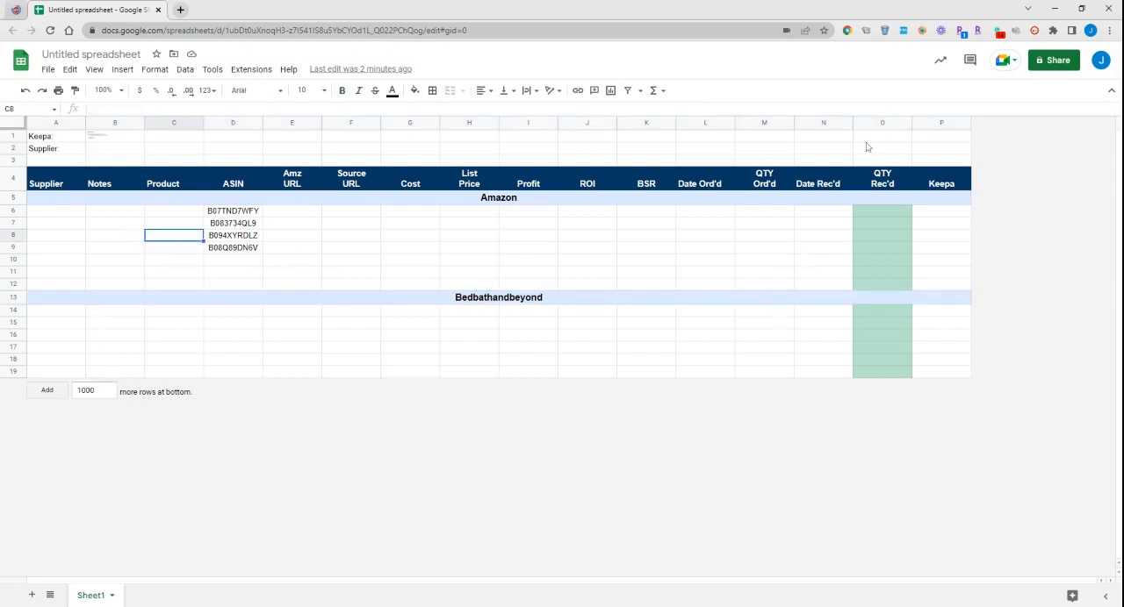
{"action": "mouse_move", "coordinate": [365, 215]}
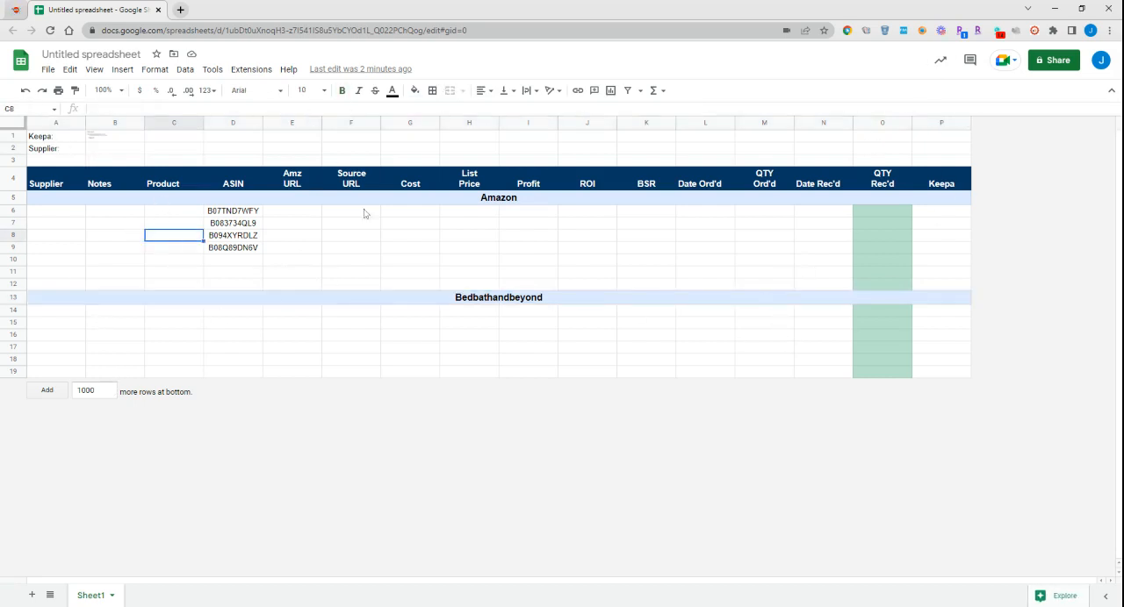
{"action": "mouse_move", "coordinate": [393, 280]}
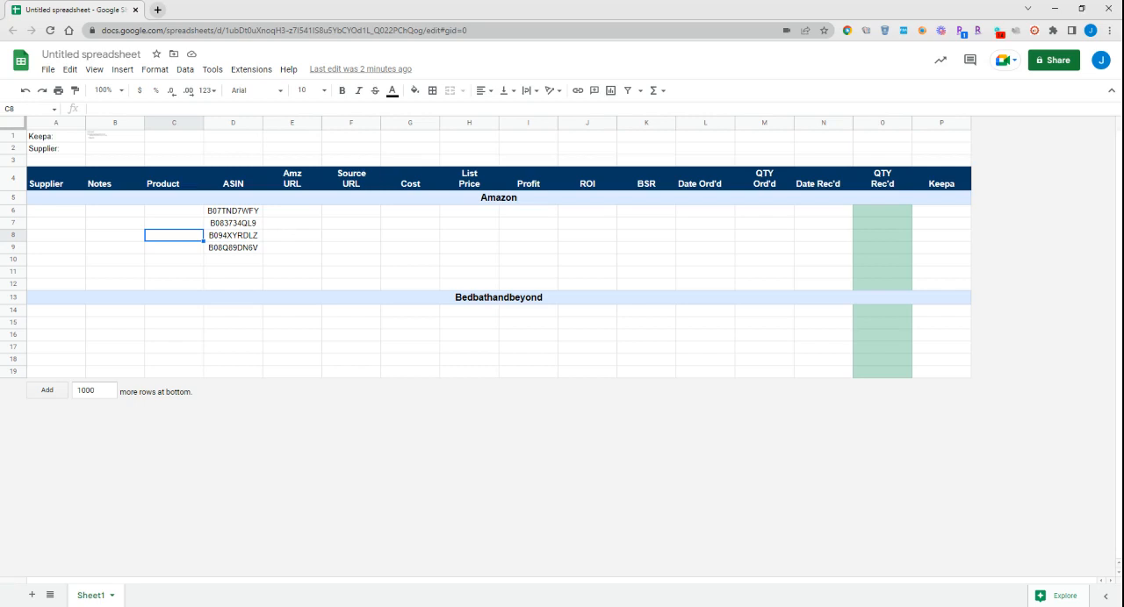
{"action": "left_click", "coordinate": [941, 182]}
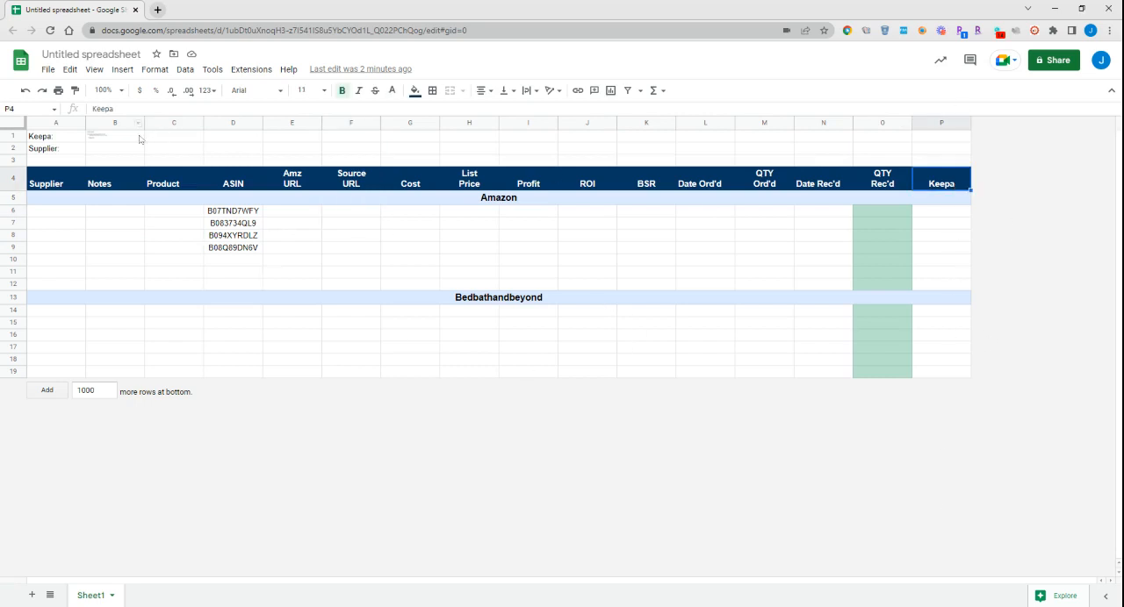
{"action": "left_click", "coordinate": [114, 136]}
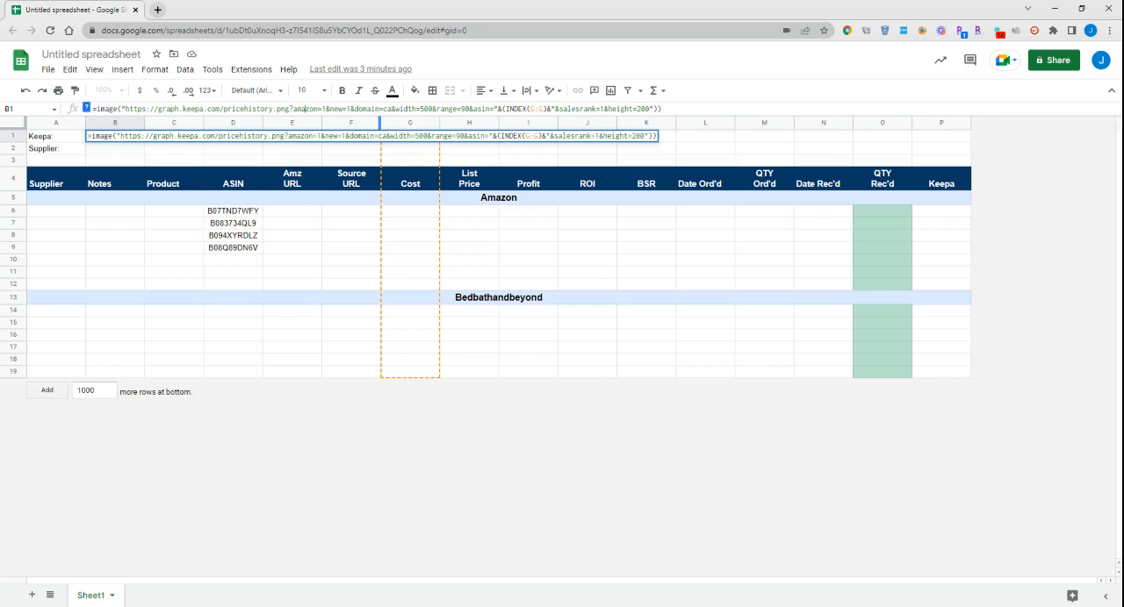
{"action": "mouse_move", "coordinate": [369, 130]}
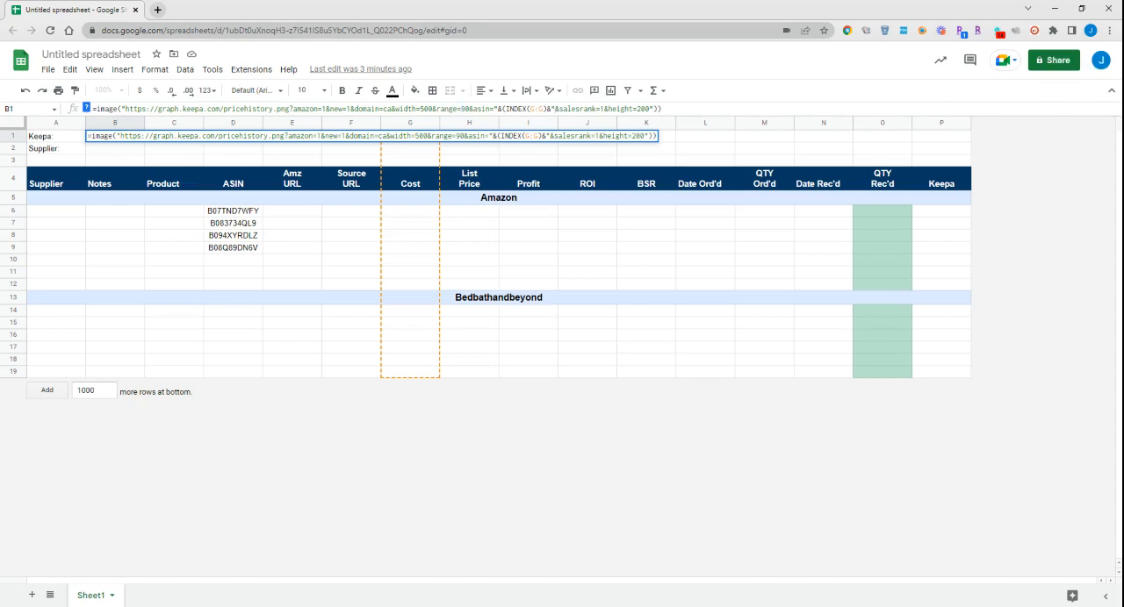
{"action": "mouse_move", "coordinate": [548, 172]}
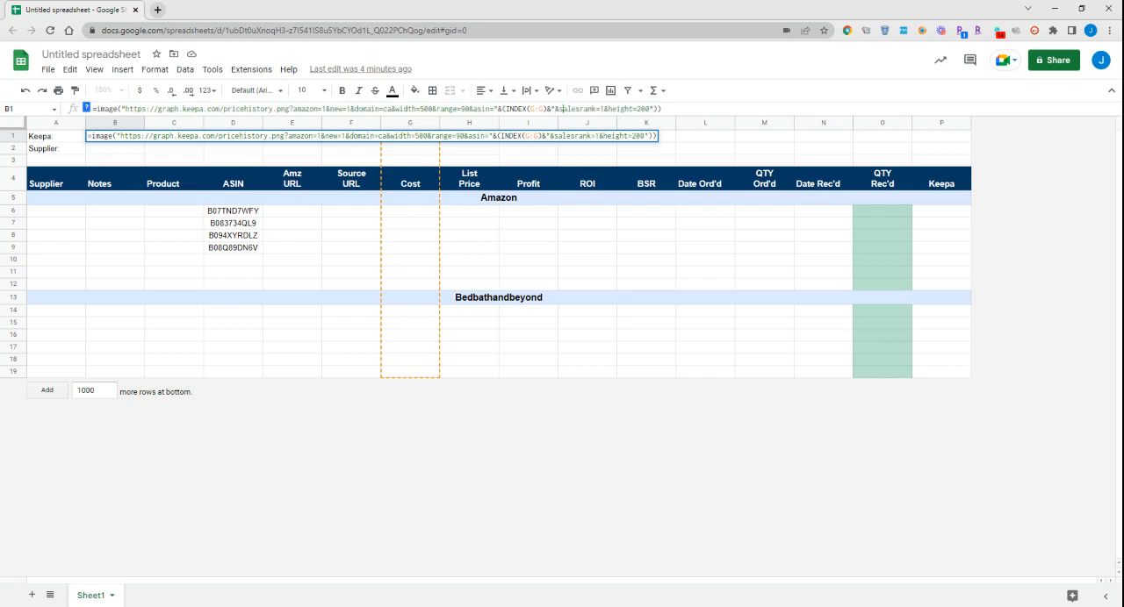
- Point the formula's INDEX reference at ASIN column D and adjust the chart height value
{"action": "double_click", "coordinate": [483, 109]}
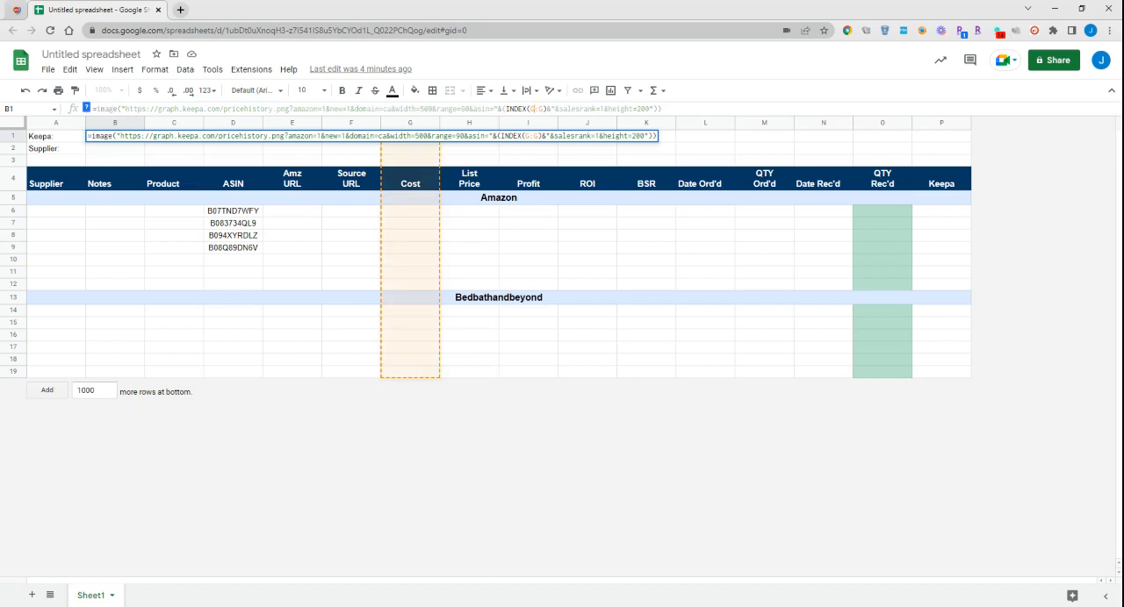
{"action": "mouse_move", "coordinate": [418, 239]}
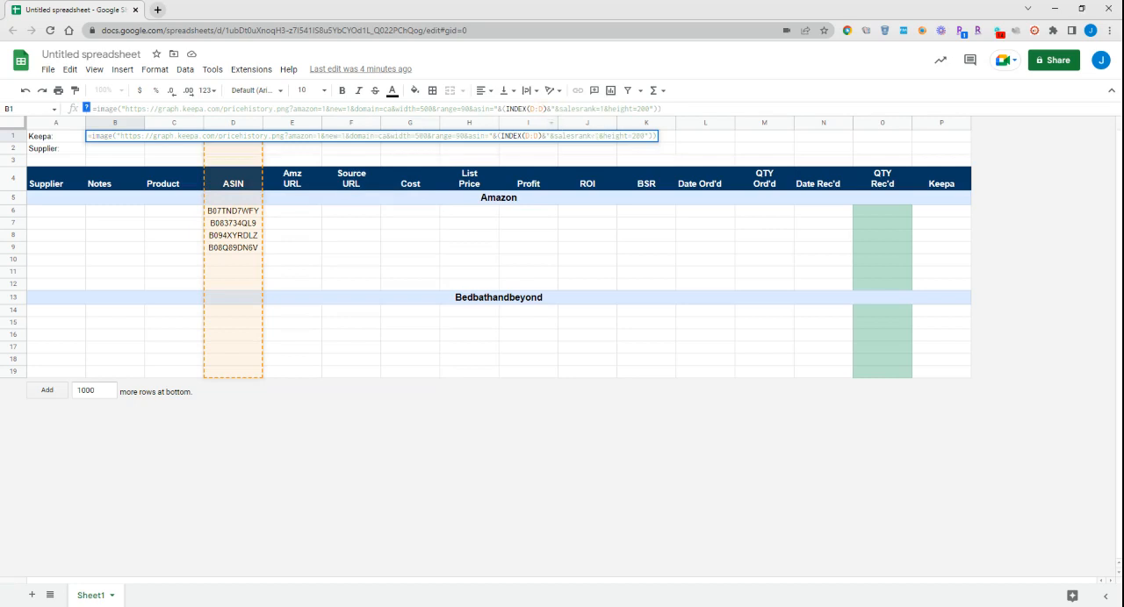
{"action": "mouse_move", "coordinate": [962, 216]}
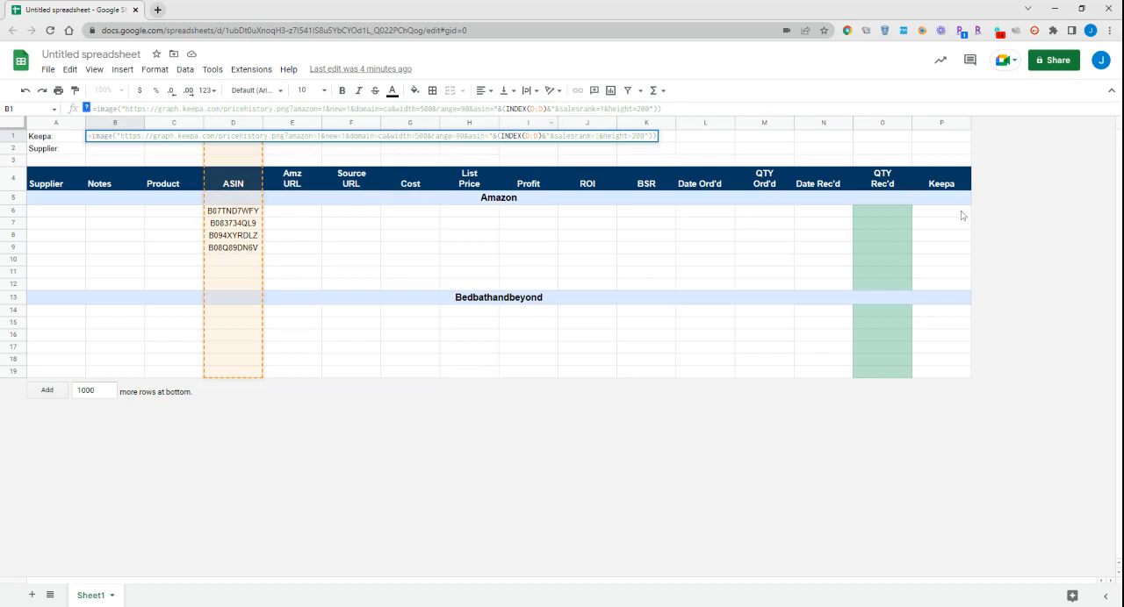
{"action": "mouse_move", "coordinate": [938, 210]}
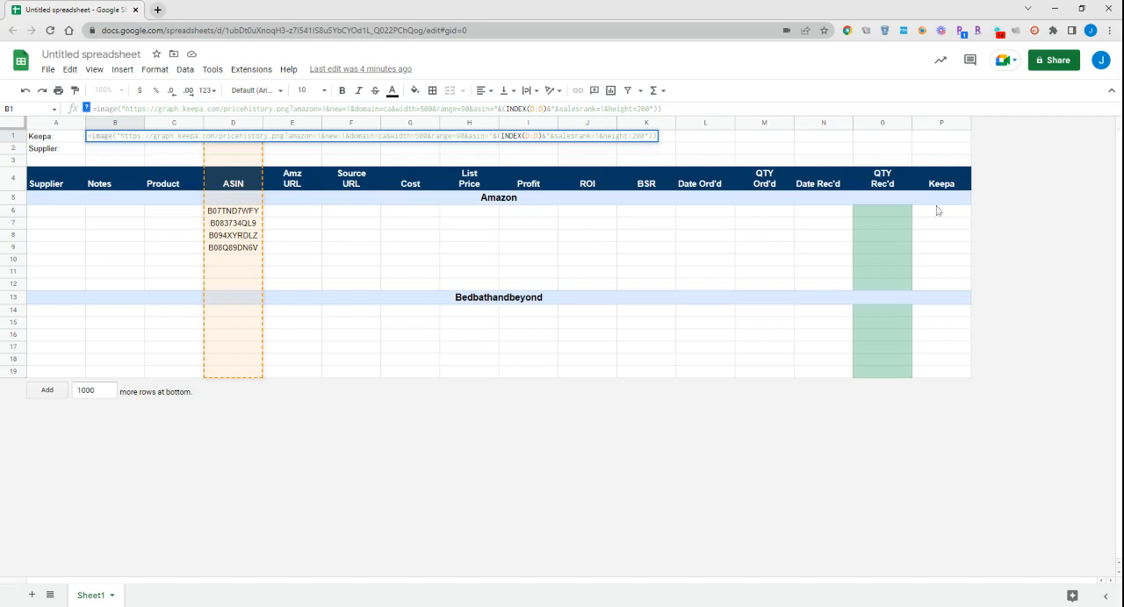
{"action": "mouse_move", "coordinate": [931, 242]}
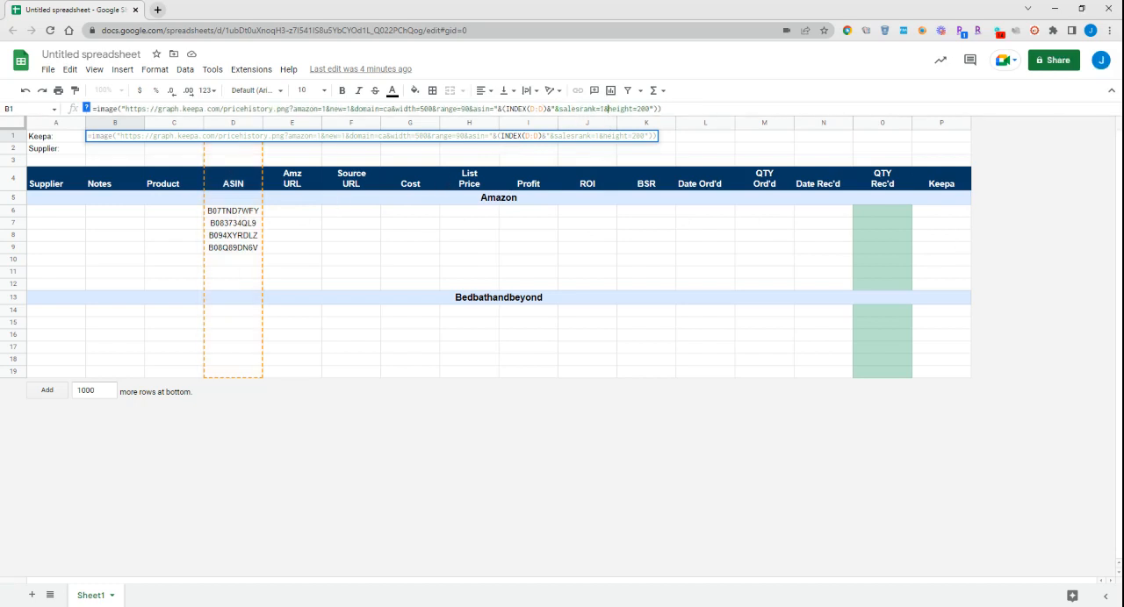
{"action": "double_click", "coordinate": [563, 108]}
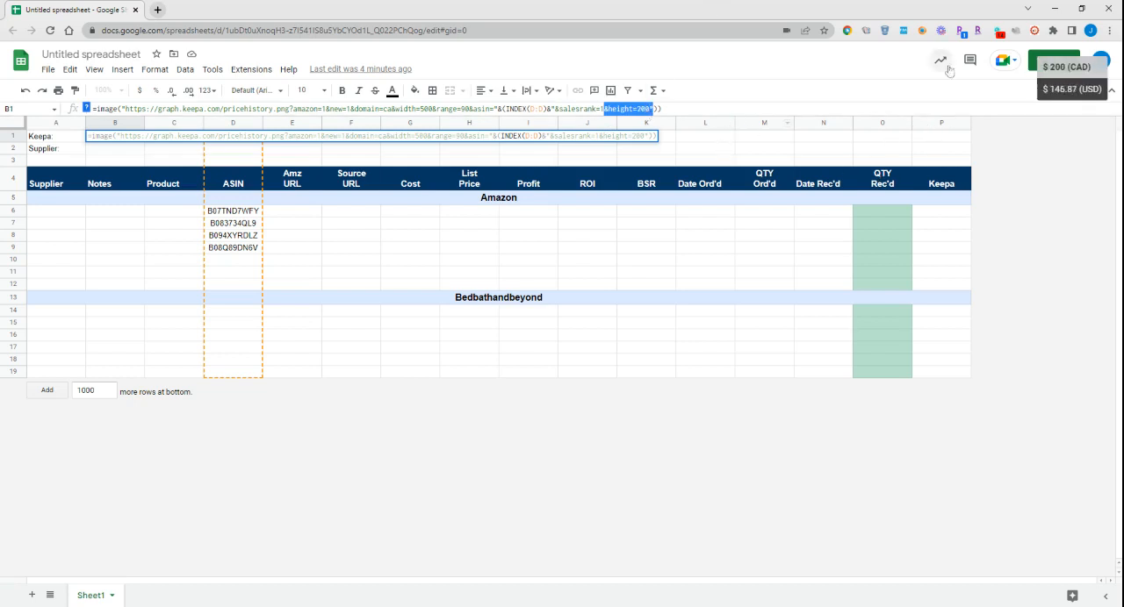
{"action": "mouse_move", "coordinate": [320, 147]}
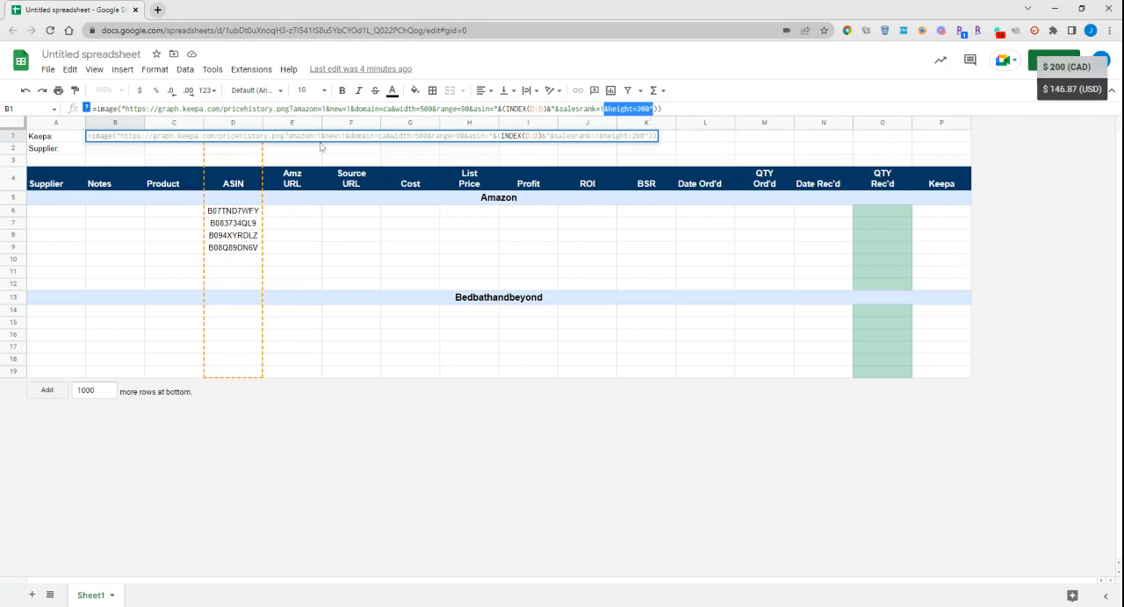
{"action": "mouse_move", "coordinate": [428, 251]}
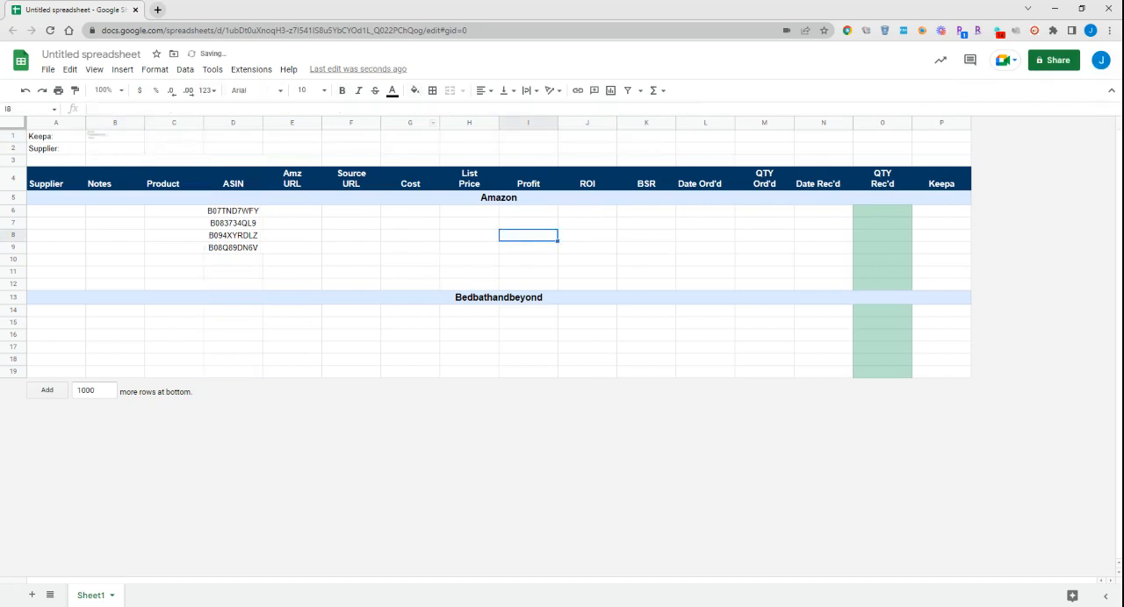
- Resize Keepa column P to a larger pixel width, then select product rows 6–10
{"action": "left_click", "coordinate": [941, 123]}
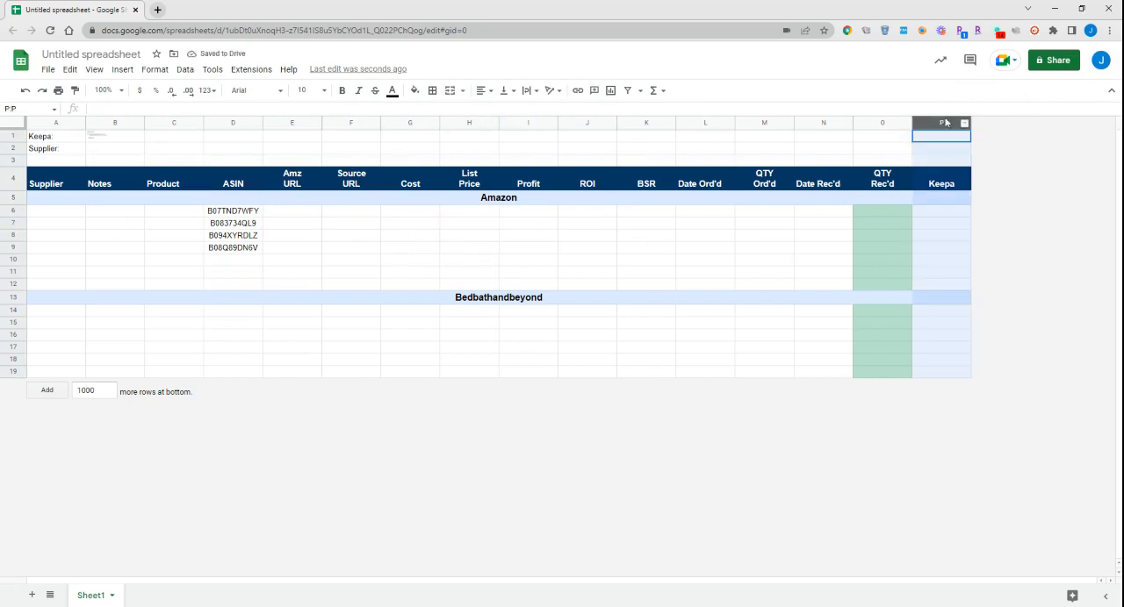
{"action": "right_click", "coordinate": [941, 123]}
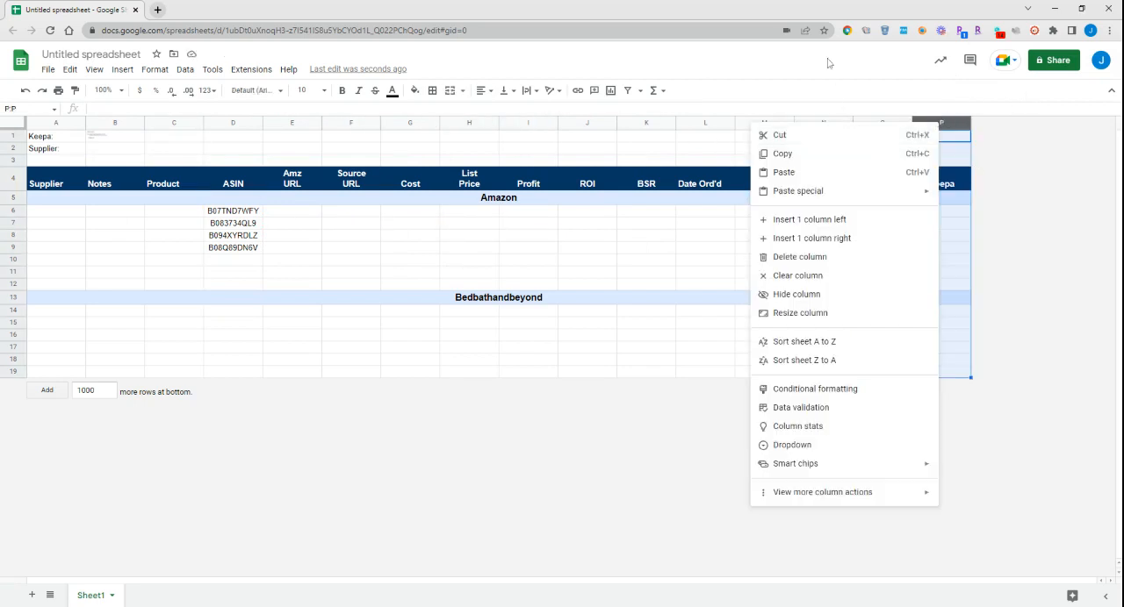
{"action": "mouse_move", "coordinate": [801, 312]}
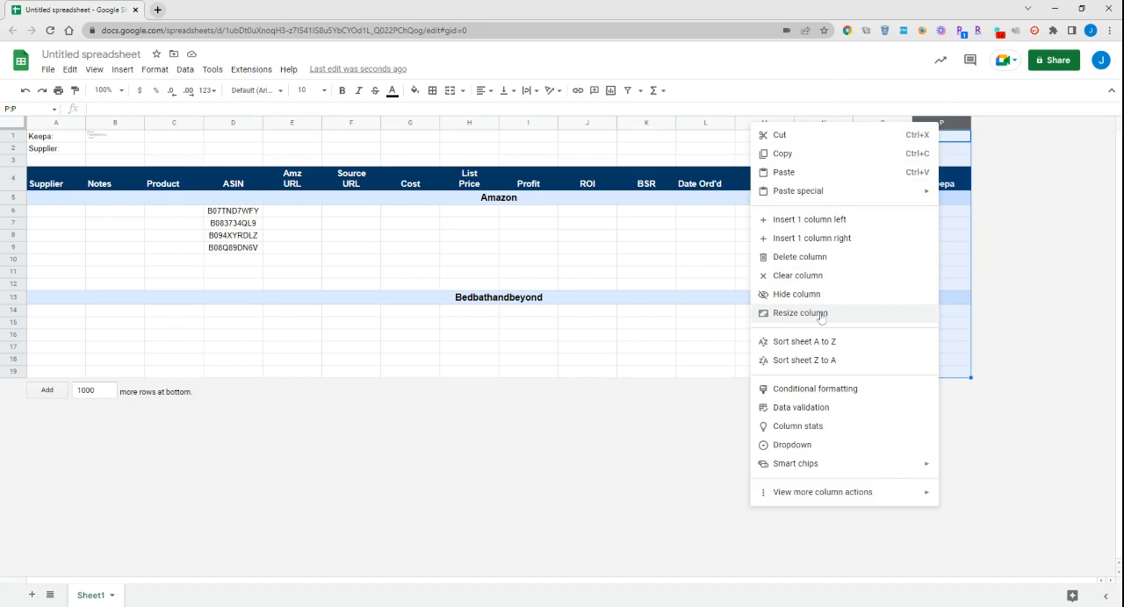
{"action": "left_click", "coordinate": [800, 312]}
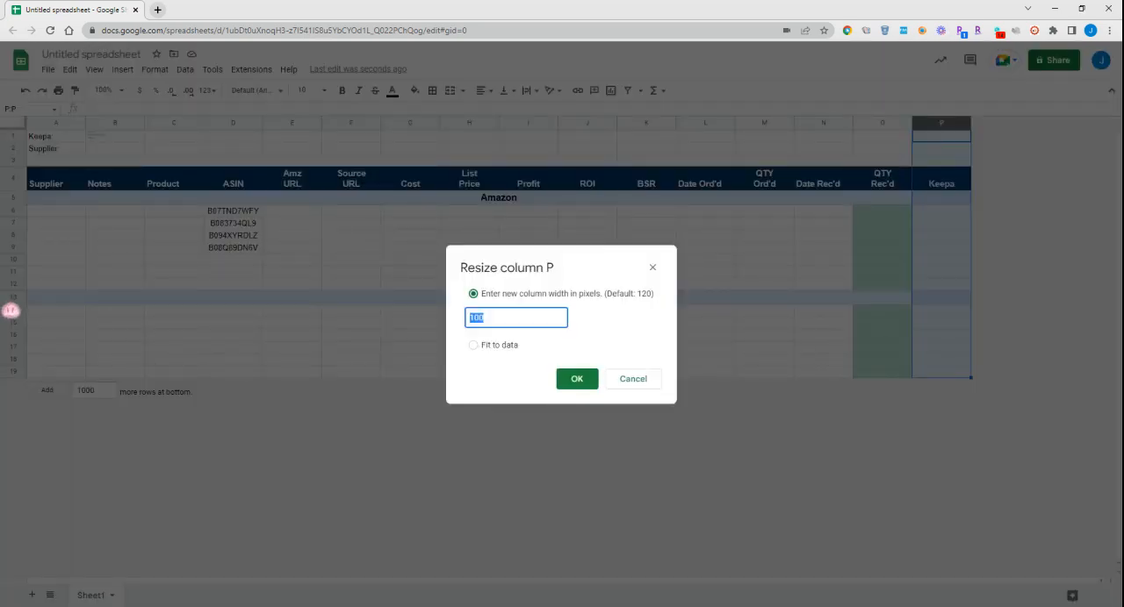
{"action": "left_click", "coordinate": [576, 378]}
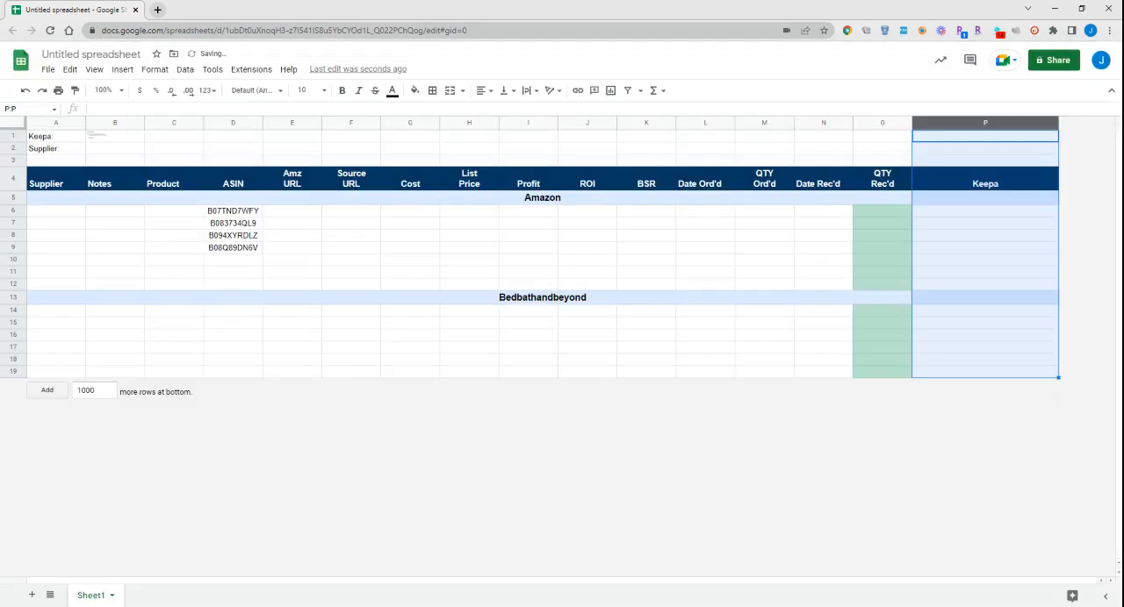
{"action": "left_click_drag", "start_coordinate": [56, 210], "coordinate": [56, 248]}
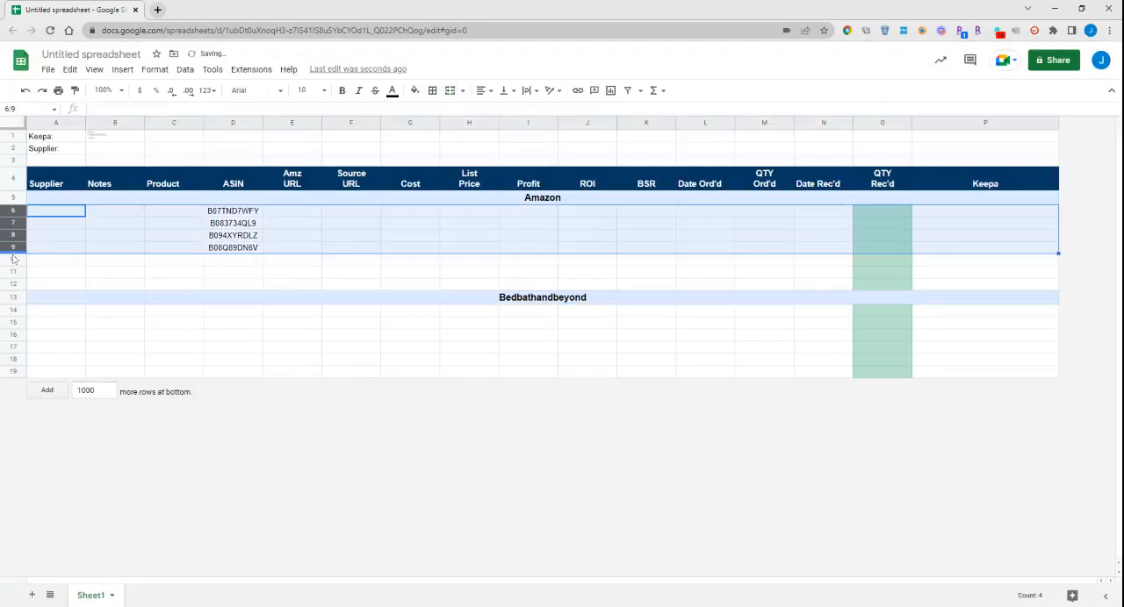
- Give rows 6–10 a taller exact row height via Resize rows, then return to the Keepa formula
{"action": "right_click", "coordinate": [14, 258]}
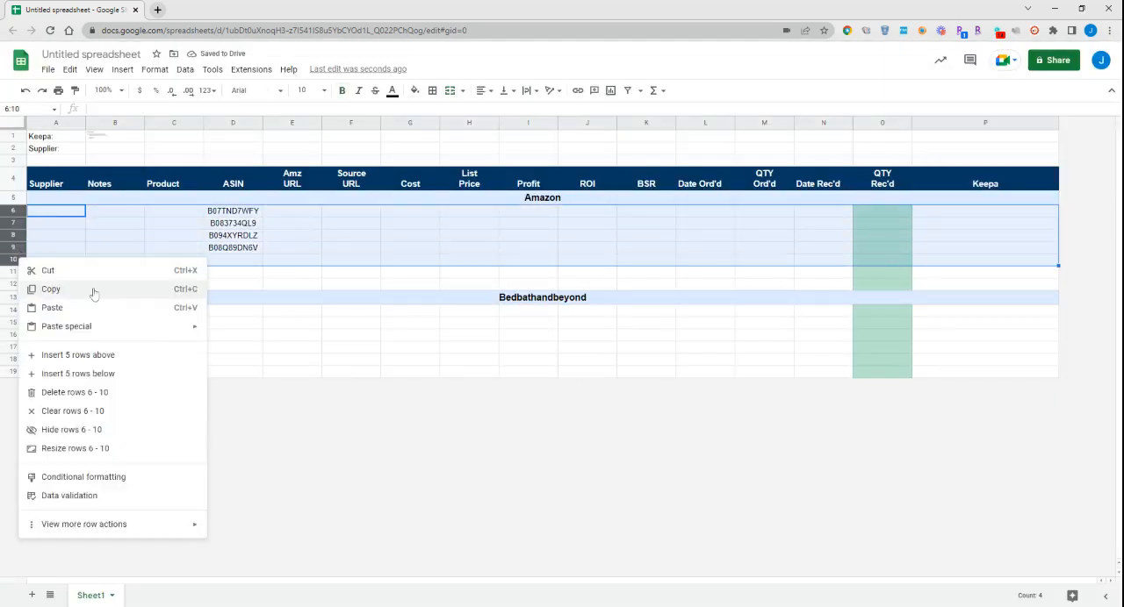
{"action": "left_click", "coordinate": [73, 394]}
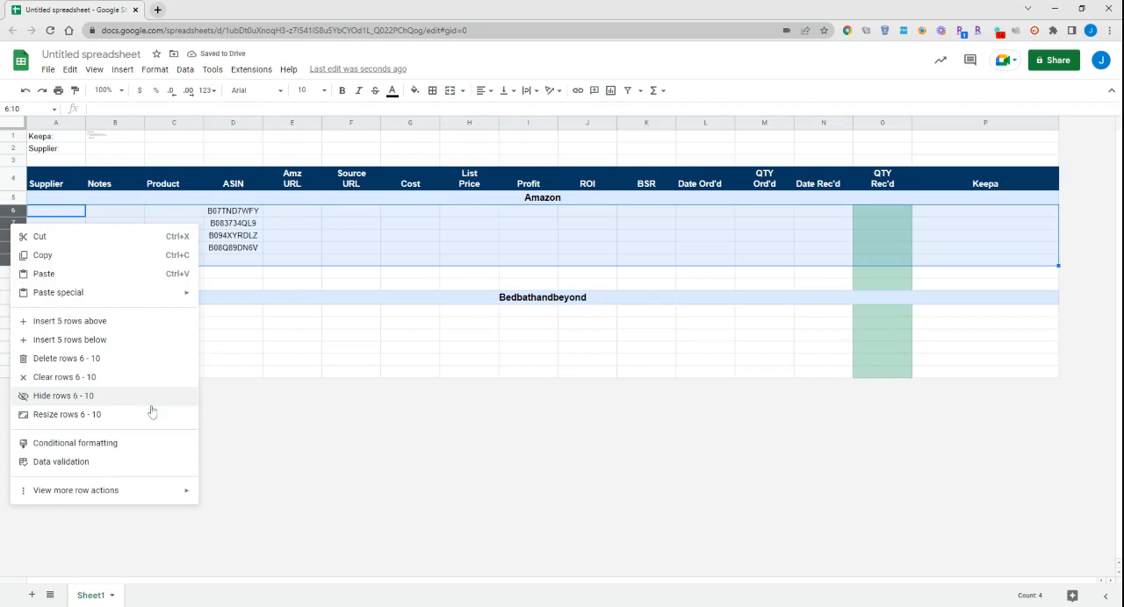
{"action": "mouse_move", "coordinate": [91, 221]}
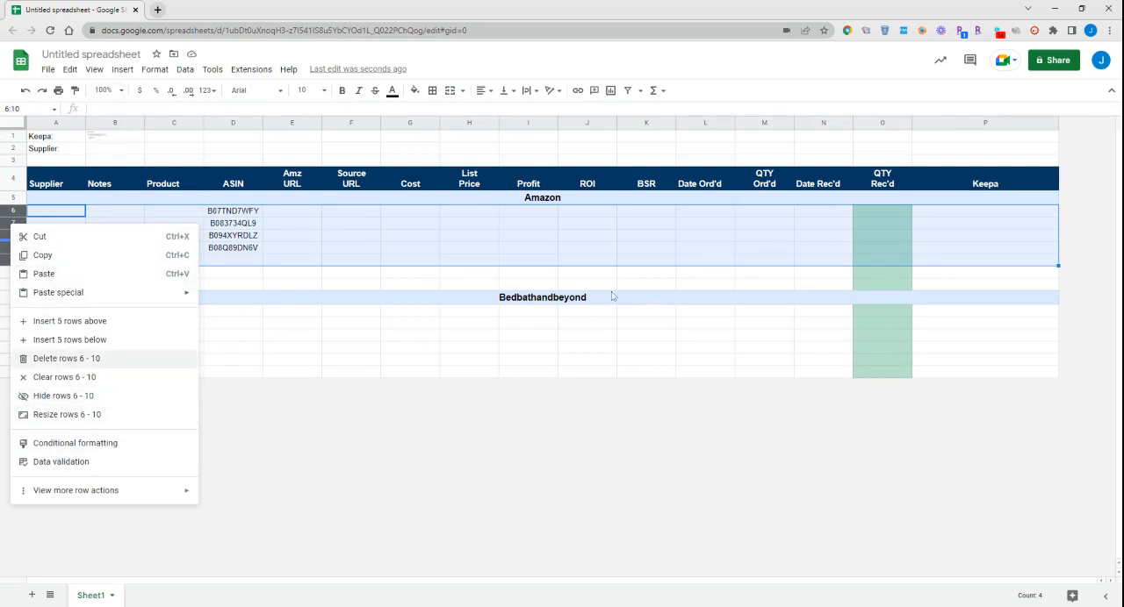
{"action": "mouse_move", "coordinate": [68, 321]}
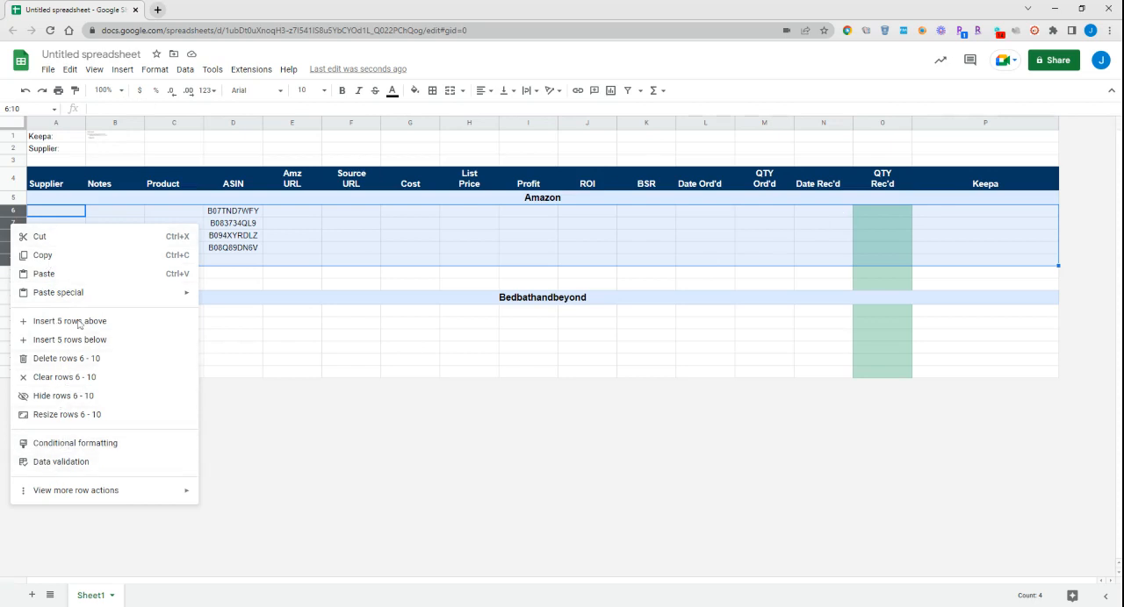
{"action": "left_click", "coordinate": [67, 414]}
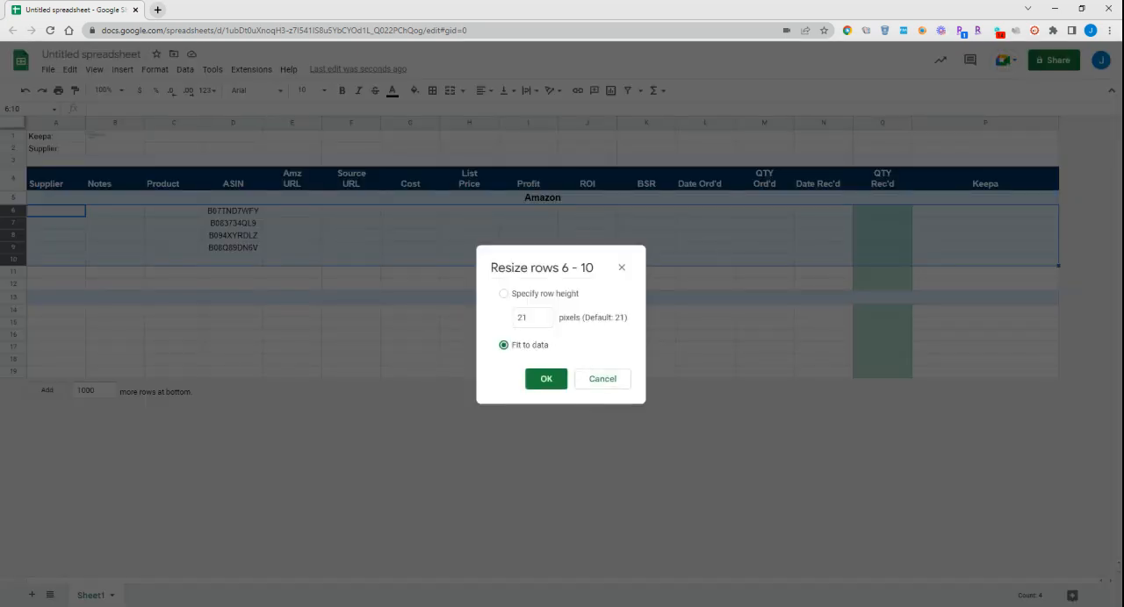
{"action": "left_click", "coordinate": [503, 293]}
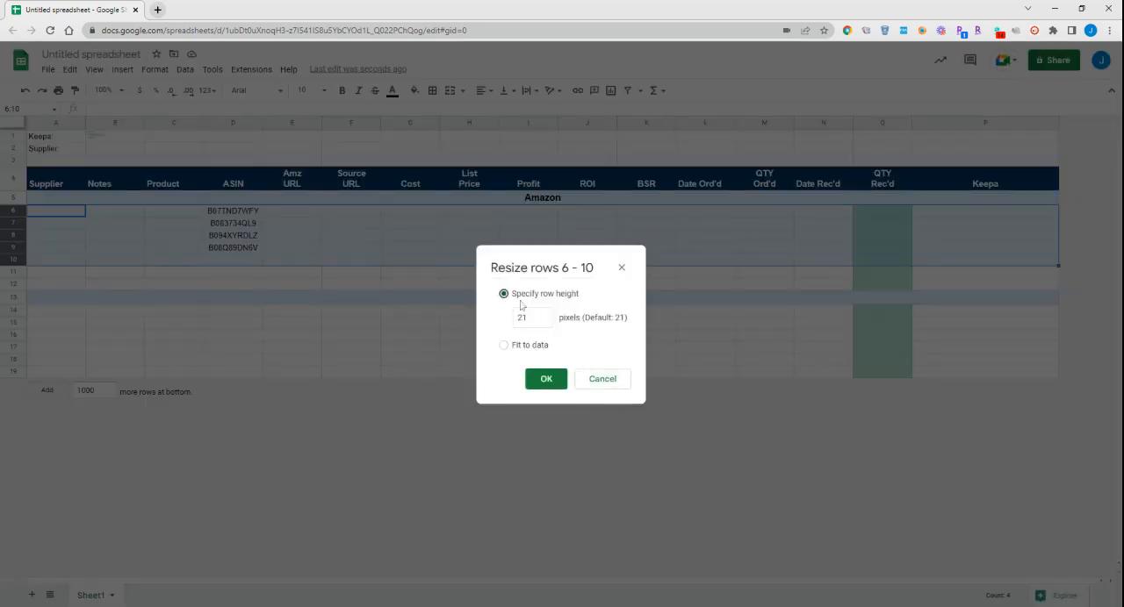
{"action": "left_click", "coordinate": [544, 378]}
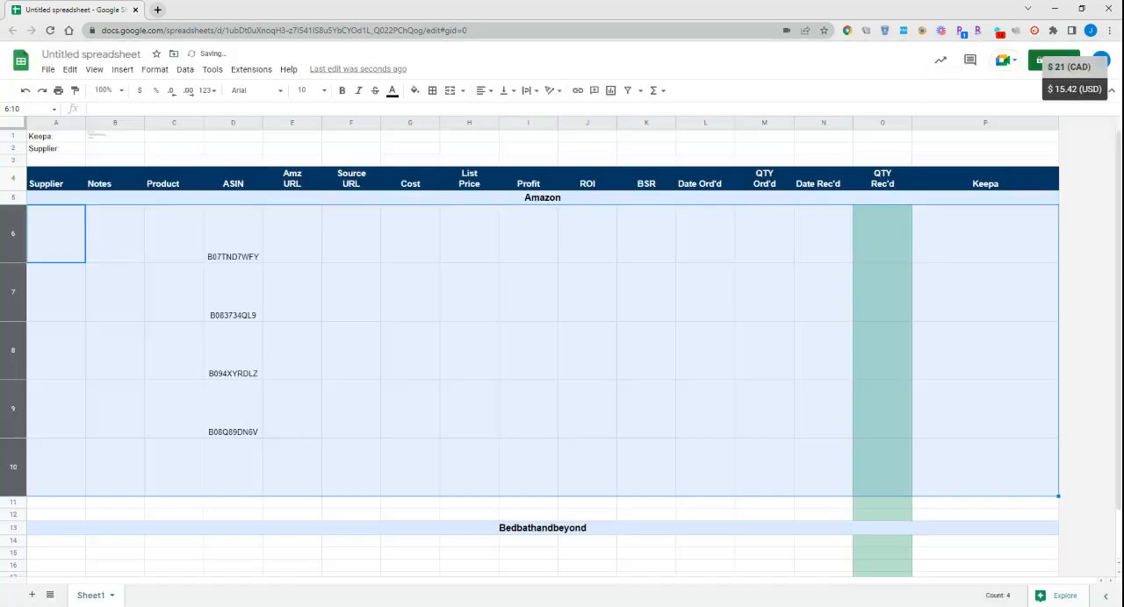
{"action": "left_click", "coordinate": [115, 135]}
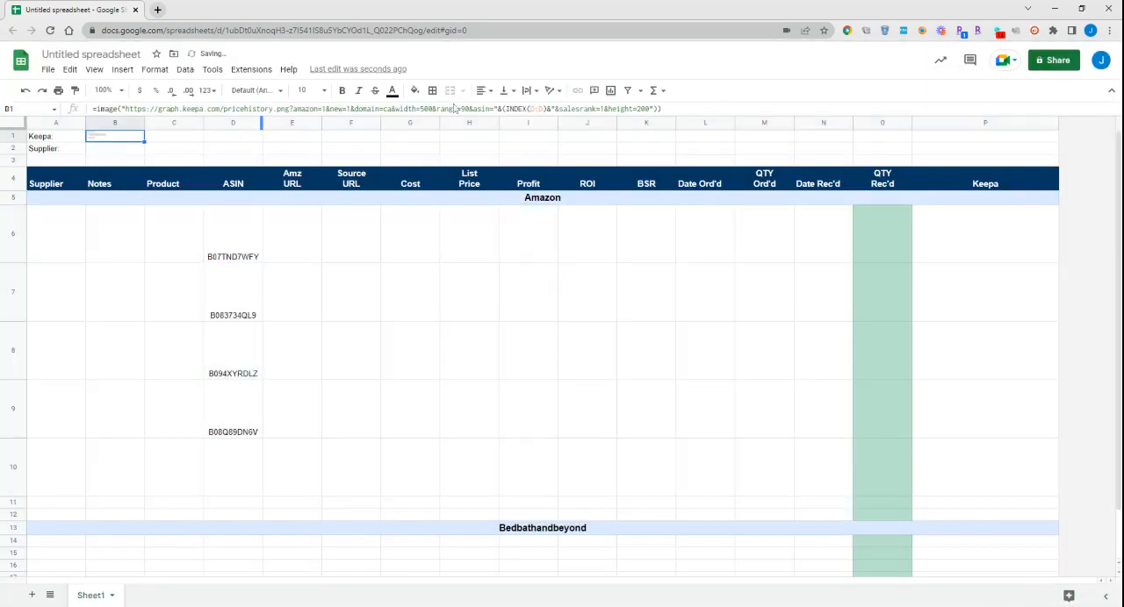
- Fill the Keepa =IMAGE formula into P6–P10 and review each ASIN's chart, including the invalid request row
{"action": "double_click", "coordinate": [114, 137]}
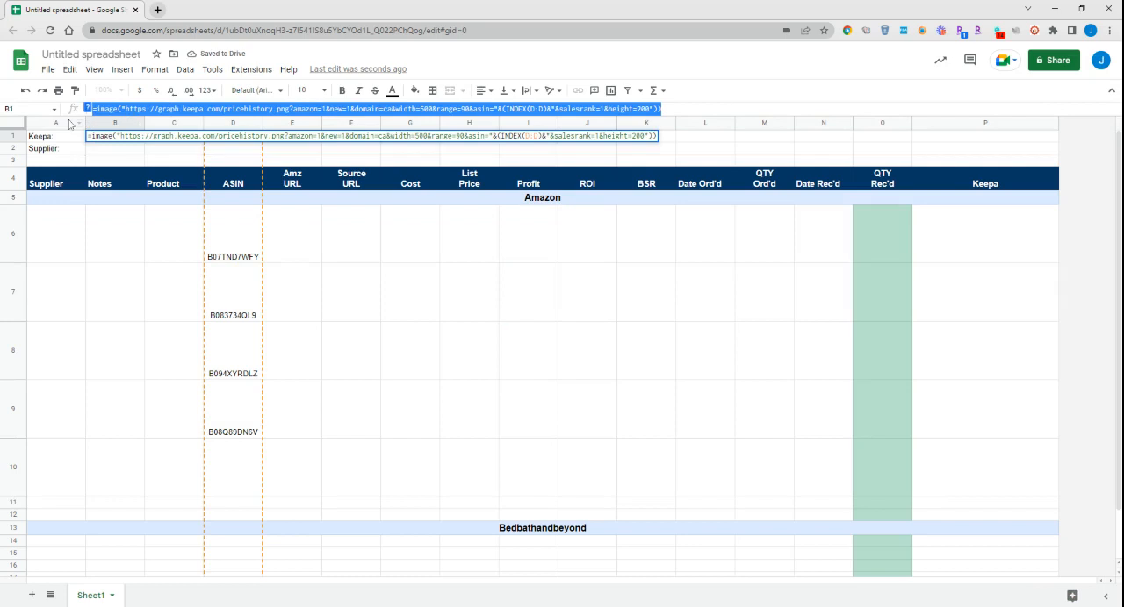
{"action": "left_click", "coordinate": [983, 233]}
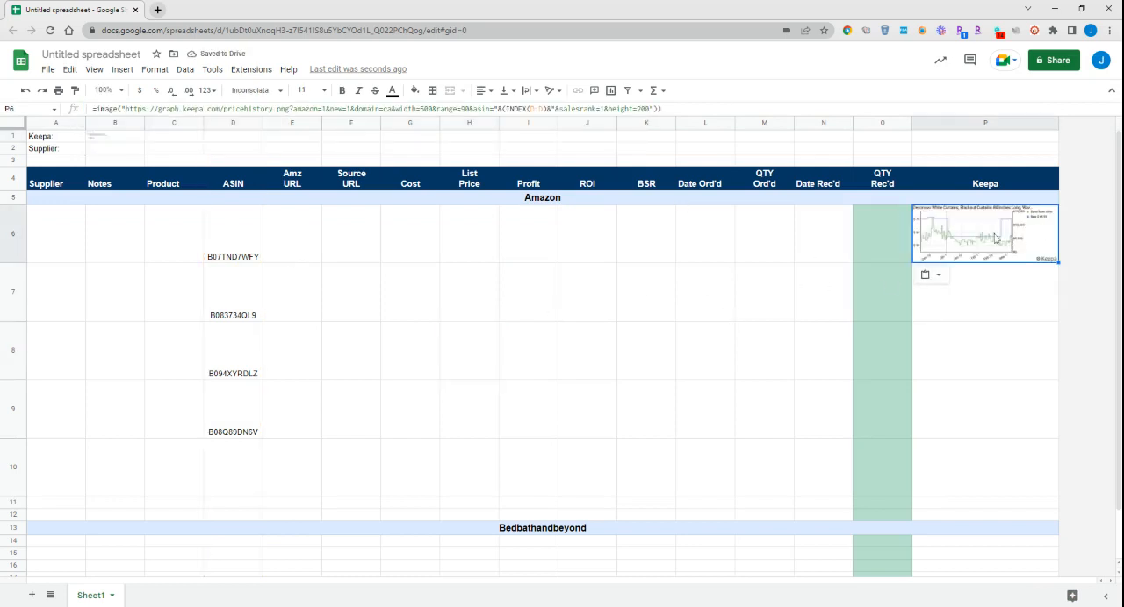
{"action": "left_click", "coordinate": [984, 351]}
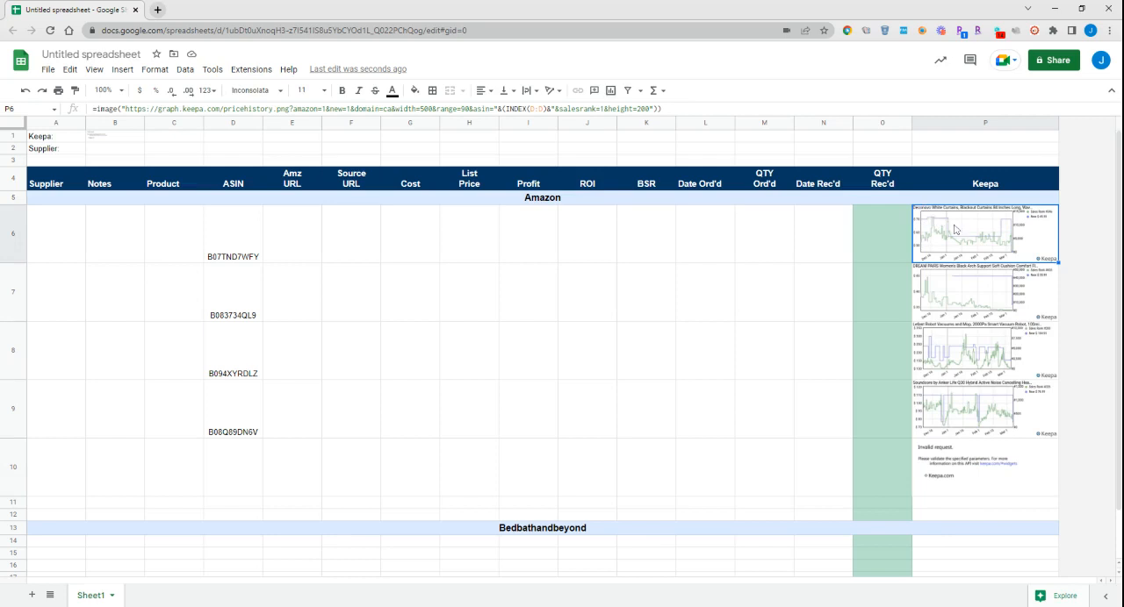
{"action": "mouse_move", "coordinate": [1047, 240]}
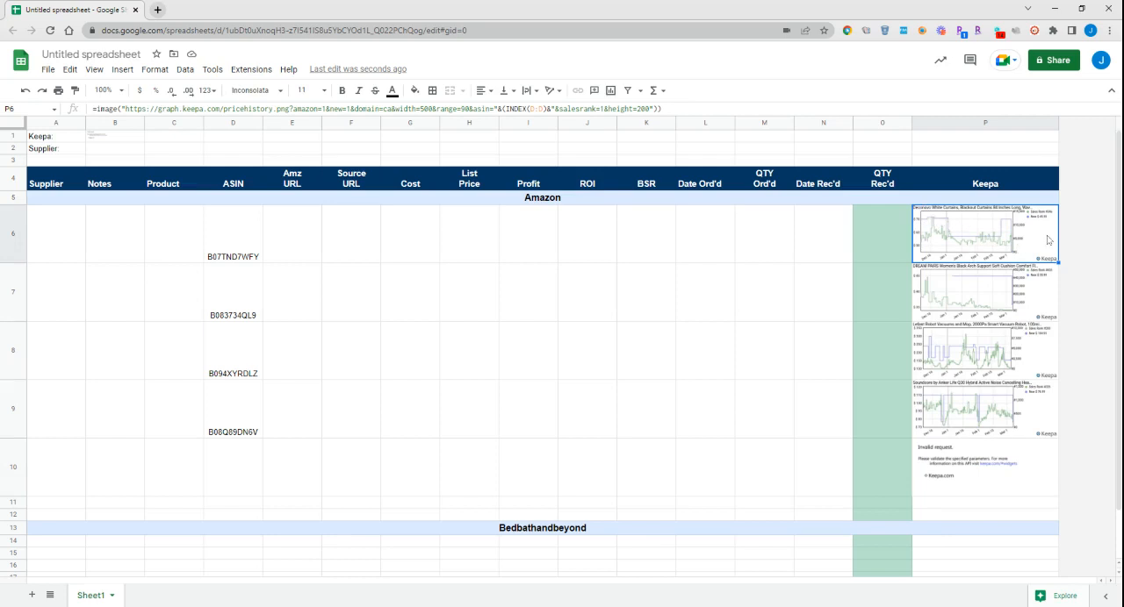
{"action": "left_click", "coordinate": [983, 349]}
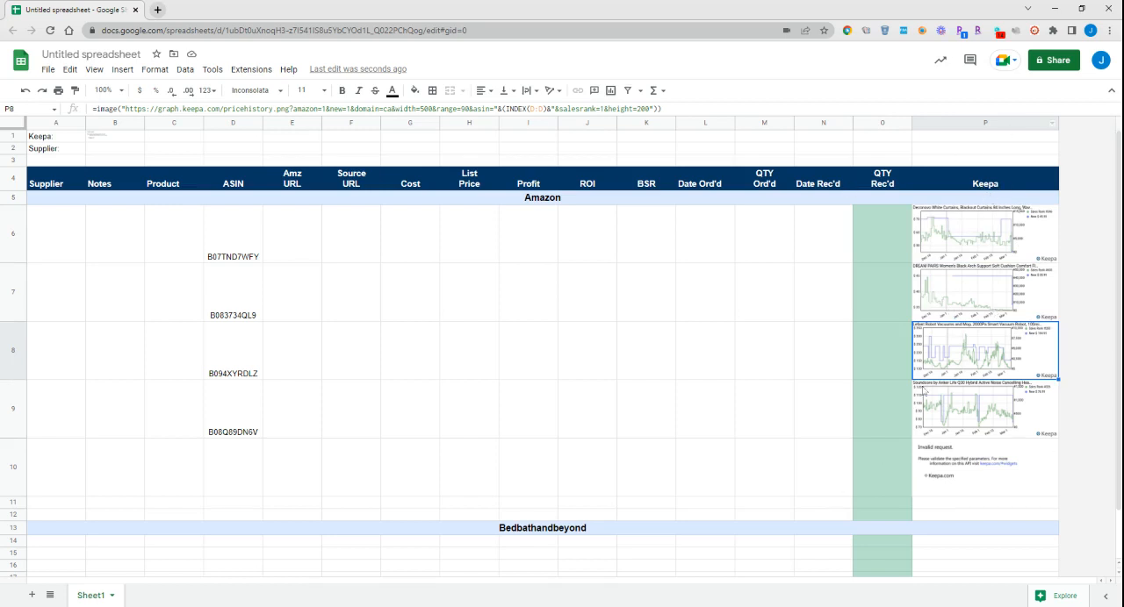
{"action": "left_click", "coordinate": [984, 232]}
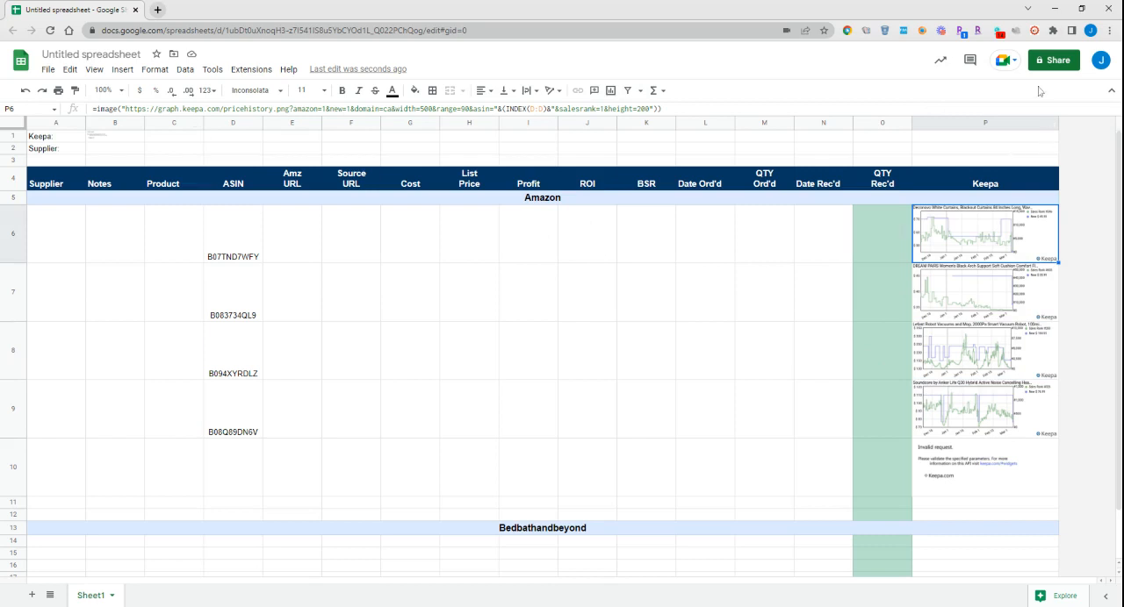
{"action": "mouse_move", "coordinate": [974, 432]}
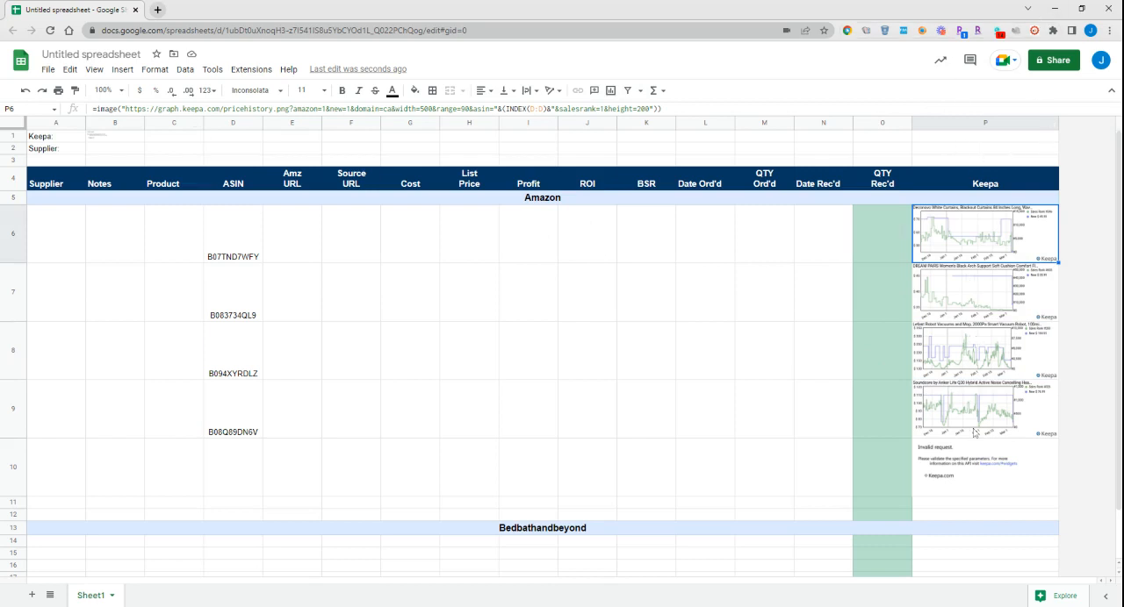
{"action": "mouse_move", "coordinate": [944, 239]}
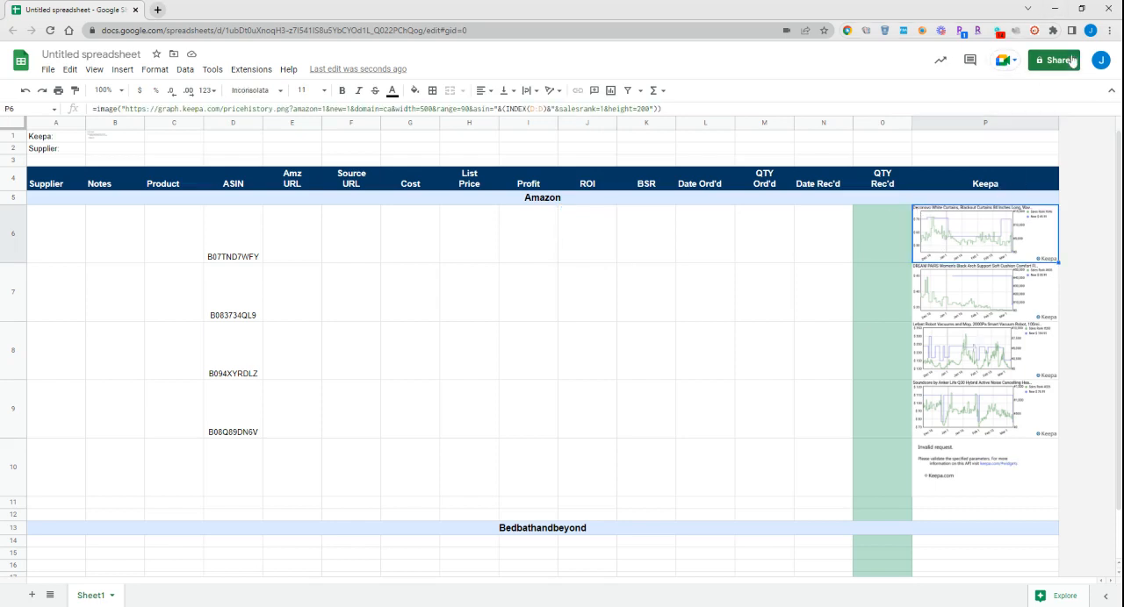
{"action": "mouse_move", "coordinate": [178, 399]}
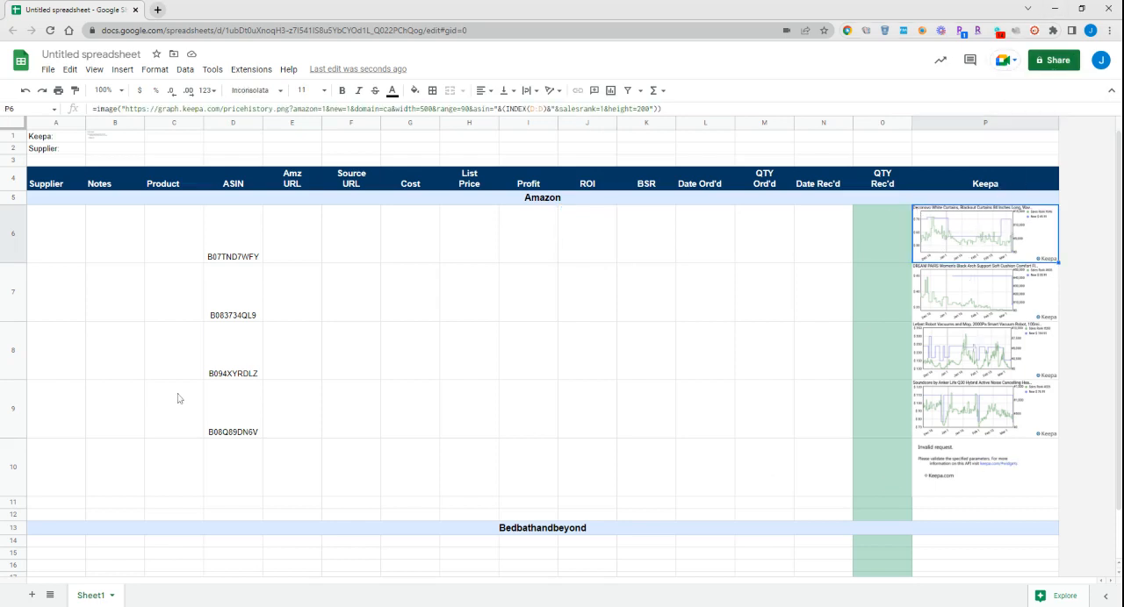
{"action": "mouse_move", "coordinate": [748, 237]}
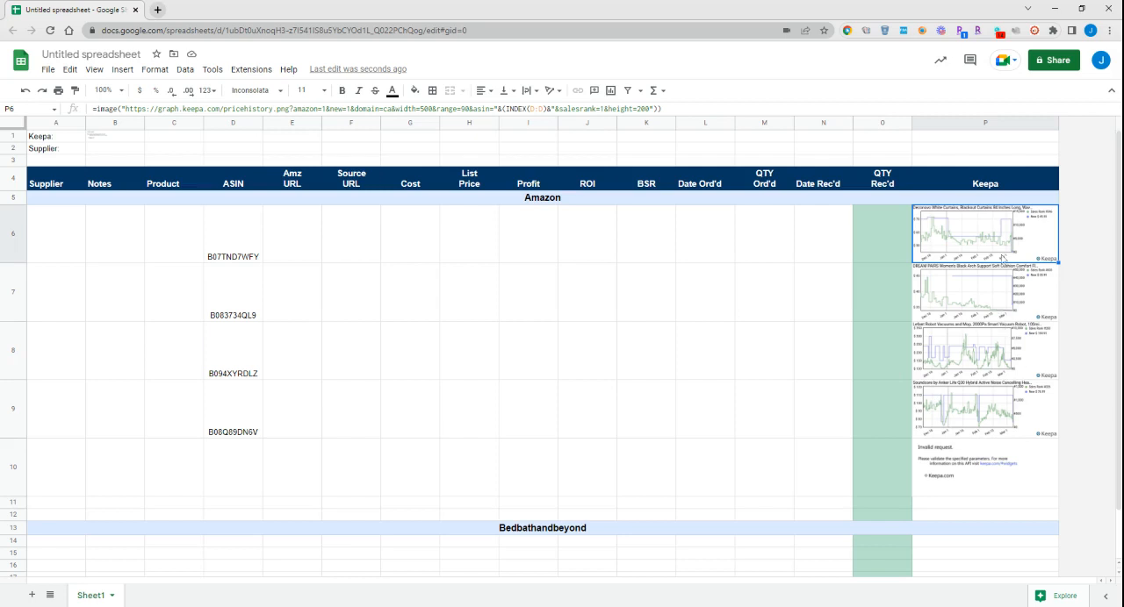
{"action": "mouse_move", "coordinate": [1075, 232]}
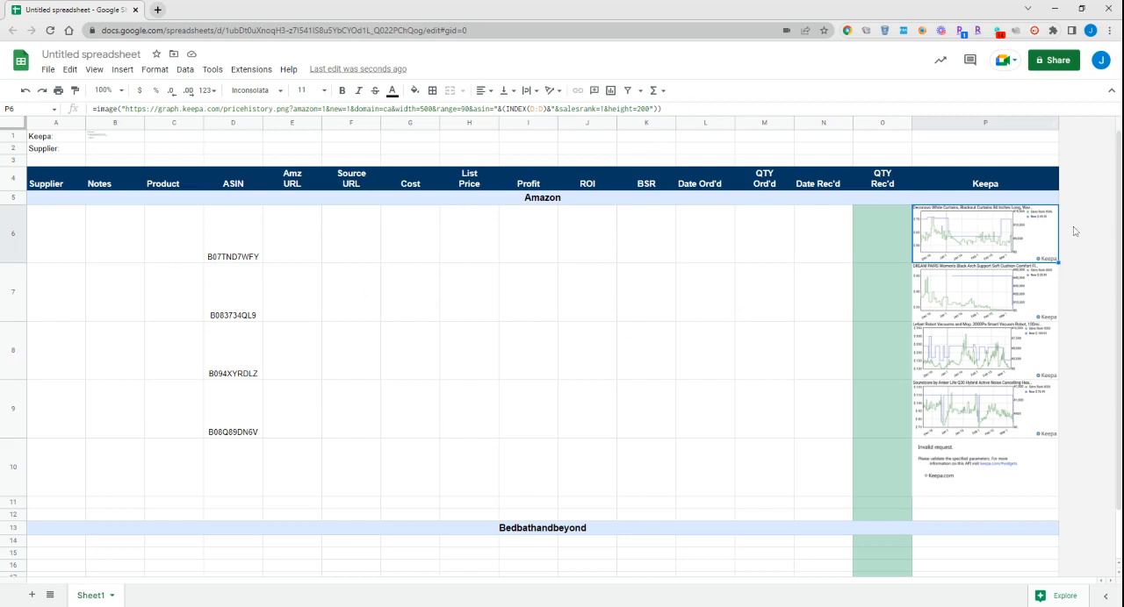
{"action": "mouse_move", "coordinate": [960, 471]}
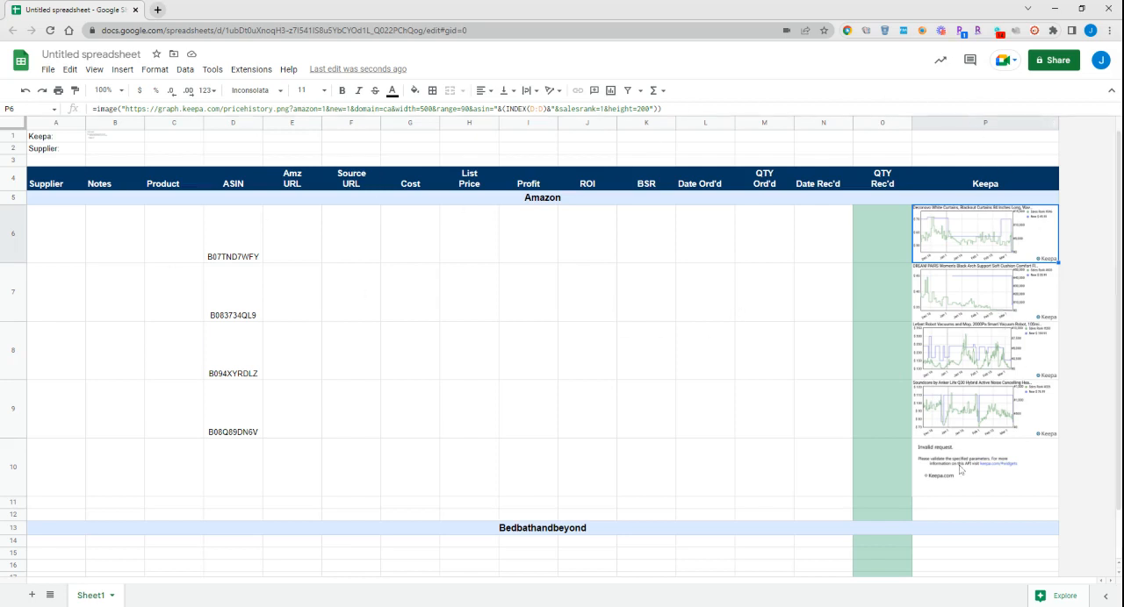
{"action": "left_click", "coordinate": [985, 407]}
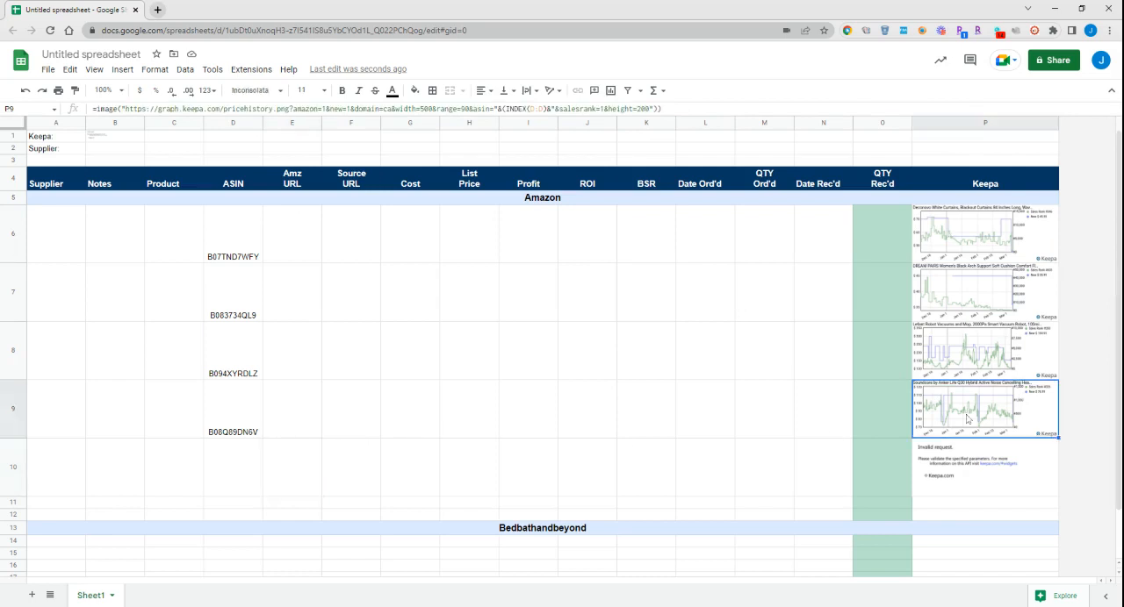
{"action": "left_click", "coordinate": [983, 233]}
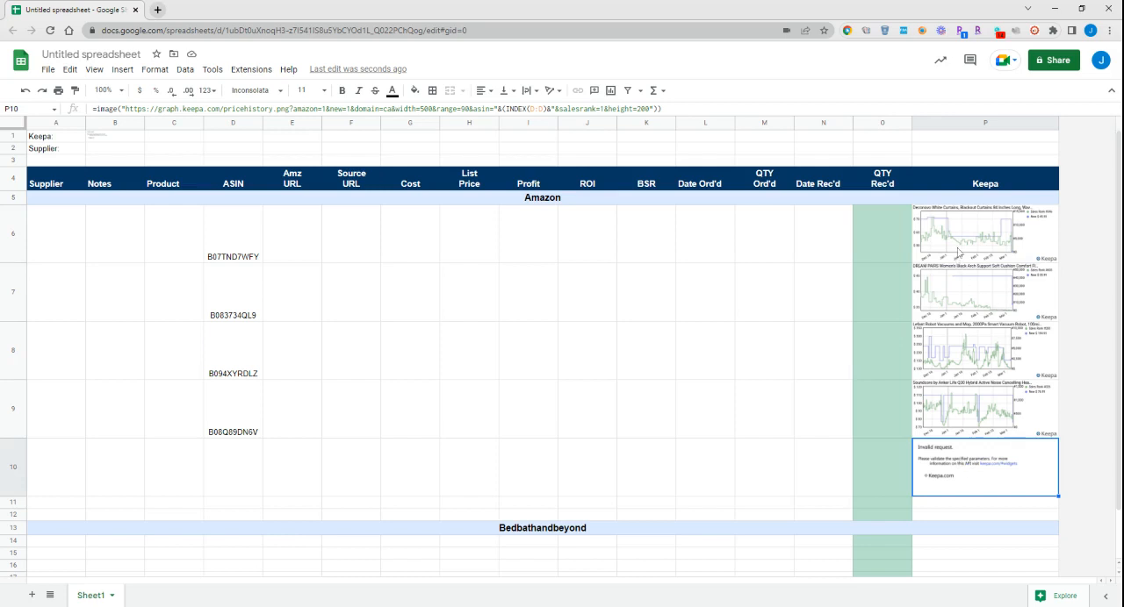
{"action": "left_click", "coordinate": [983, 232]}
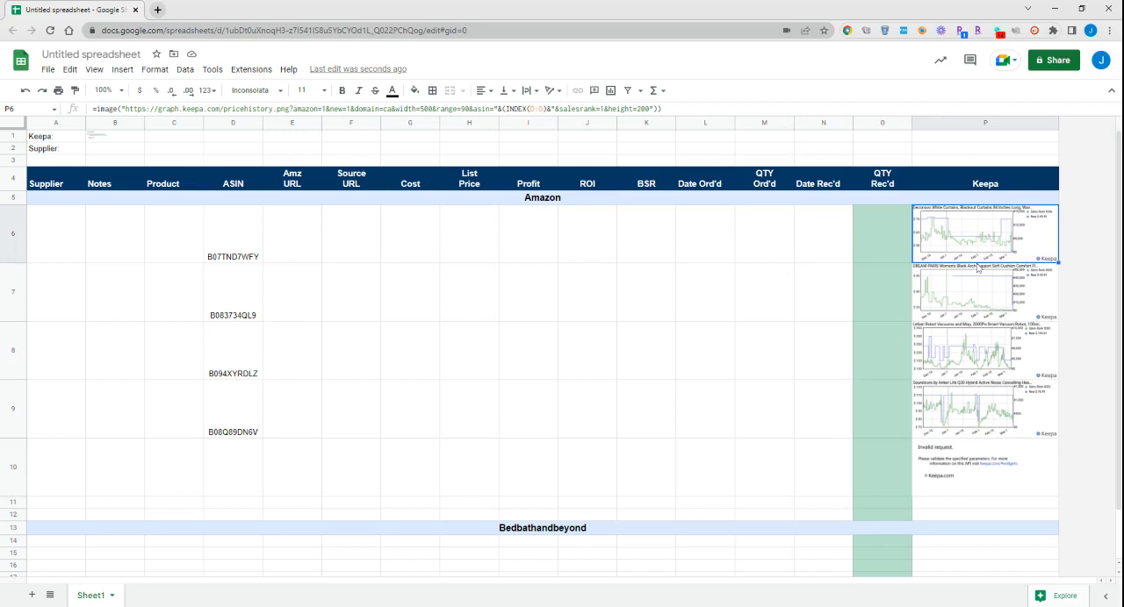
{"action": "mouse_move", "coordinate": [978, 268]}
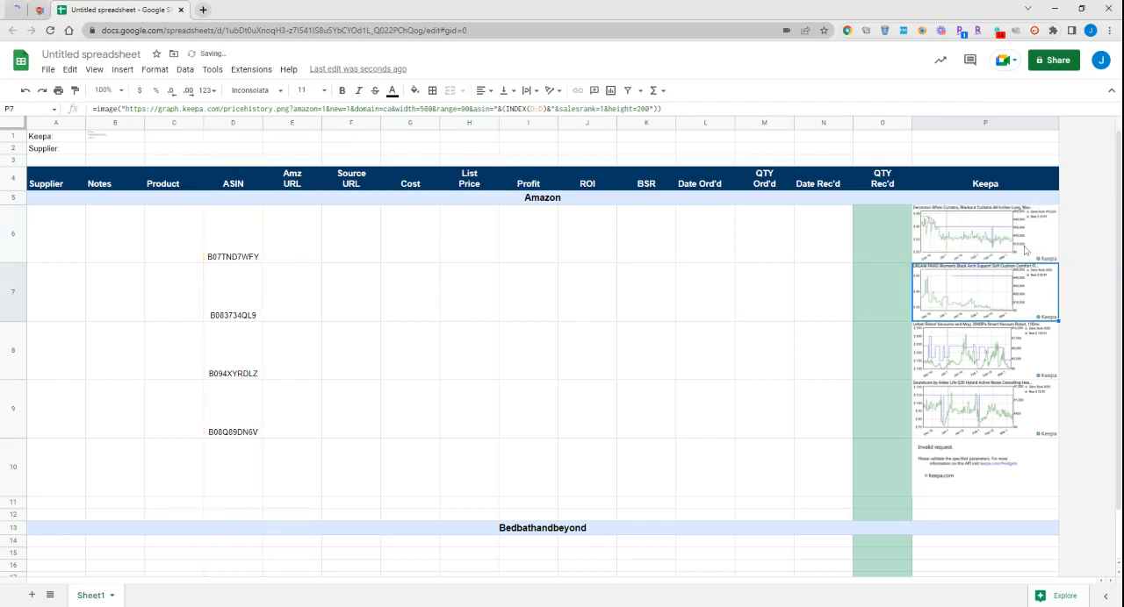
{"action": "left_click", "coordinate": [985, 234]}
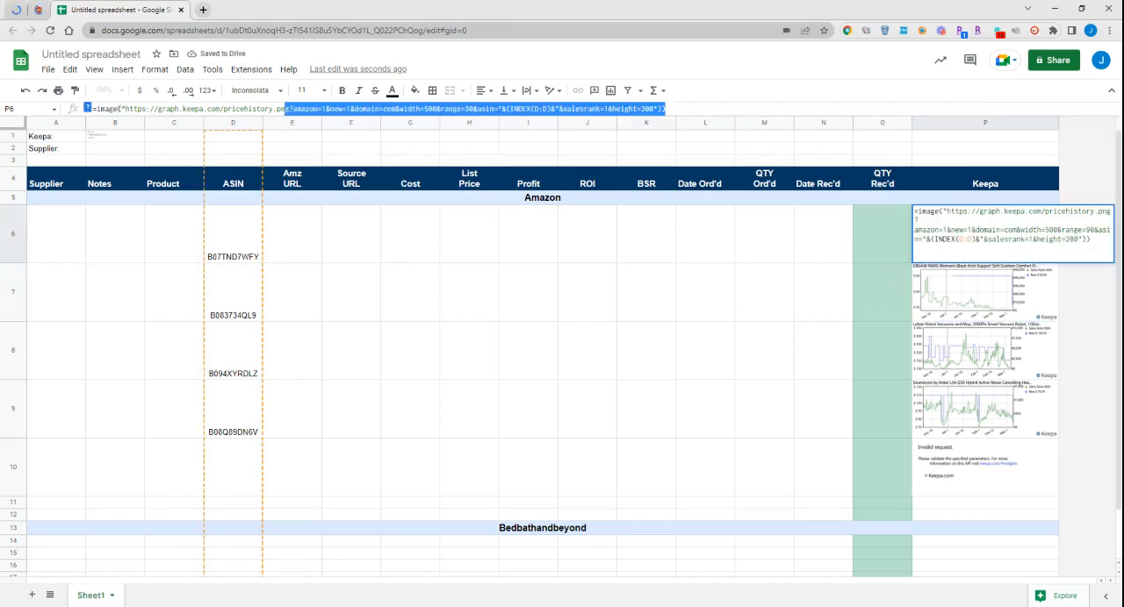
{"action": "left_click", "coordinate": [586, 291]}
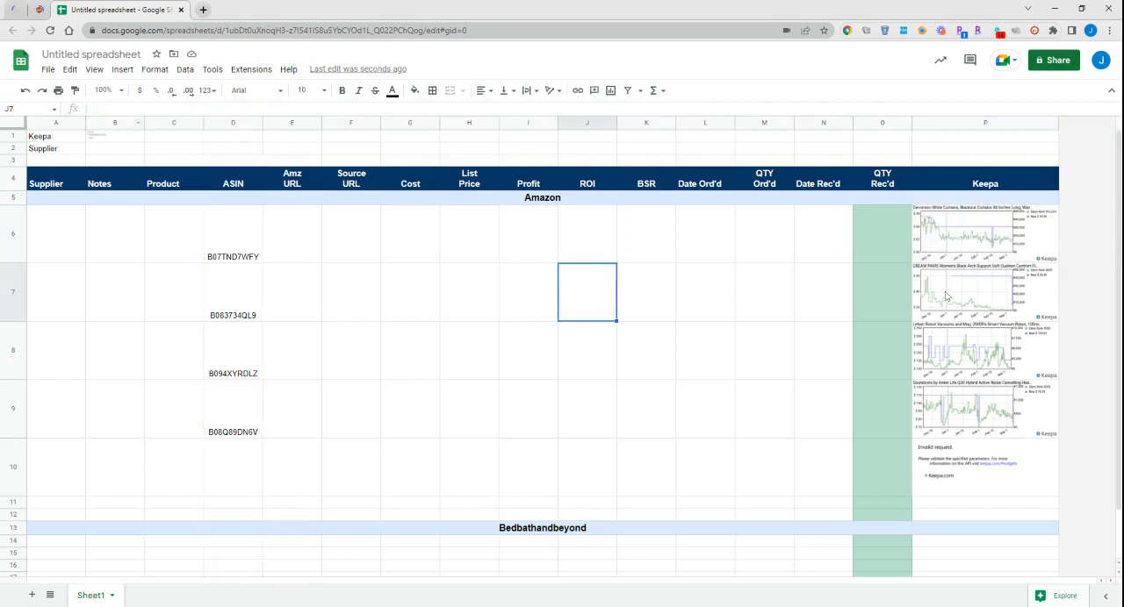
{"action": "left_click", "coordinate": [983, 349]}
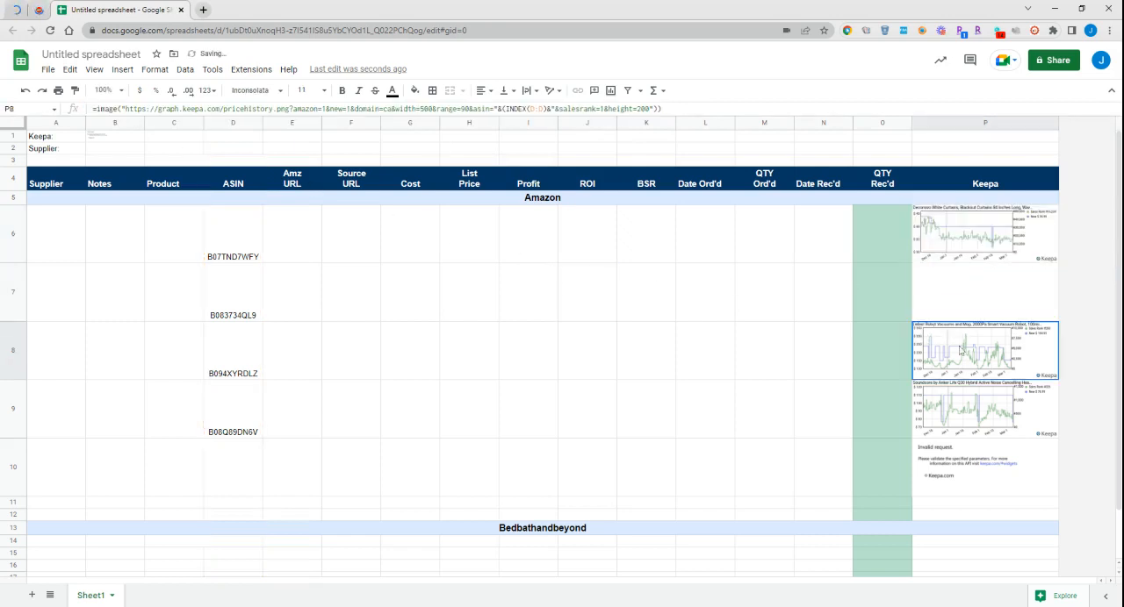
{"action": "left_click", "coordinate": [983, 407]}
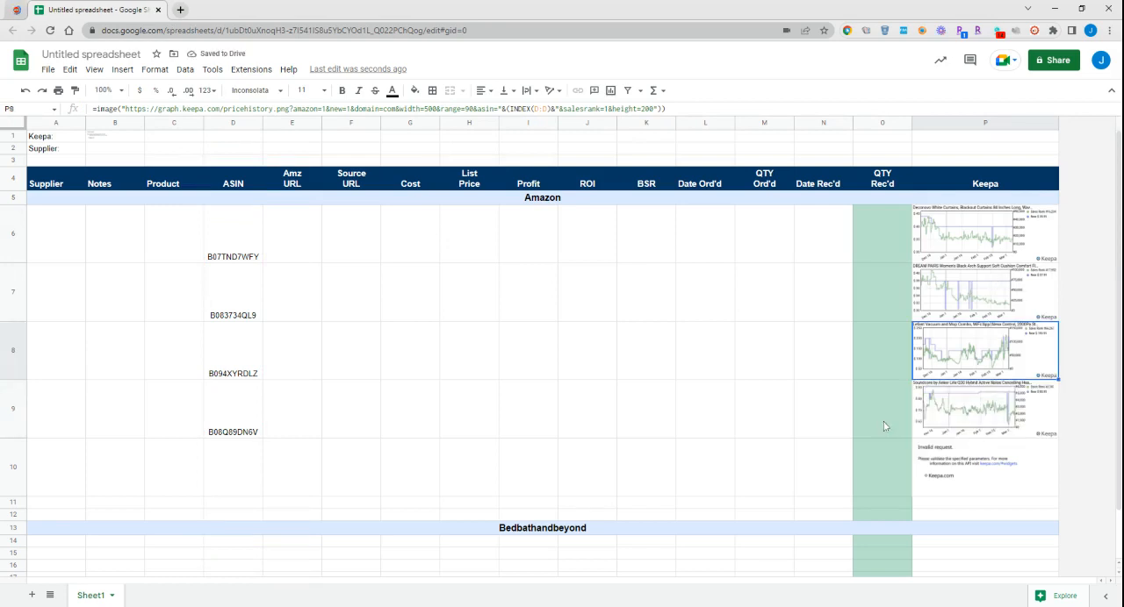
{"action": "mouse_move", "coordinate": [1083, 402]}
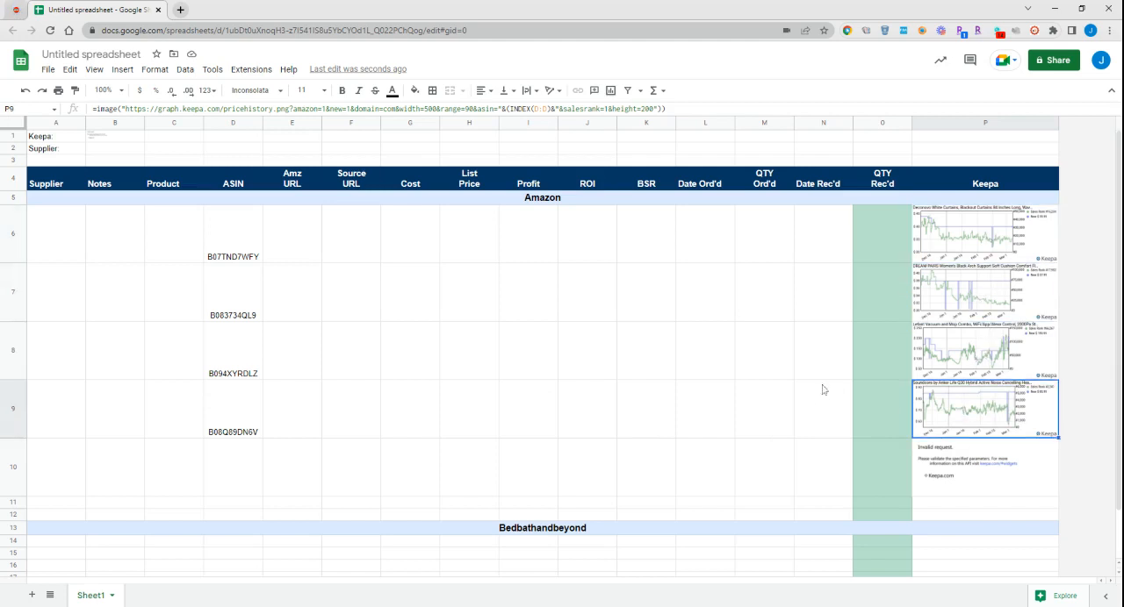
{"action": "mouse_move", "coordinate": [965, 100]}
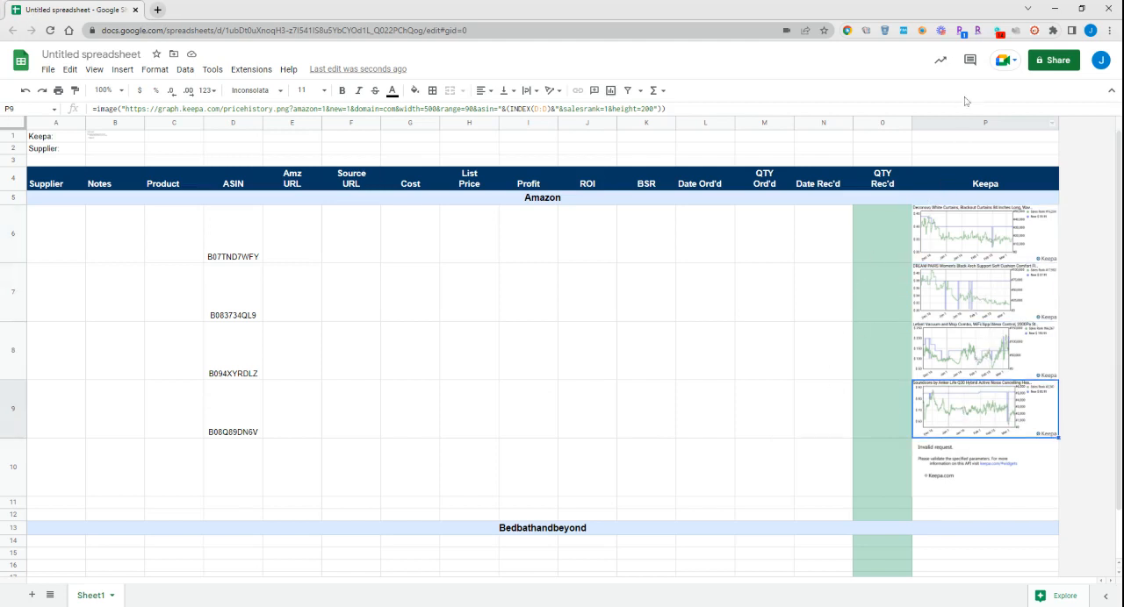
{"action": "mouse_move", "coordinate": [793, 513]}
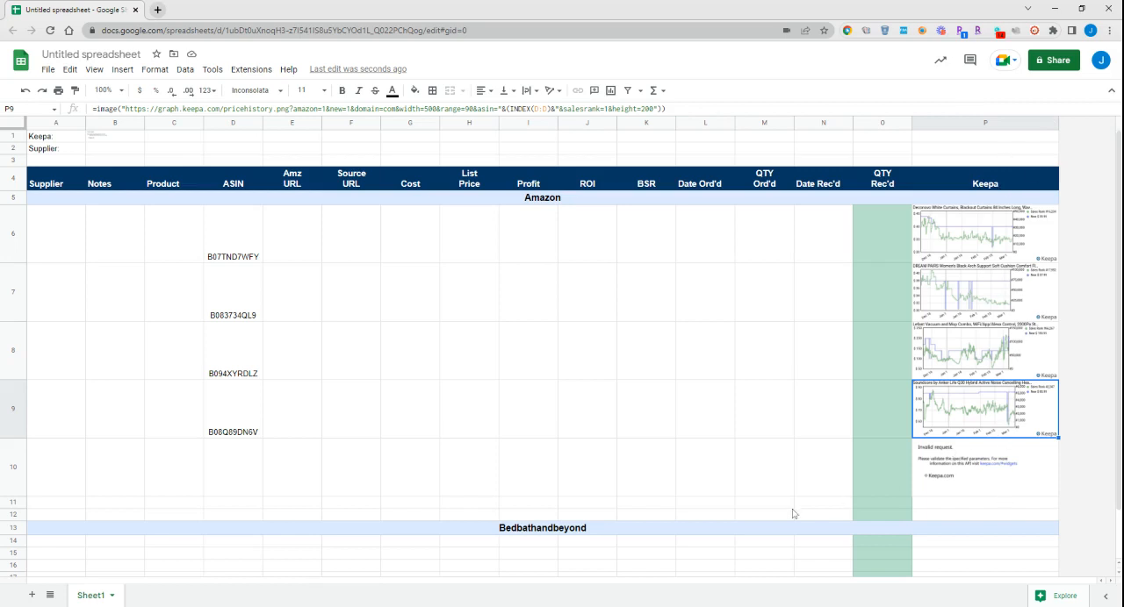
{"action": "left_click", "coordinate": [822, 409]}
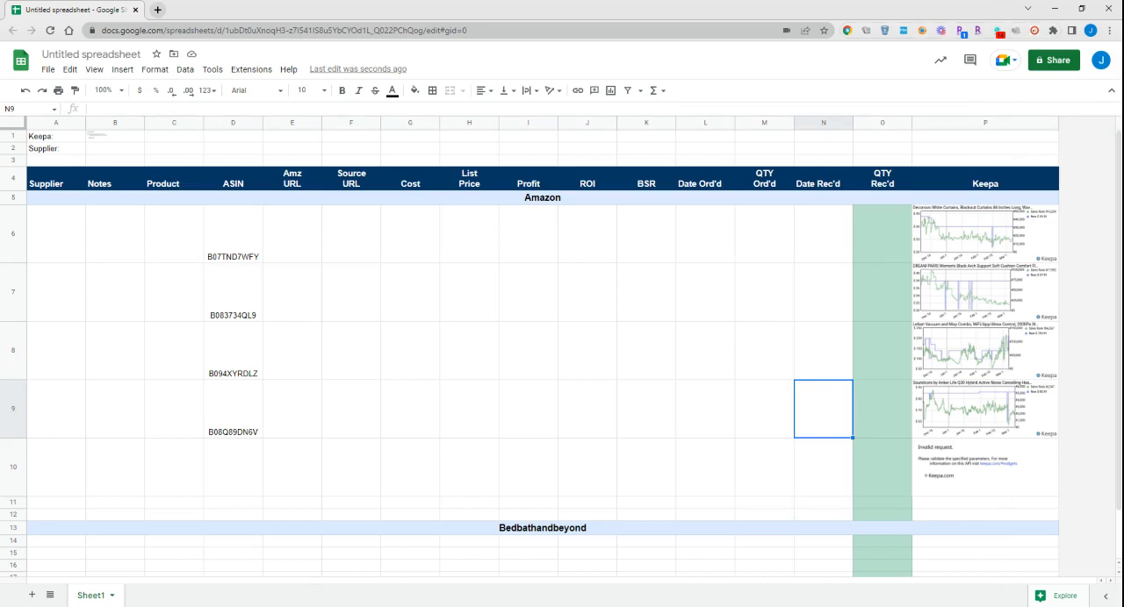
{"action": "mouse_move", "coordinate": [860, 326]}
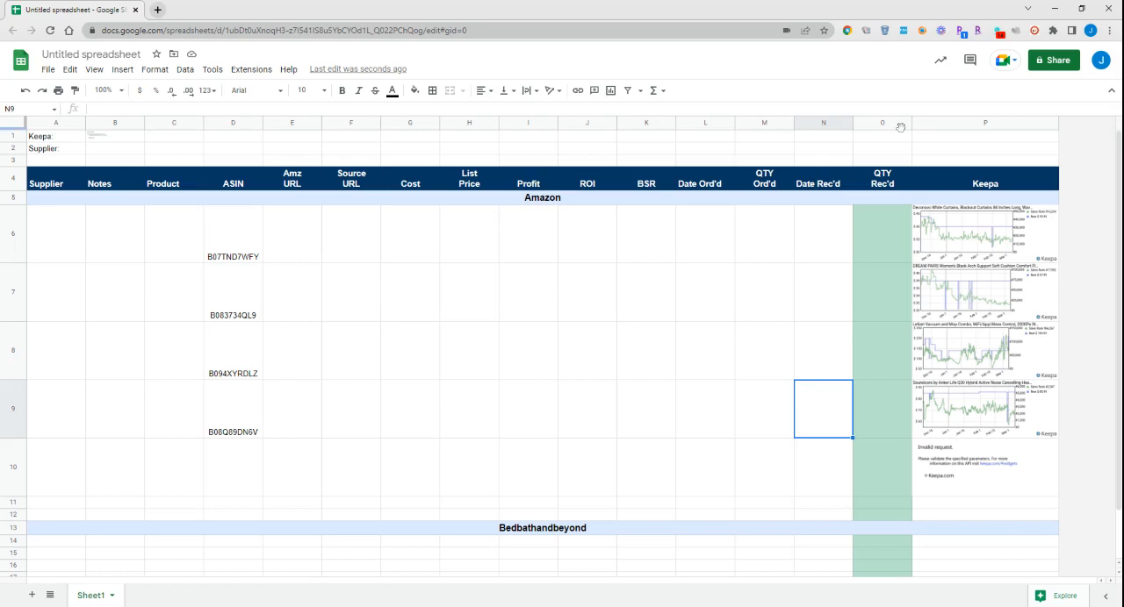
{"action": "left_click", "coordinate": [646, 351]}
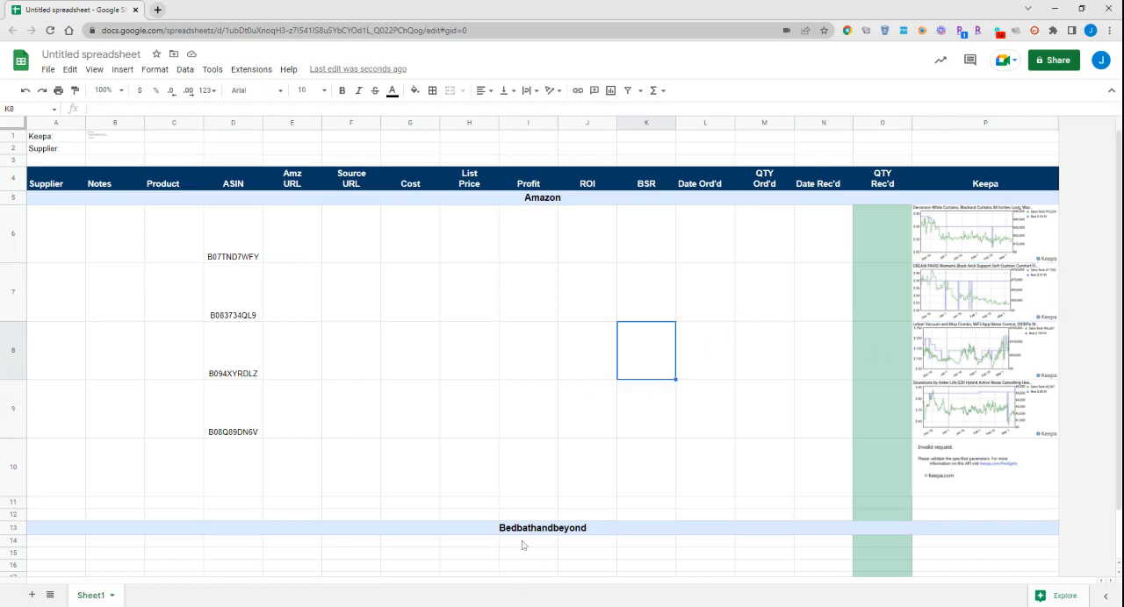
{"action": "left_click", "coordinate": [469, 351]}
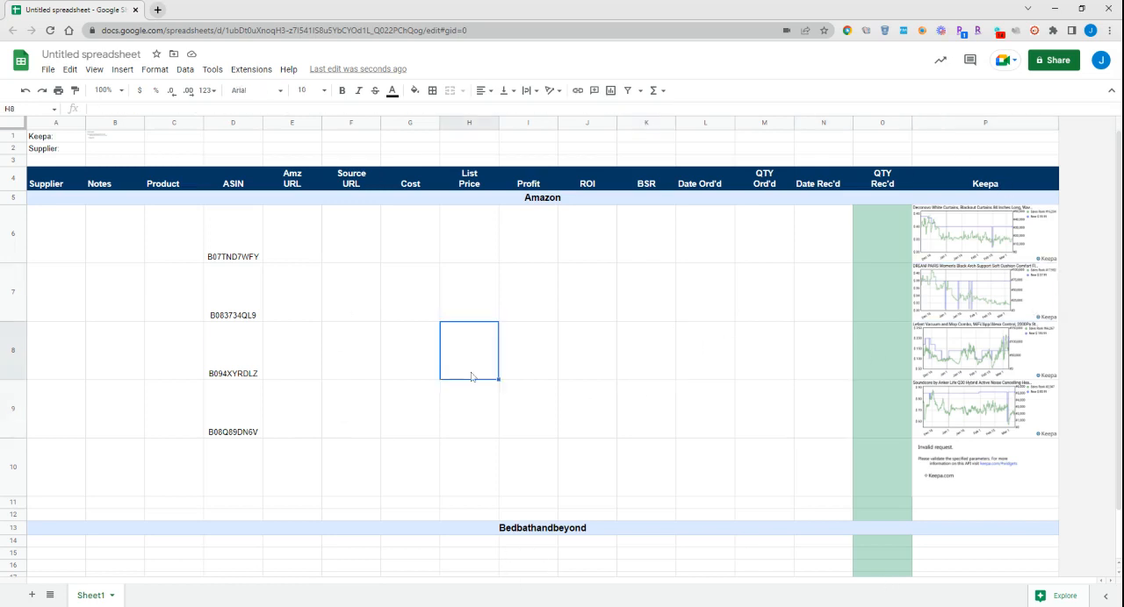
{"action": "mouse_move", "coordinate": [442, 404]}
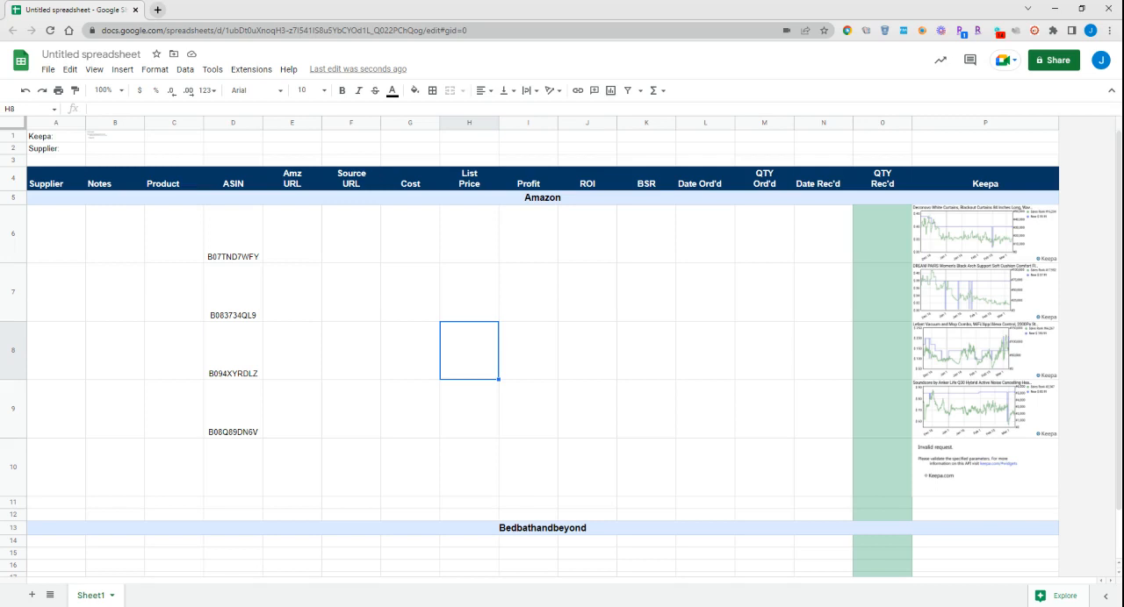
{"action": "mouse_move", "coordinate": [123, 366]}
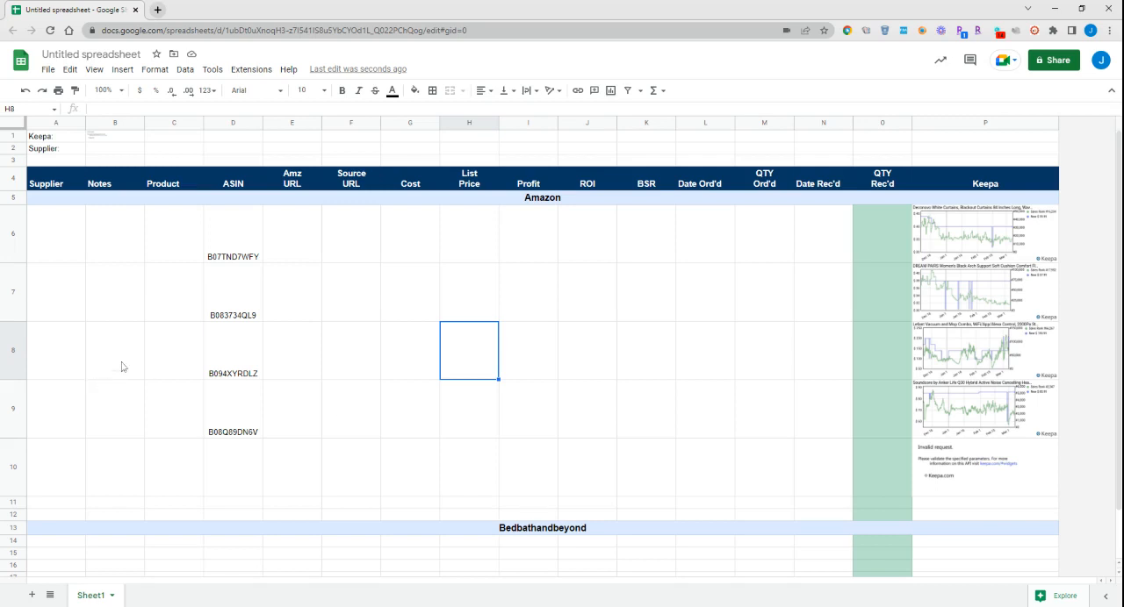
{"action": "mouse_move", "coordinate": [70, 162]}
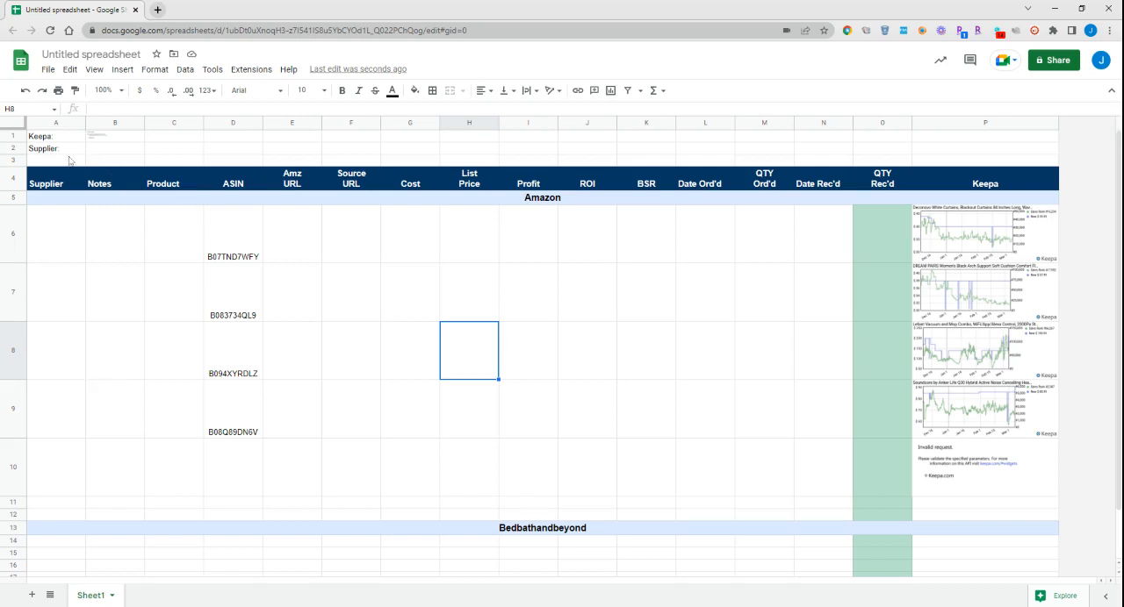
{"action": "left_click", "coordinate": [232, 233]}
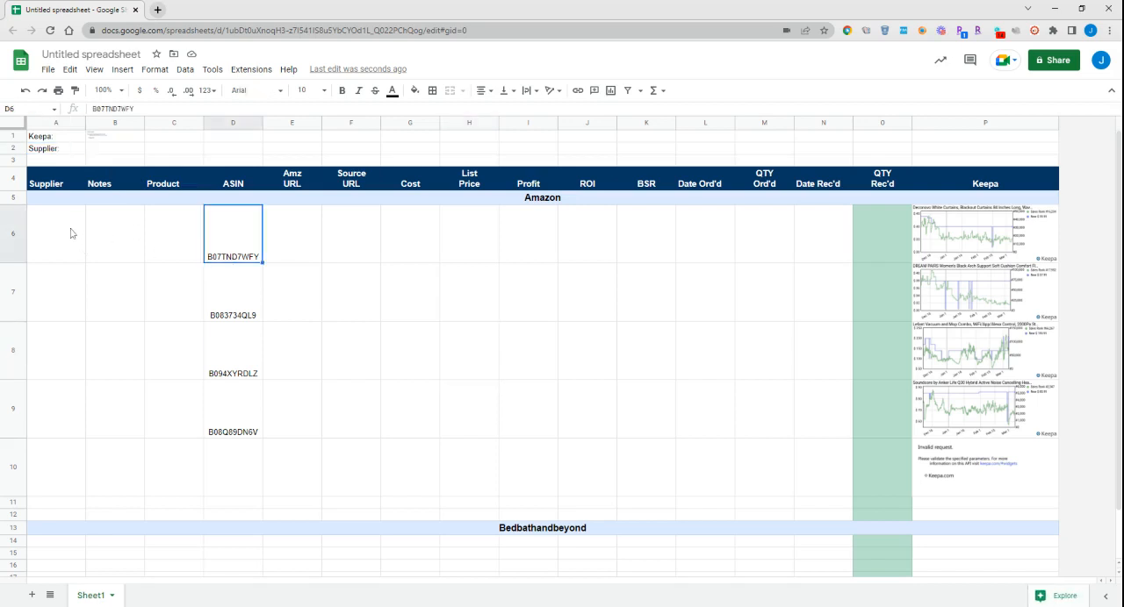
{"action": "left_click", "coordinate": [56, 235]}
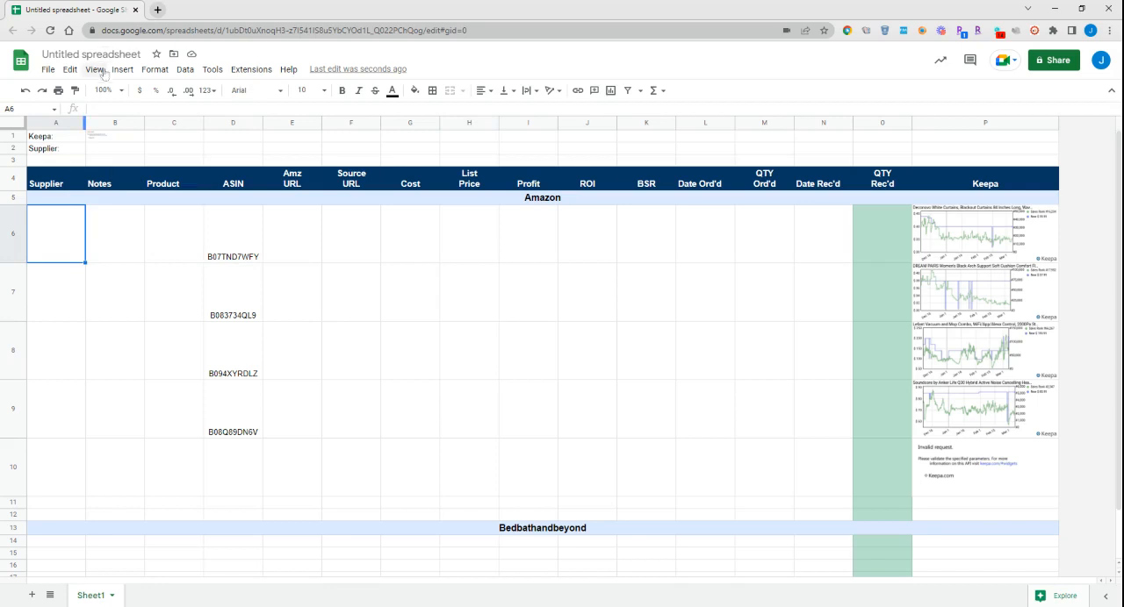
{"action": "mouse_move", "coordinate": [358, 237]}
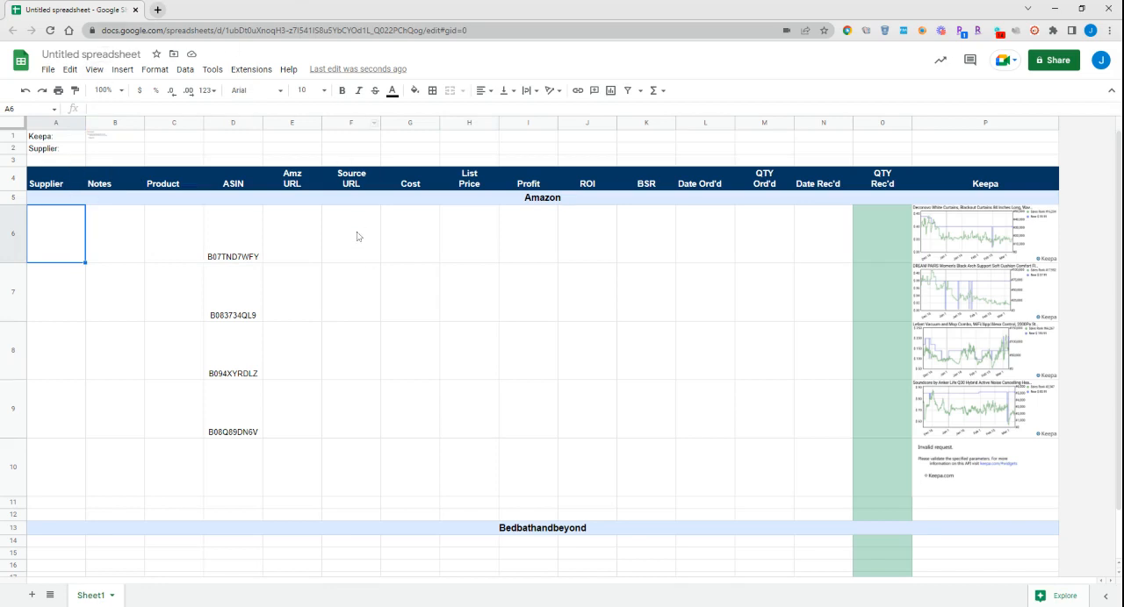
{"action": "left_click", "coordinate": [351, 232]}
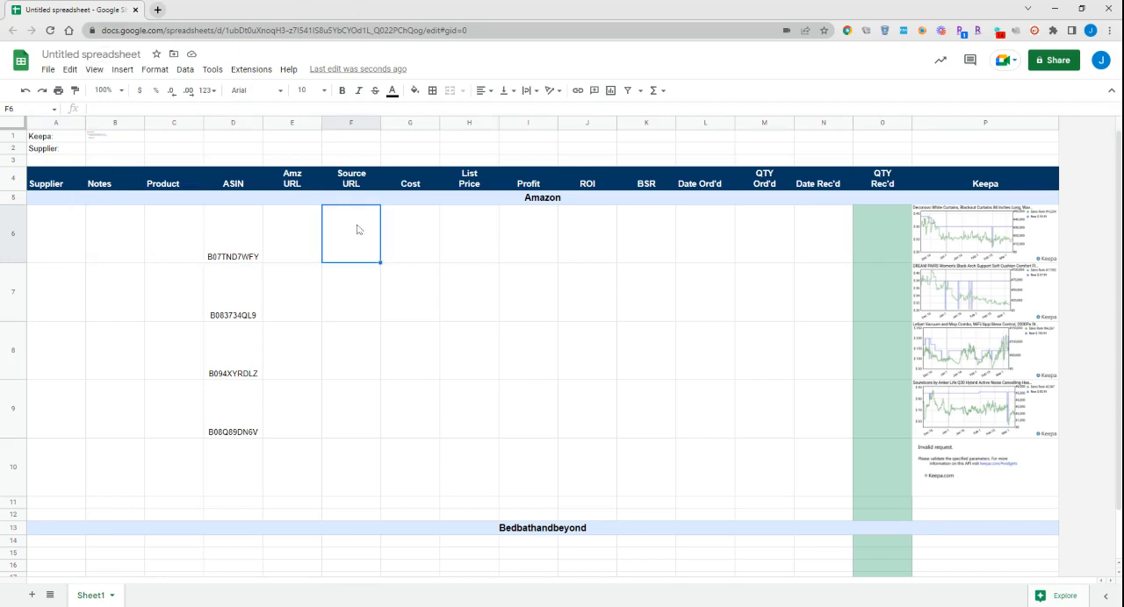
{"action": "left_click", "coordinate": [114, 147]}
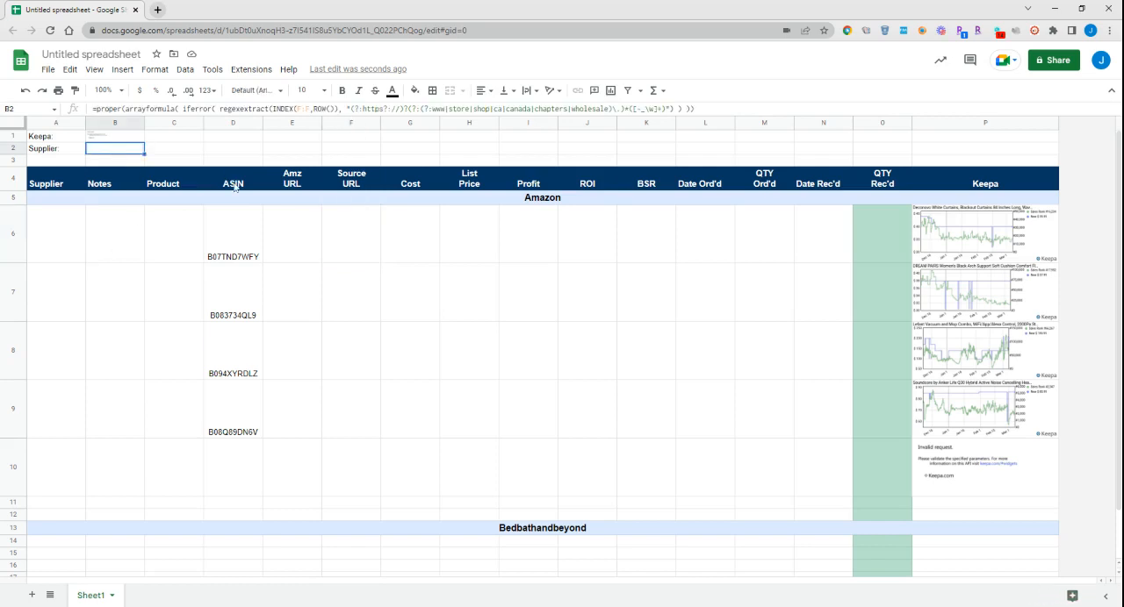
{"action": "mouse_move", "coordinate": [758, 123]}
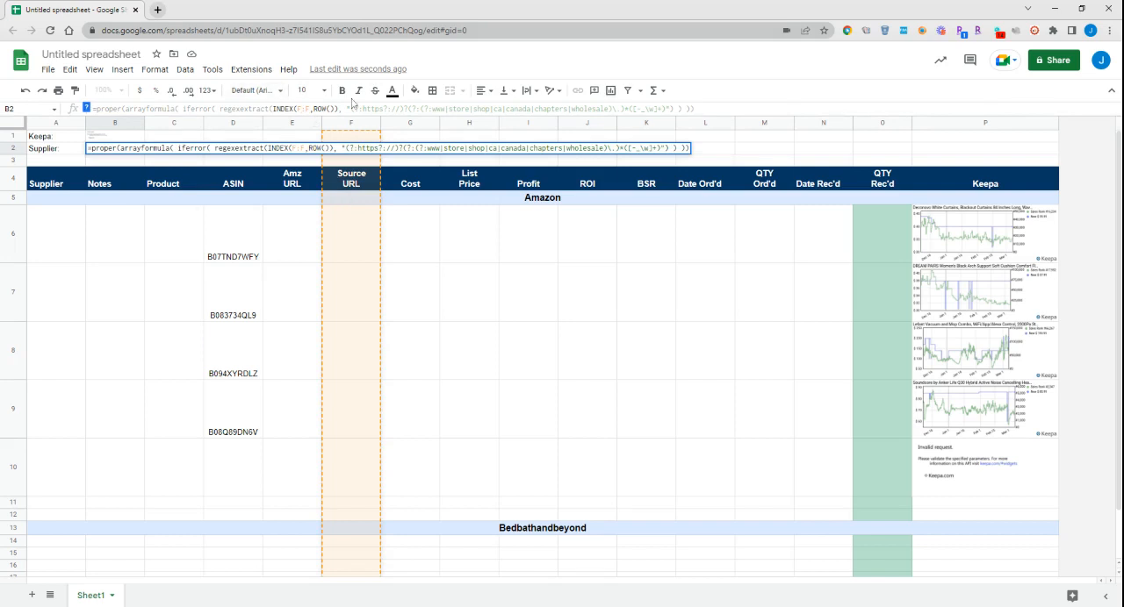
{"action": "left_click", "coordinate": [351, 234]}
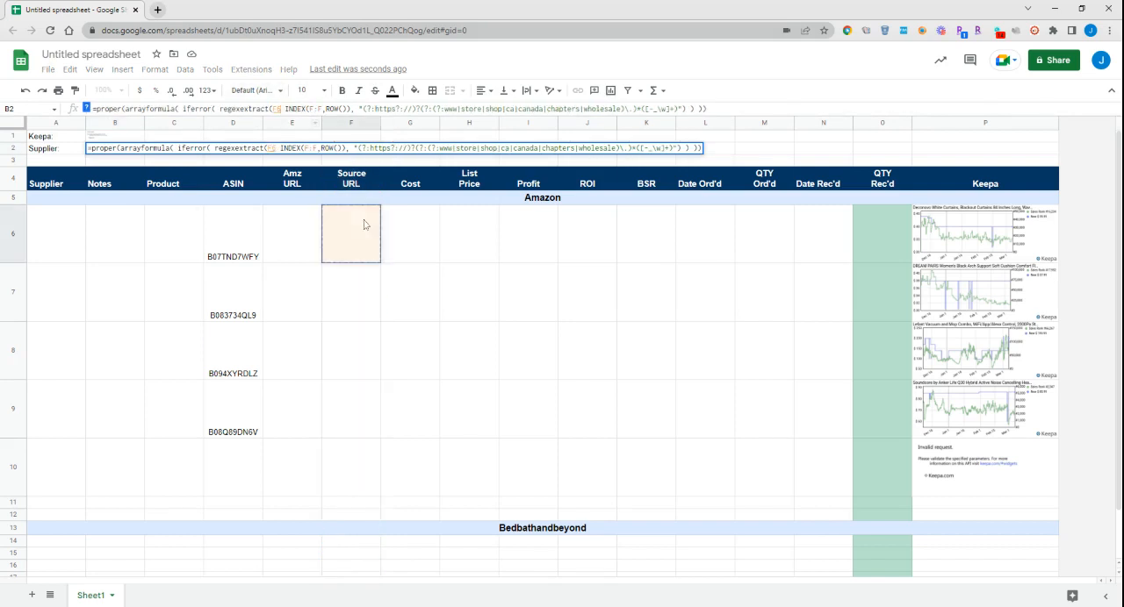
{"action": "left_click", "coordinate": [351, 123]}
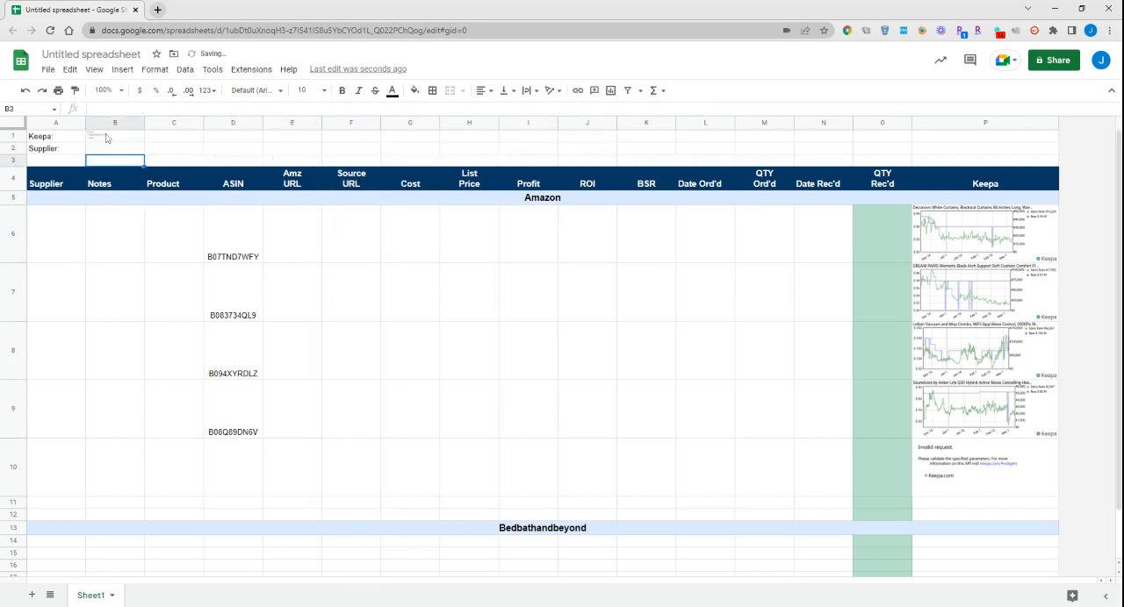
{"action": "left_click", "coordinate": [114, 147]}
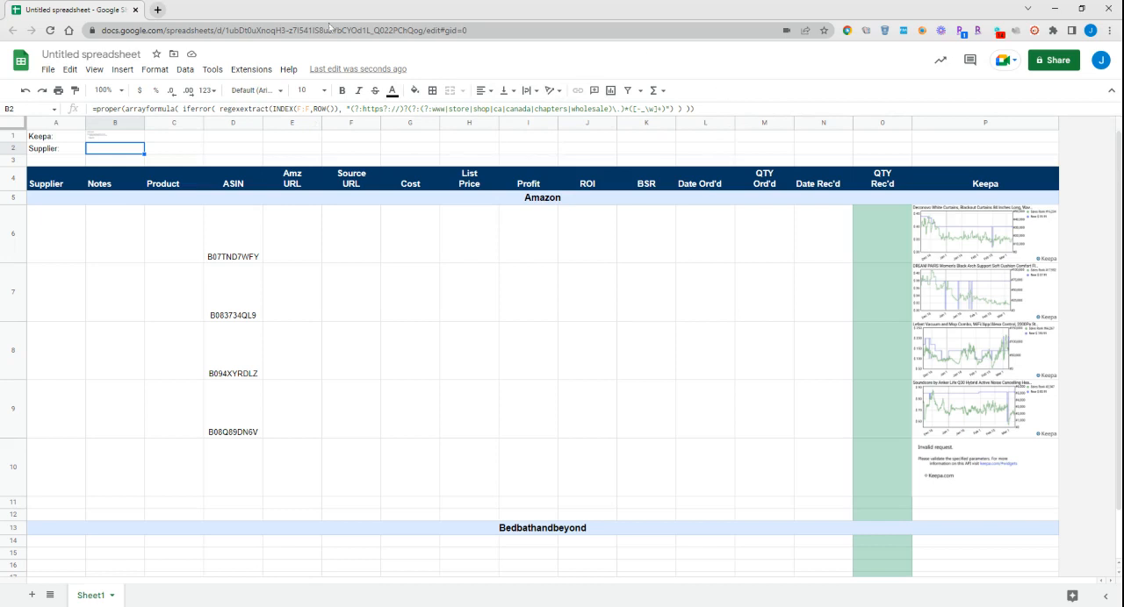
{"action": "mouse_move", "coordinate": [67, 239]}
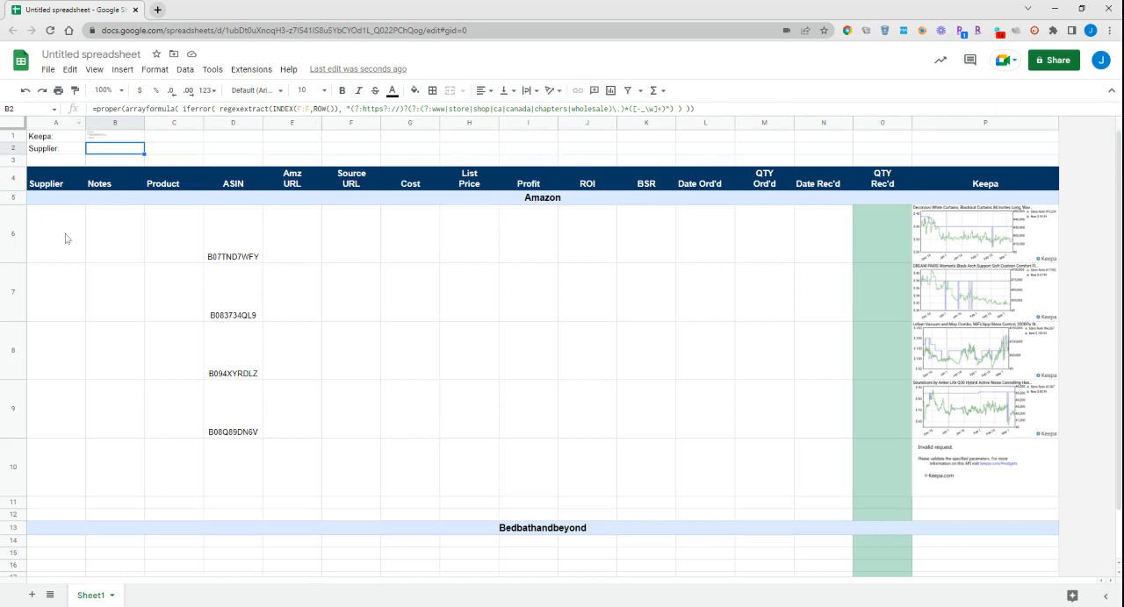
- Copy the supplier-extraction formula from B2 into Supplier cell A6
{"action": "left_click", "coordinate": [56, 233]}
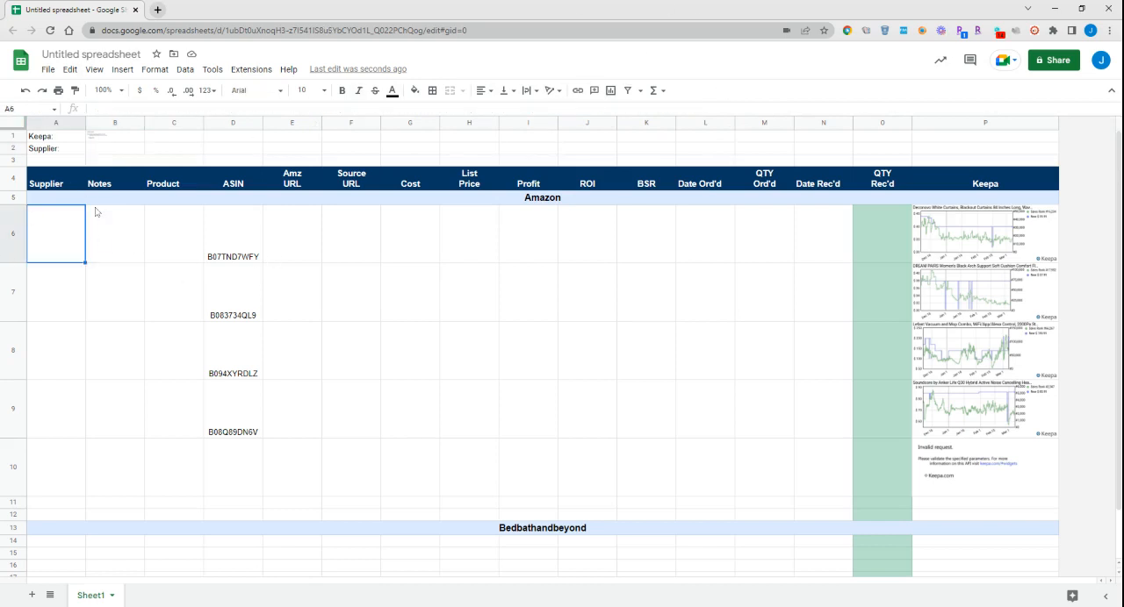
{"action": "left_click", "coordinate": [116, 148]}
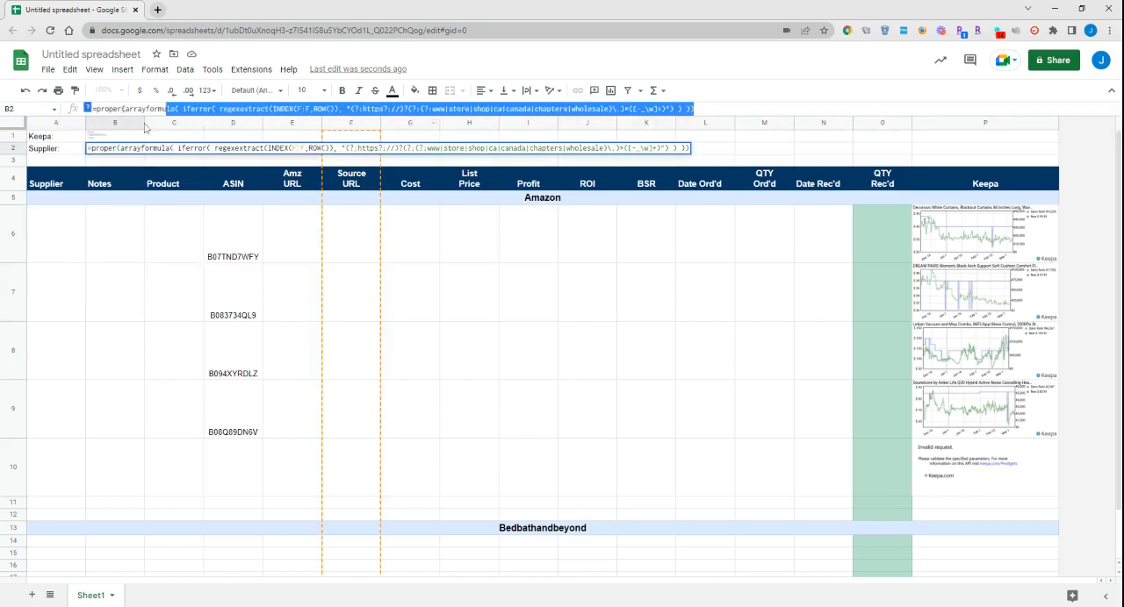
{"action": "left_click", "coordinate": [114, 291]}
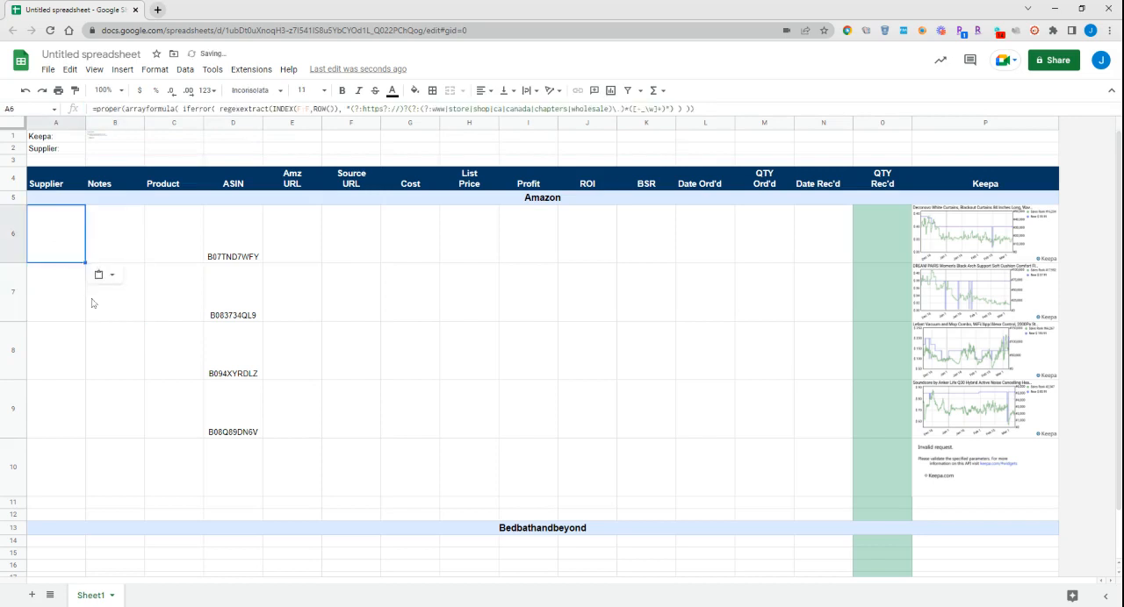
{"action": "left_click", "coordinate": [351, 235]}
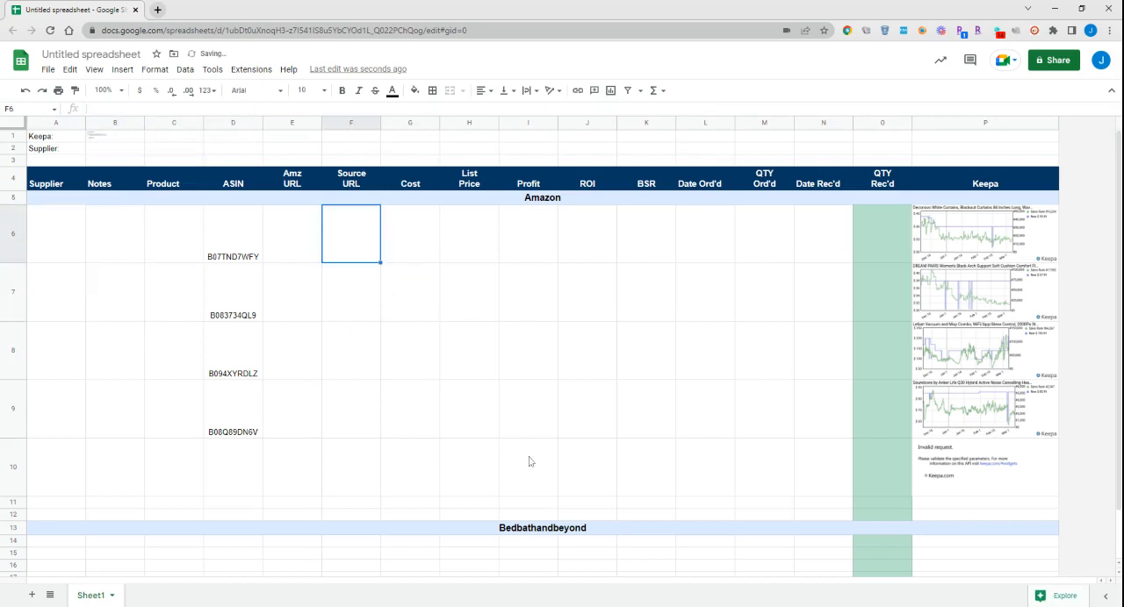
{"action": "type", "text": "walmart"}
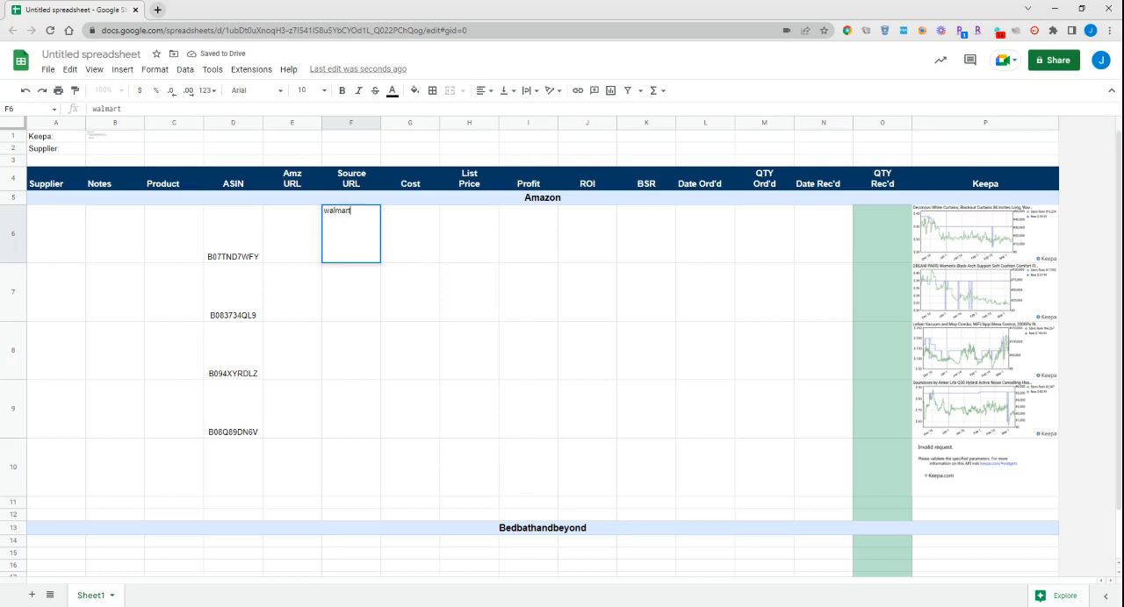
{"action": "type", "text": ".ca/ksdgkdkd"}
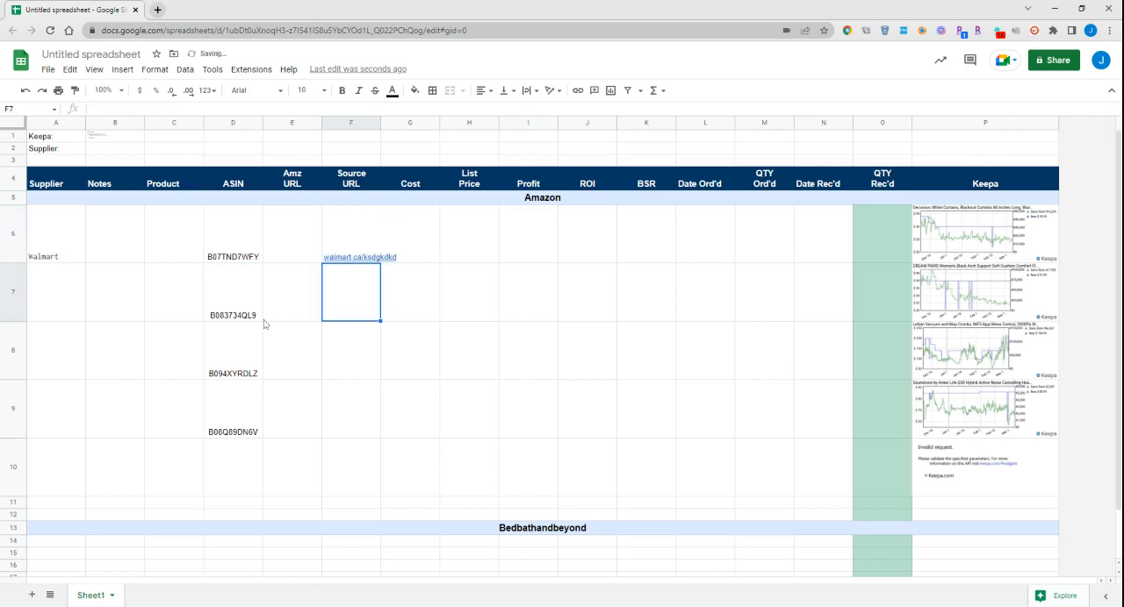
{"action": "left_click", "coordinate": [352, 232]}
{"action": "type", "text": "www."}
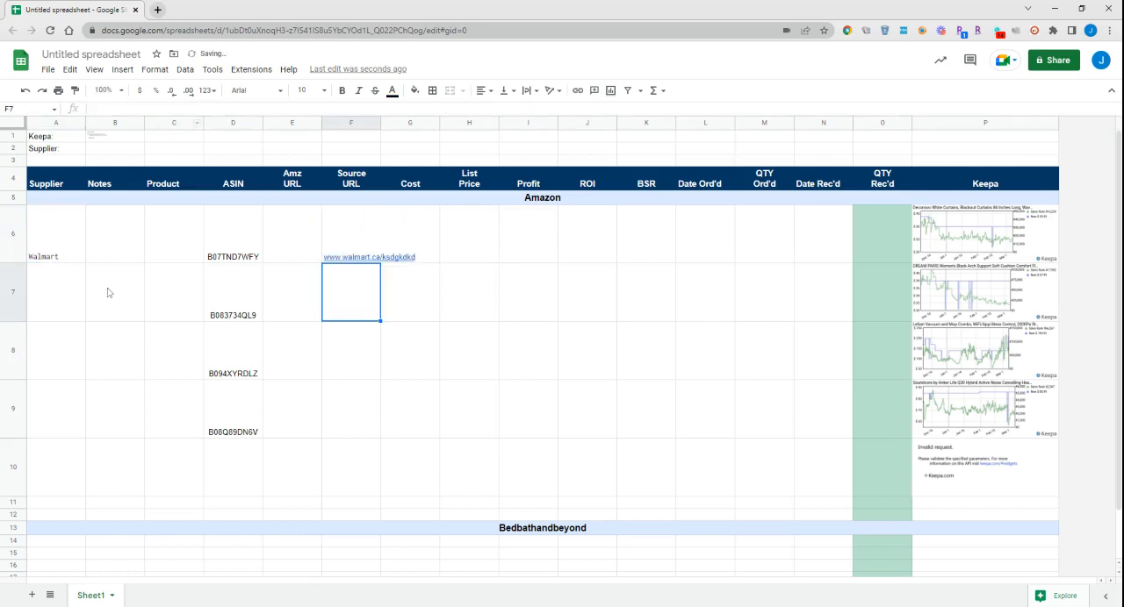
{"action": "left_click", "coordinate": [351, 233]}
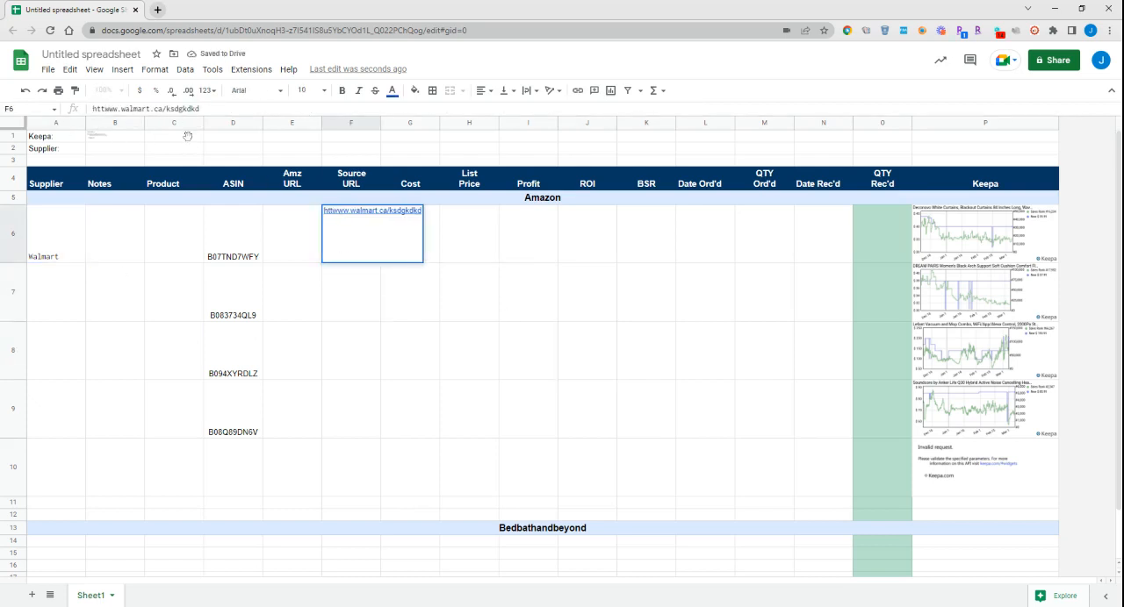
{"action": "type", "text": "https://www.walmart.ca/ksdgkdkd"}
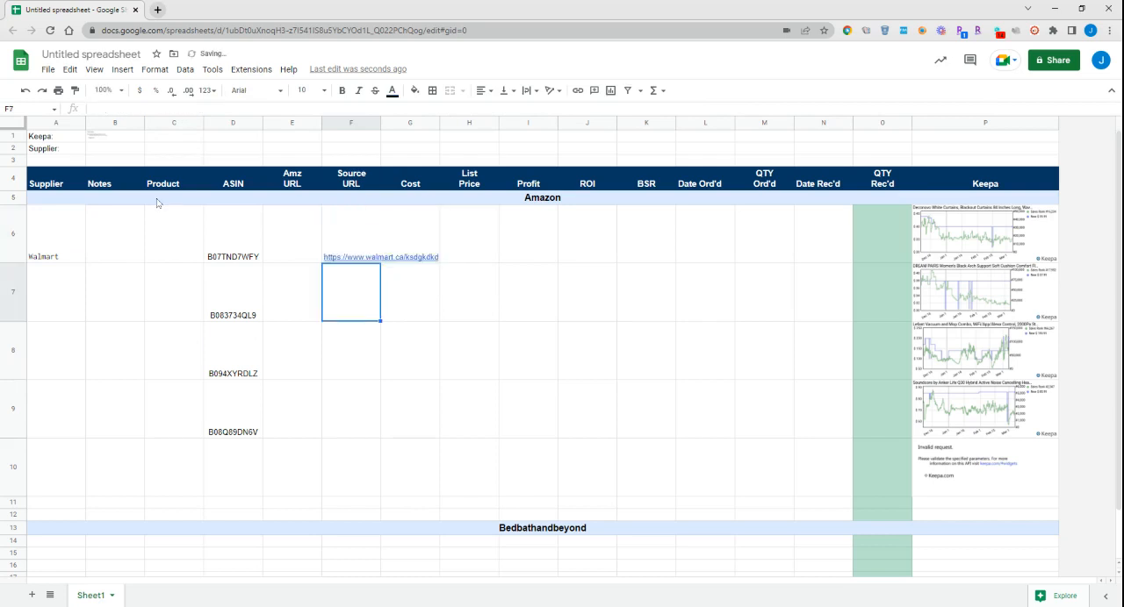
{"action": "left_click", "coordinate": [351, 232]}
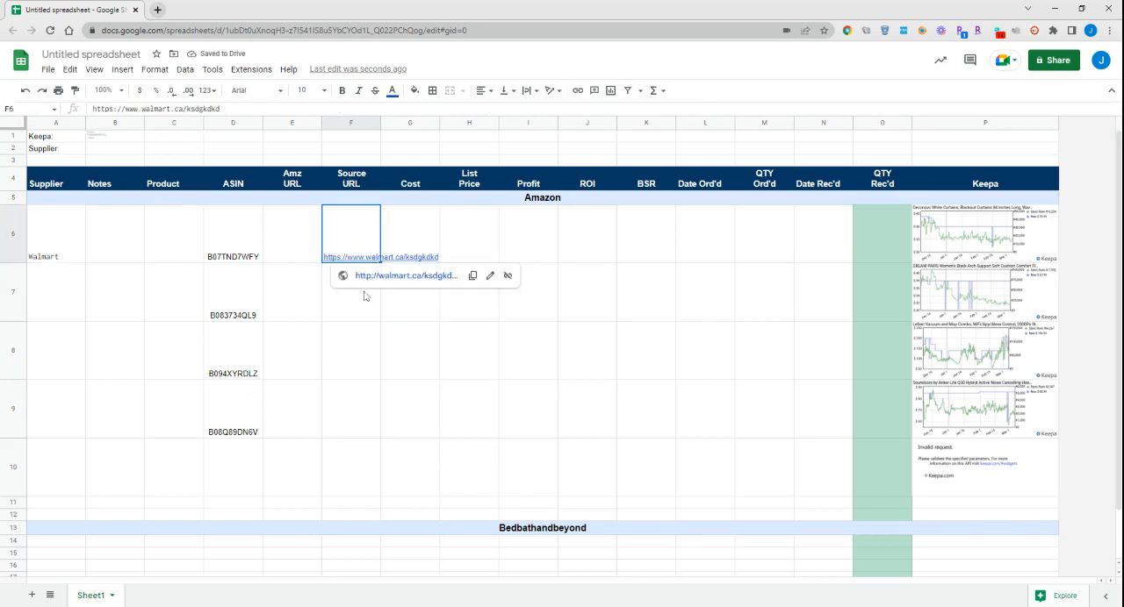
{"action": "mouse_move", "coordinate": [366, 373]}
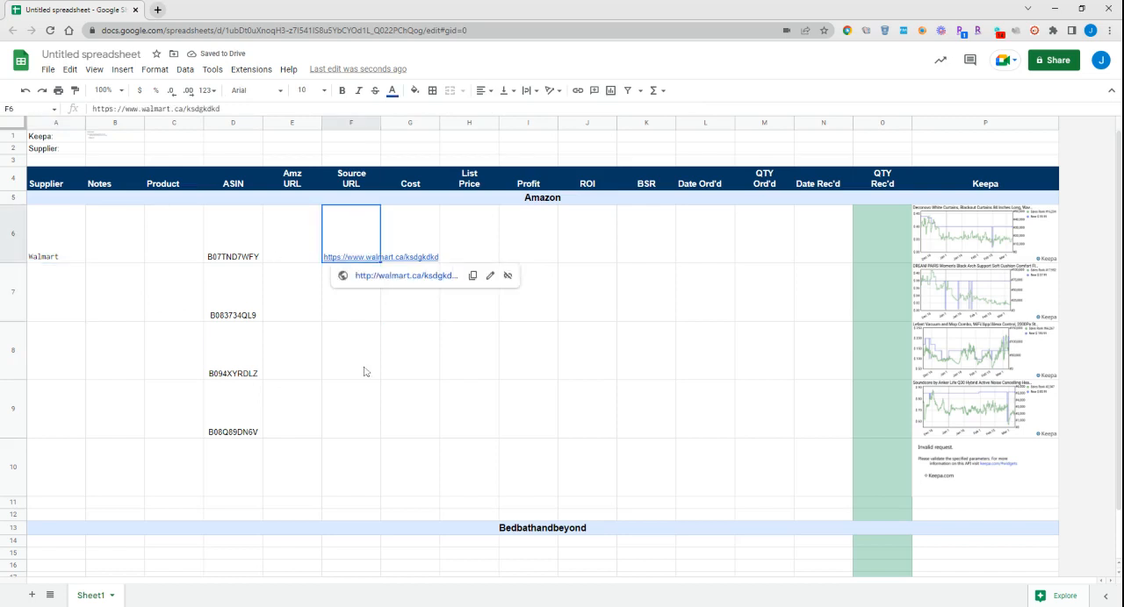
{"action": "mouse_move", "coordinate": [345, 236]}
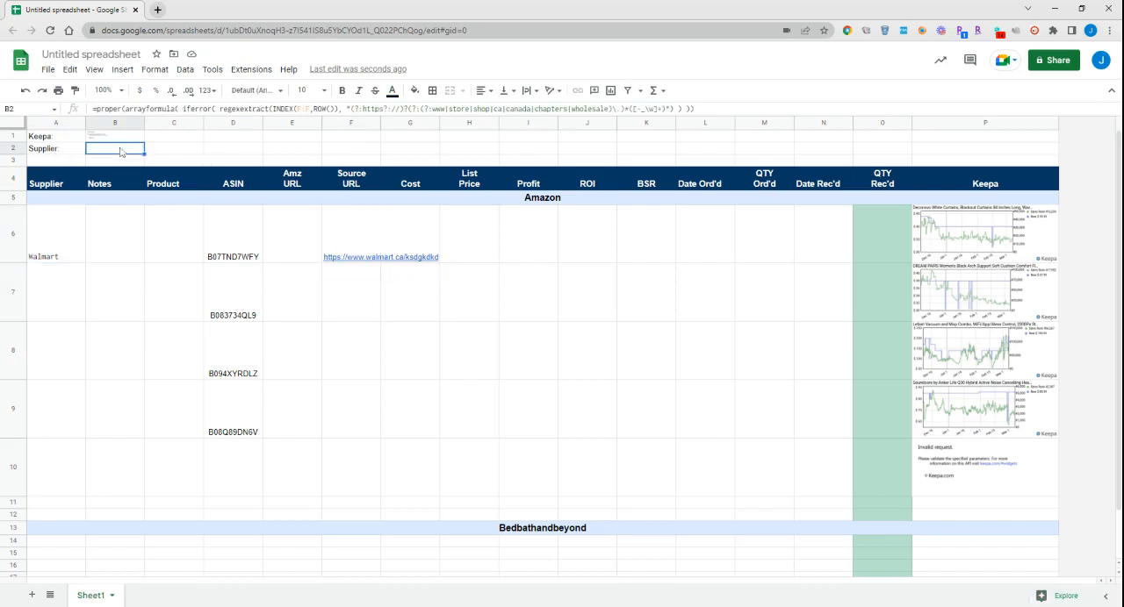
{"action": "double_click", "coordinate": [114, 147]}
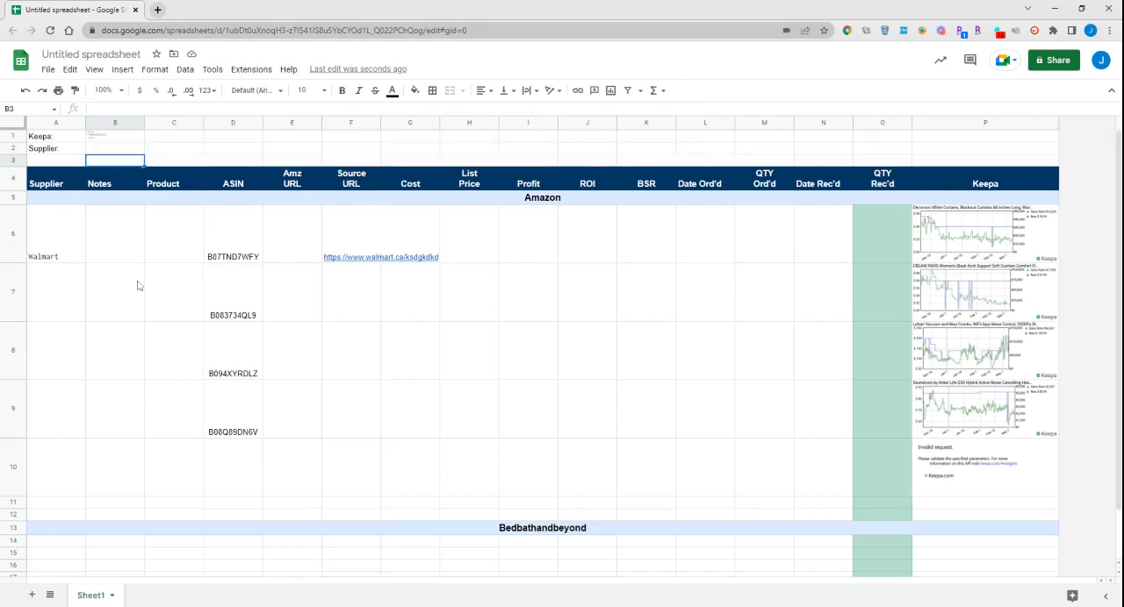
- Enter amazon.ca/lksdklfklf as the second ASIN's Source URL so Supplier reads Amazon
{"action": "left_click", "coordinate": [57, 232]}
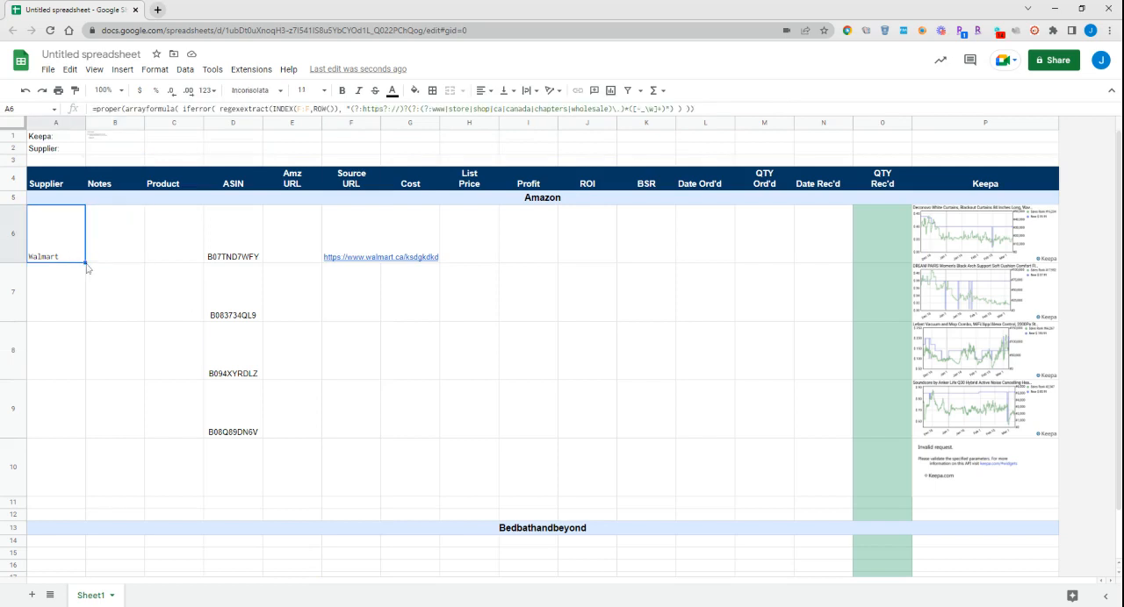
{"action": "left_click", "coordinate": [351, 292]}
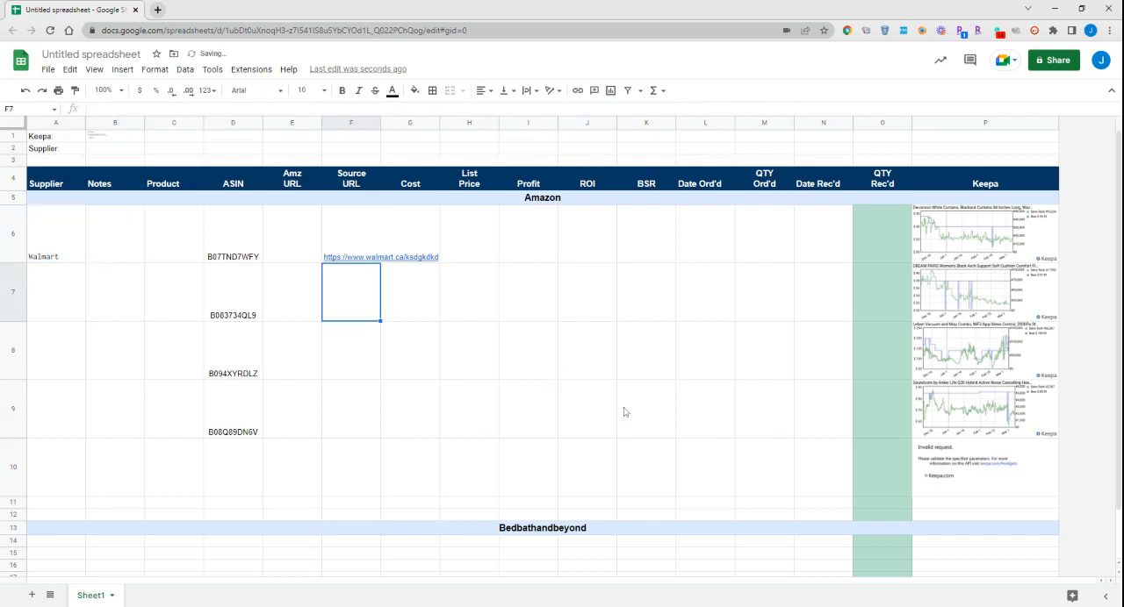
{"action": "type", "text": "amazon .ca"}
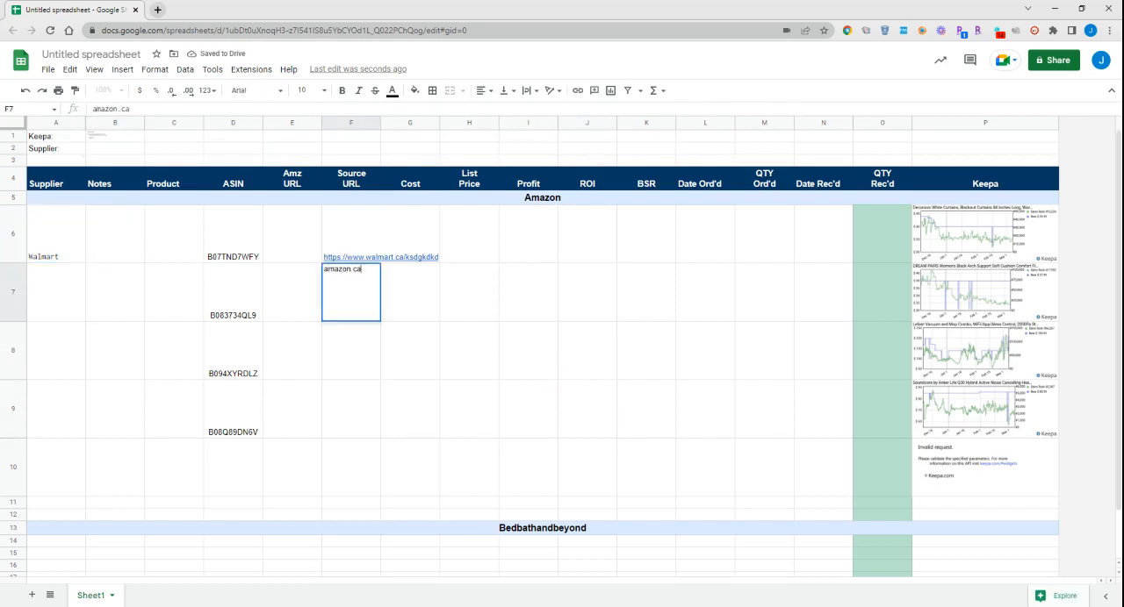
{"action": "type", "text": "/lksdklfklf"}
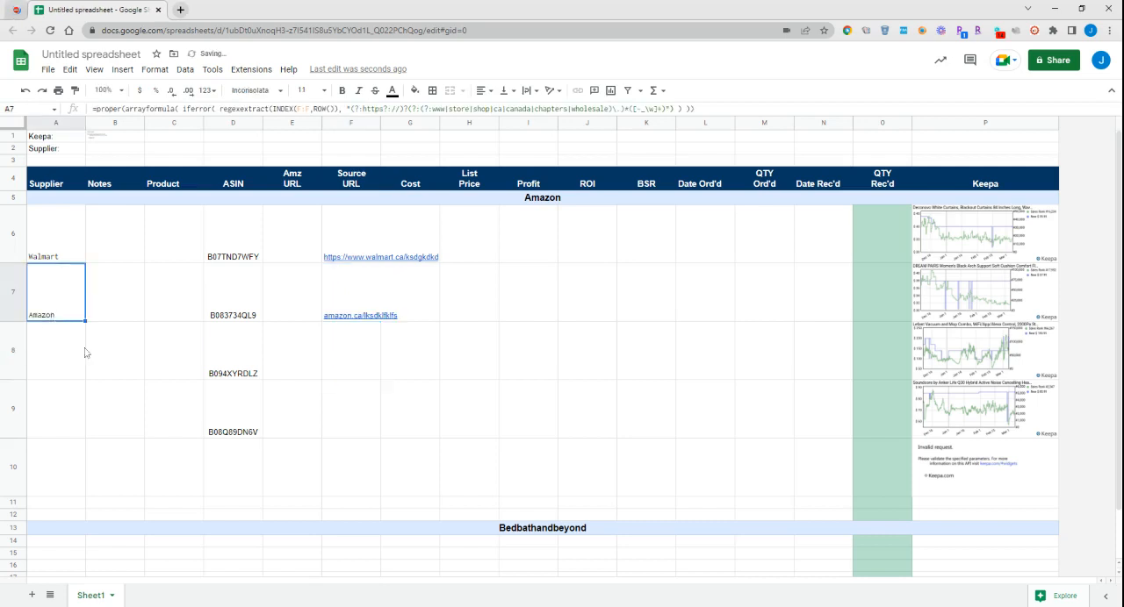
{"action": "mouse_move", "coordinate": [693, 395]}
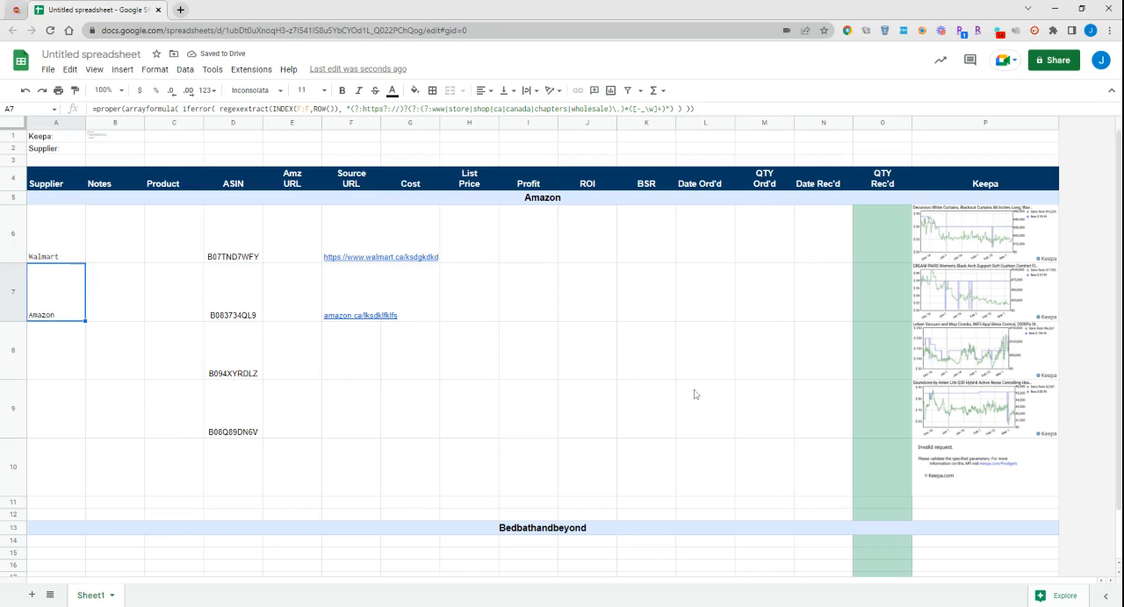
{"action": "left_click", "coordinate": [706, 409]}
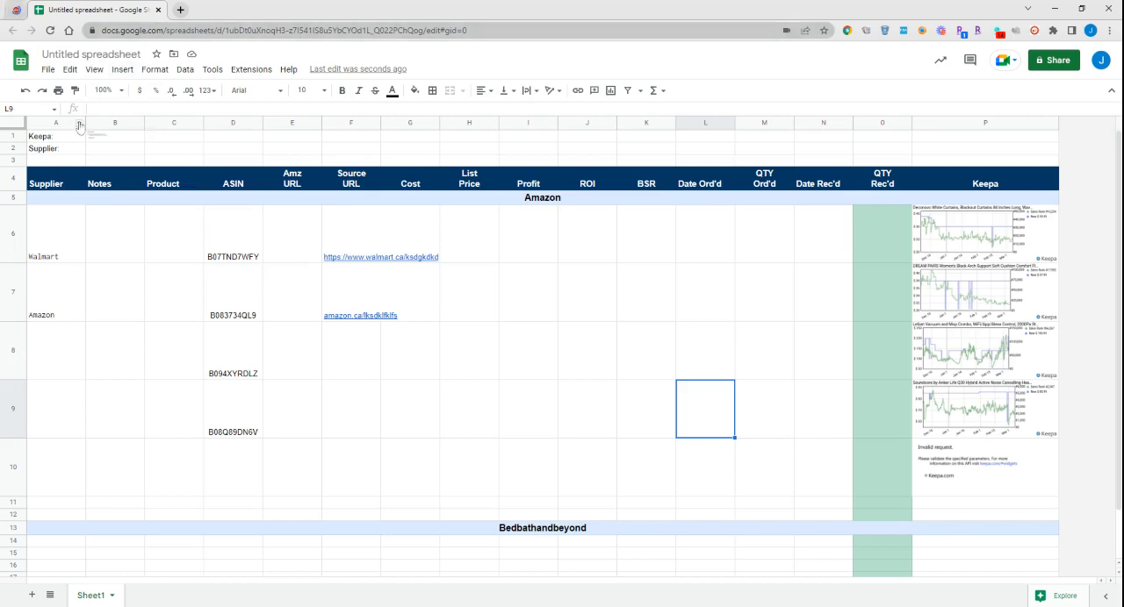
{"action": "mouse_move", "coordinate": [355, 63]}
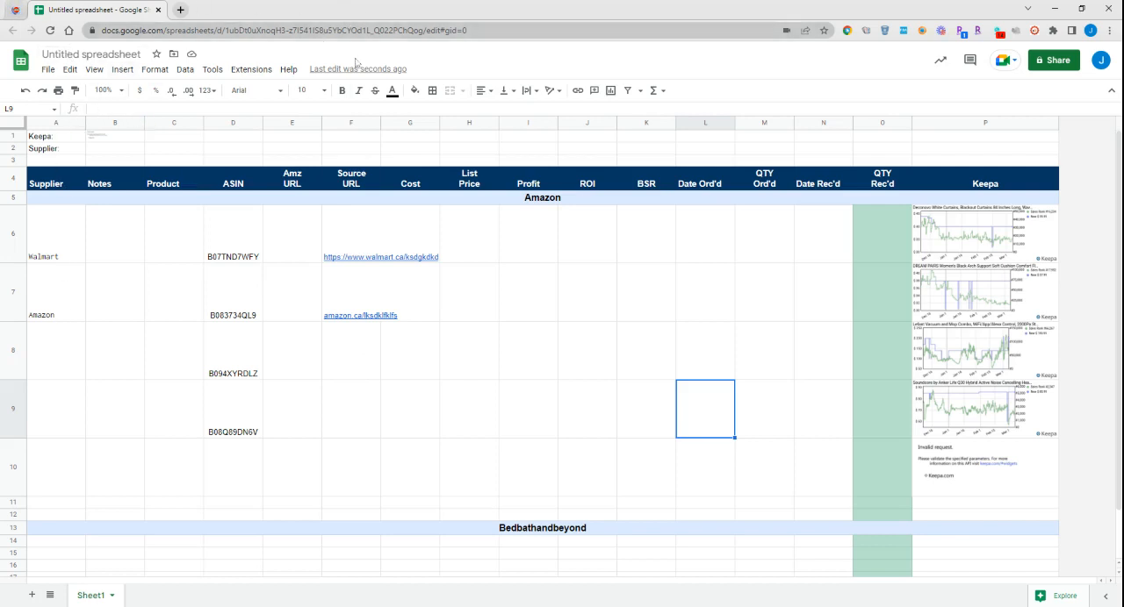
{"action": "mouse_move", "coordinate": [365, 344]}
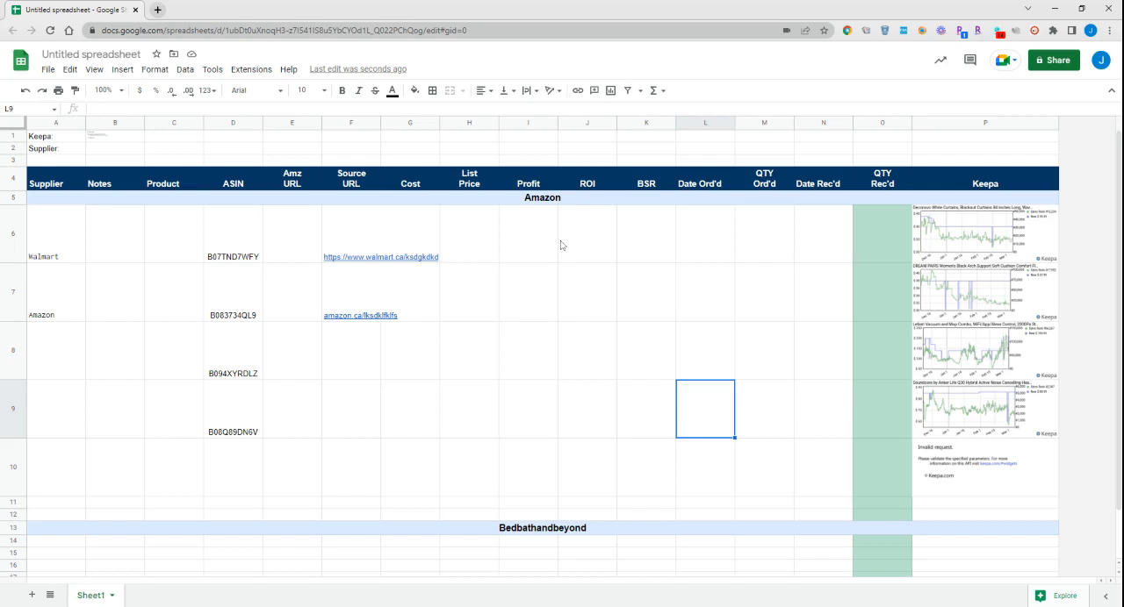
{"action": "mouse_move", "coordinate": [32, 220]}
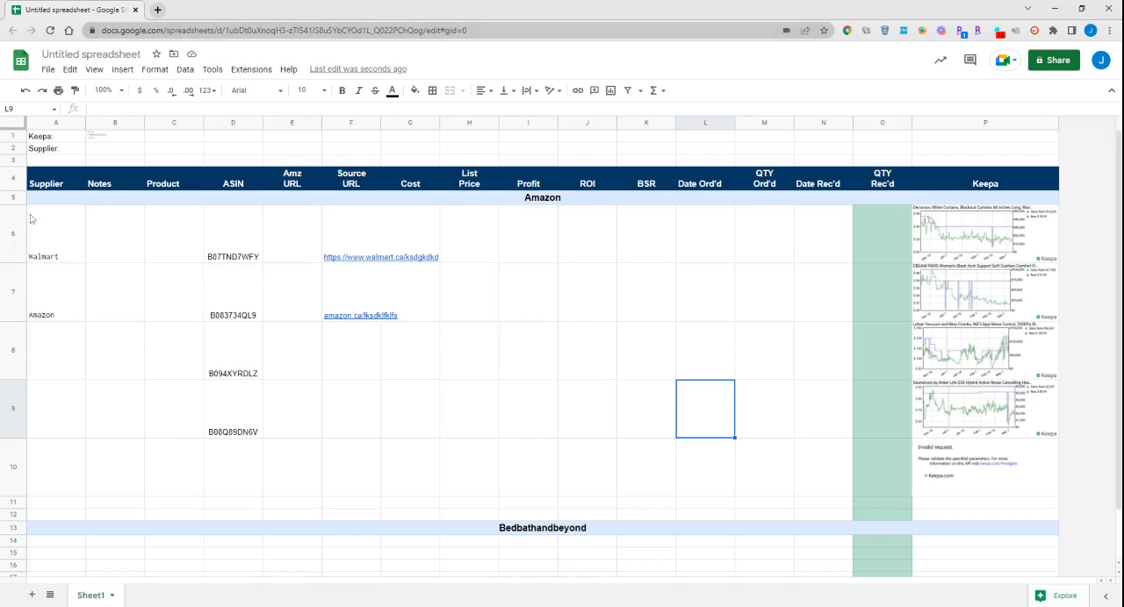
{"action": "mouse_move", "coordinate": [436, 156]}
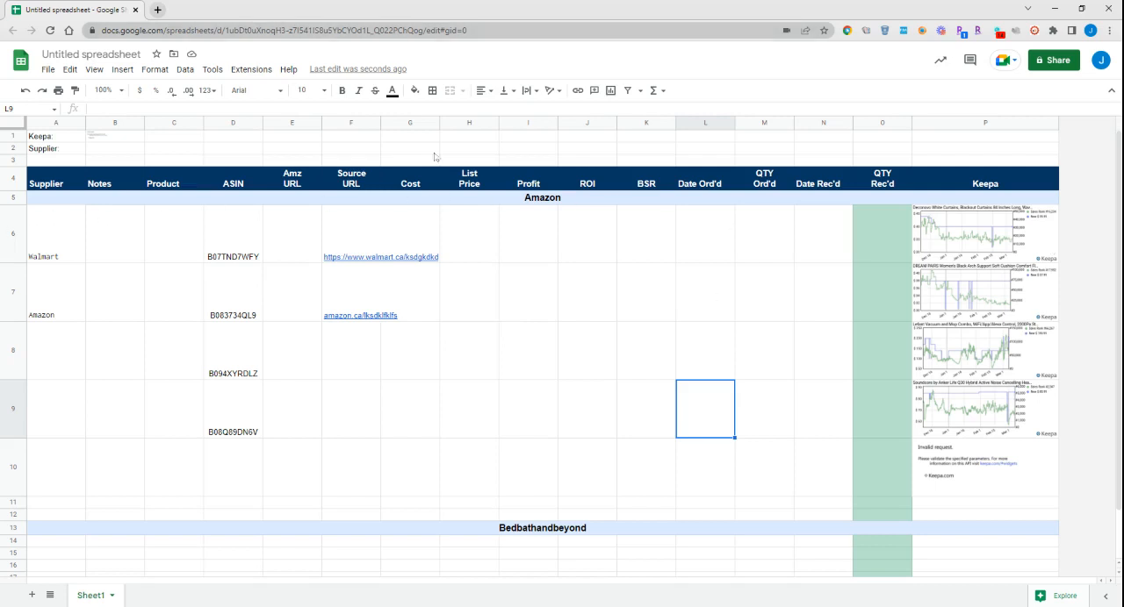
{"action": "left_click", "coordinate": [352, 231]}
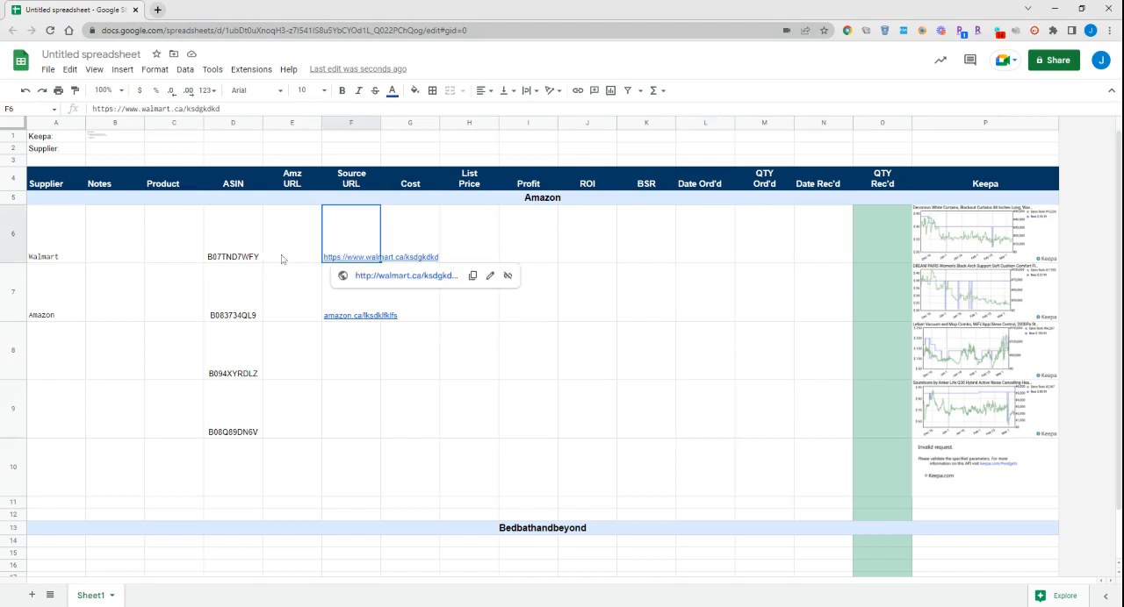
{"action": "left_click", "coordinate": [57, 235]}
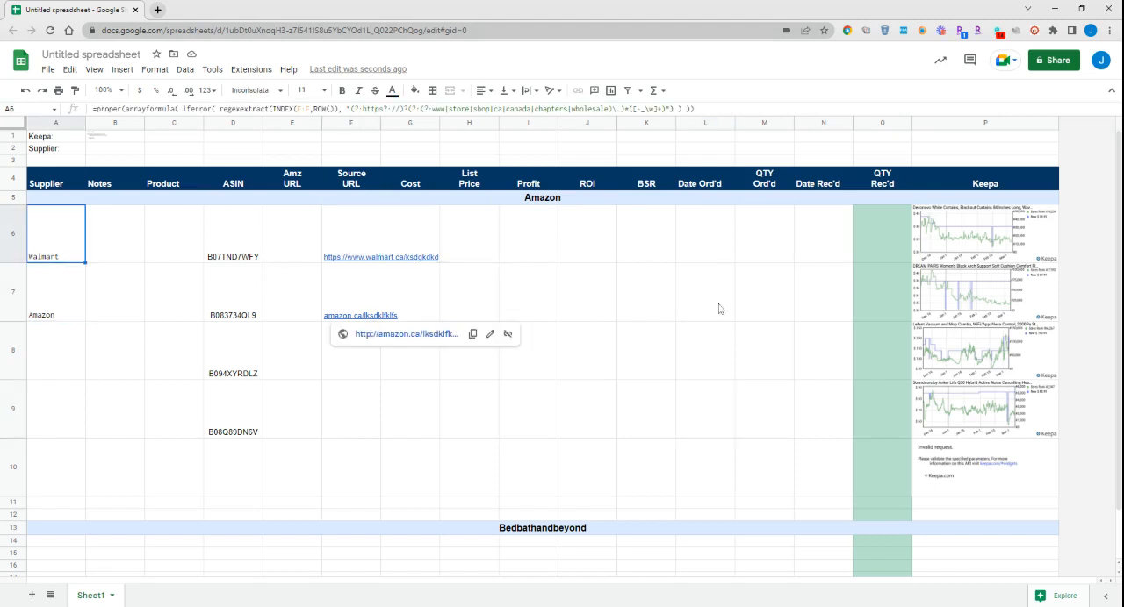
{"action": "left_click", "coordinate": [587, 291]}
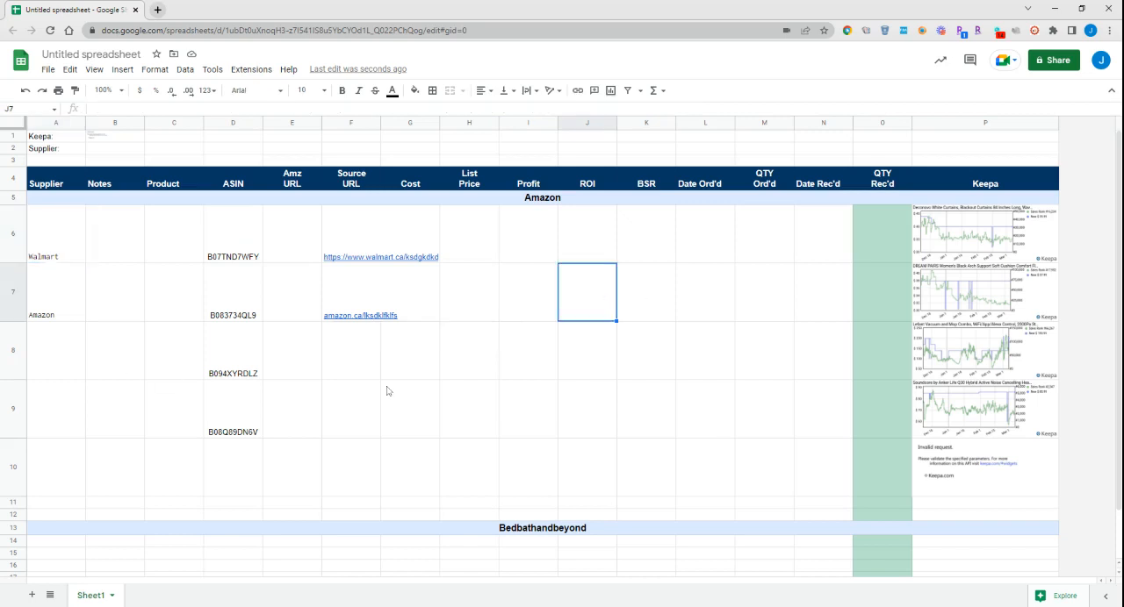
{"action": "mouse_move", "coordinate": [462, 396]}
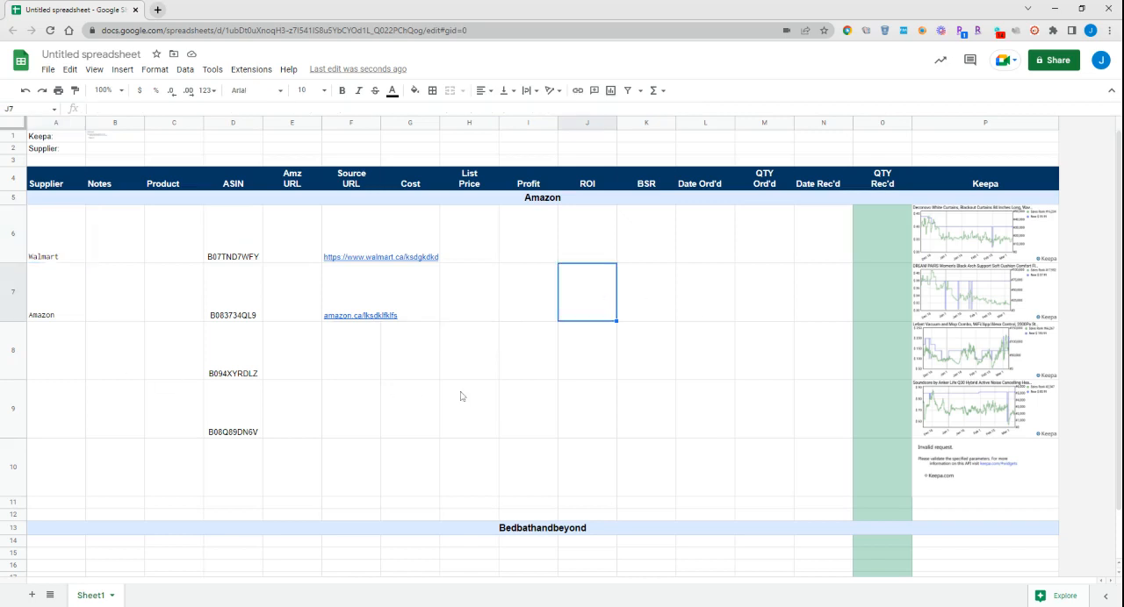
{"action": "mouse_move", "coordinate": [671, 498]}
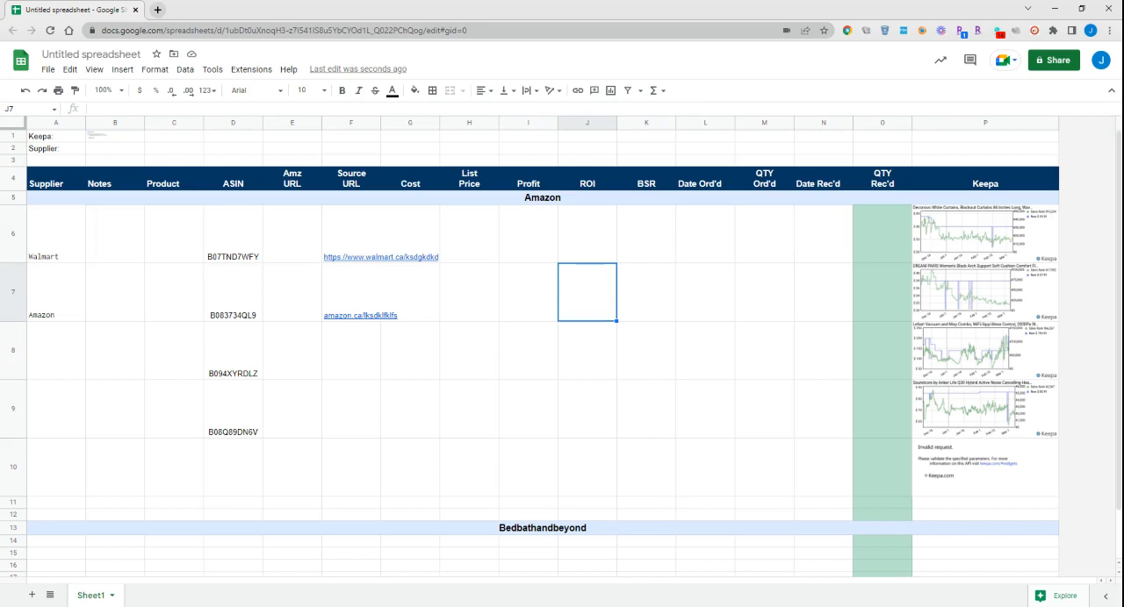
{"action": "mouse_move", "coordinate": [692, 492]}
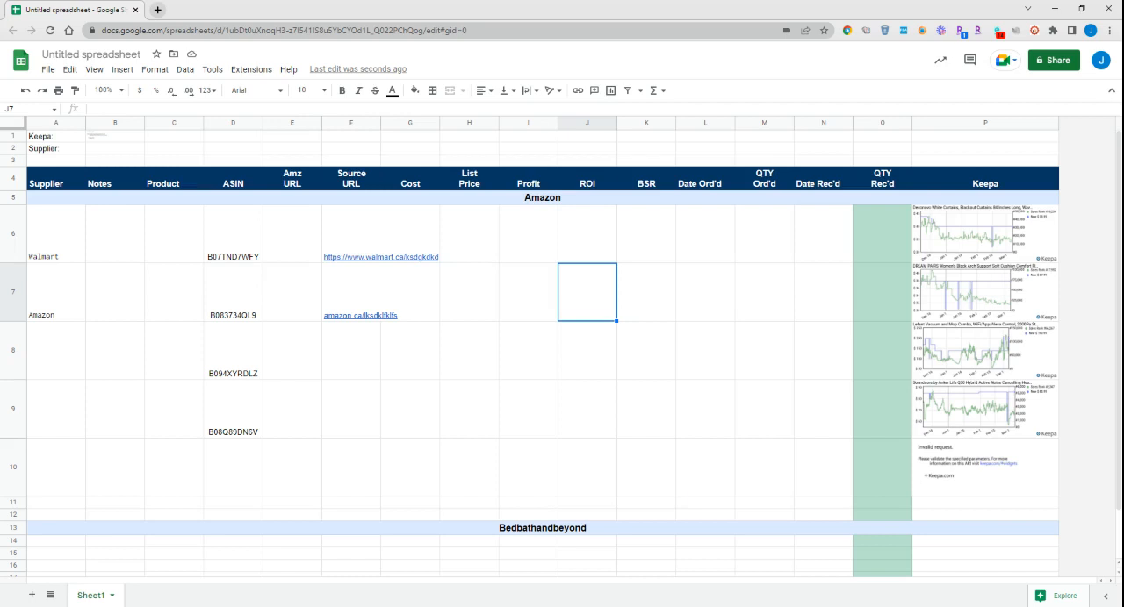
{"action": "mouse_move", "coordinate": [702, 504]}
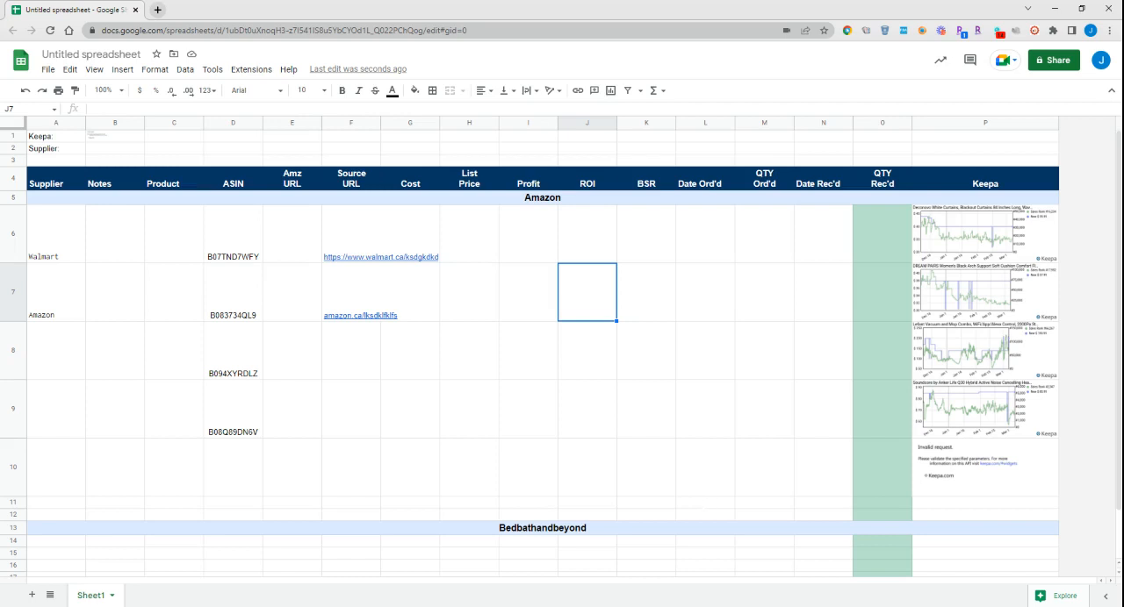
{"action": "mouse_move", "coordinate": [712, 498]}
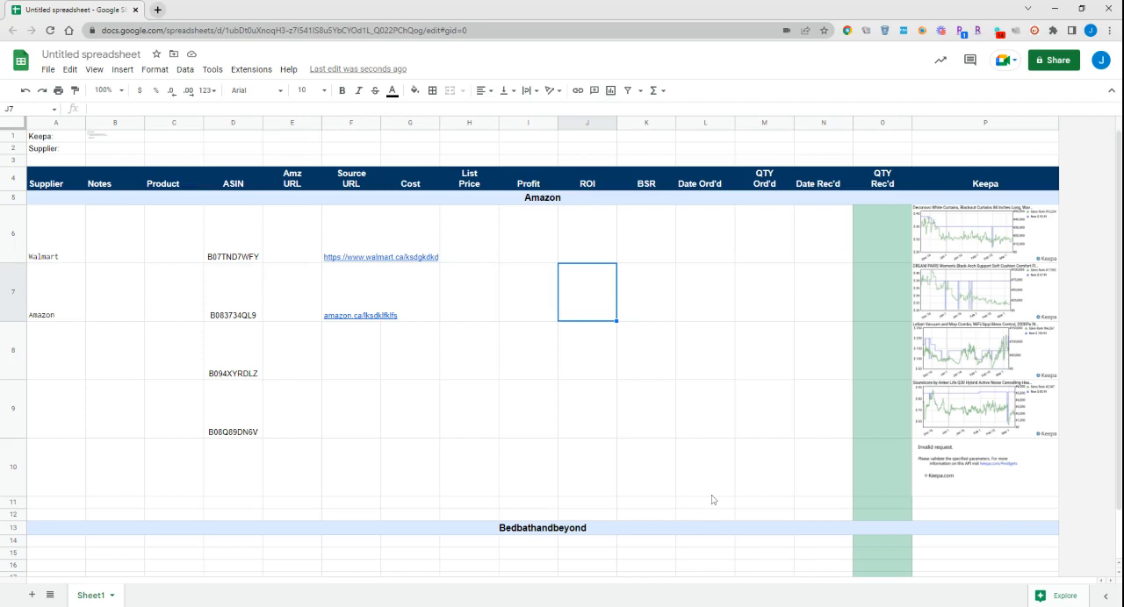
{"action": "mouse_move", "coordinate": [572, 437]}
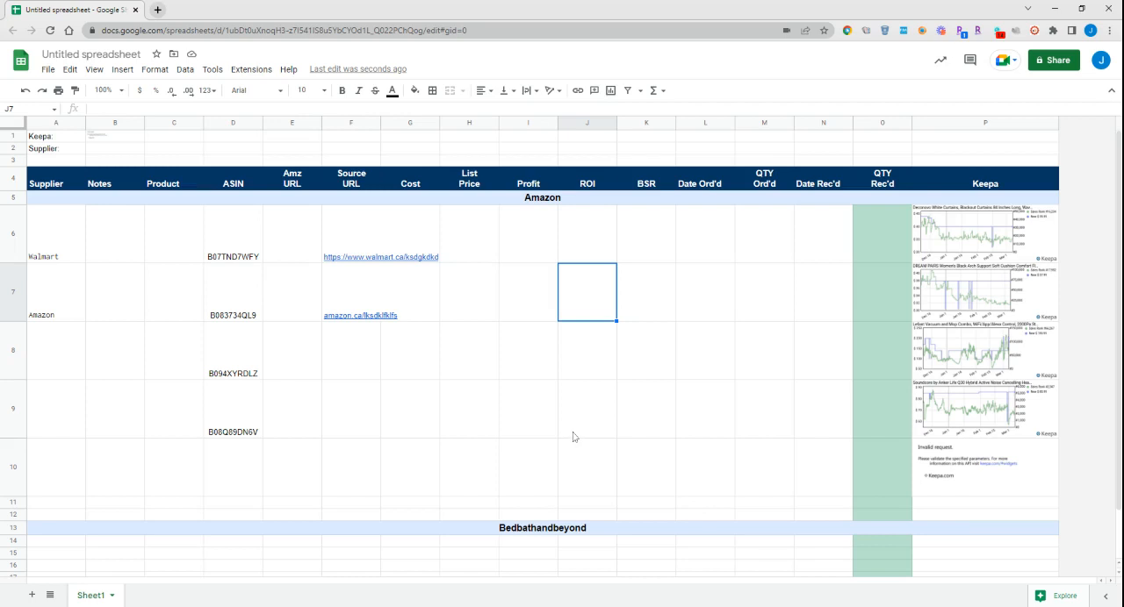
{"action": "mouse_move", "coordinate": [377, 307]}
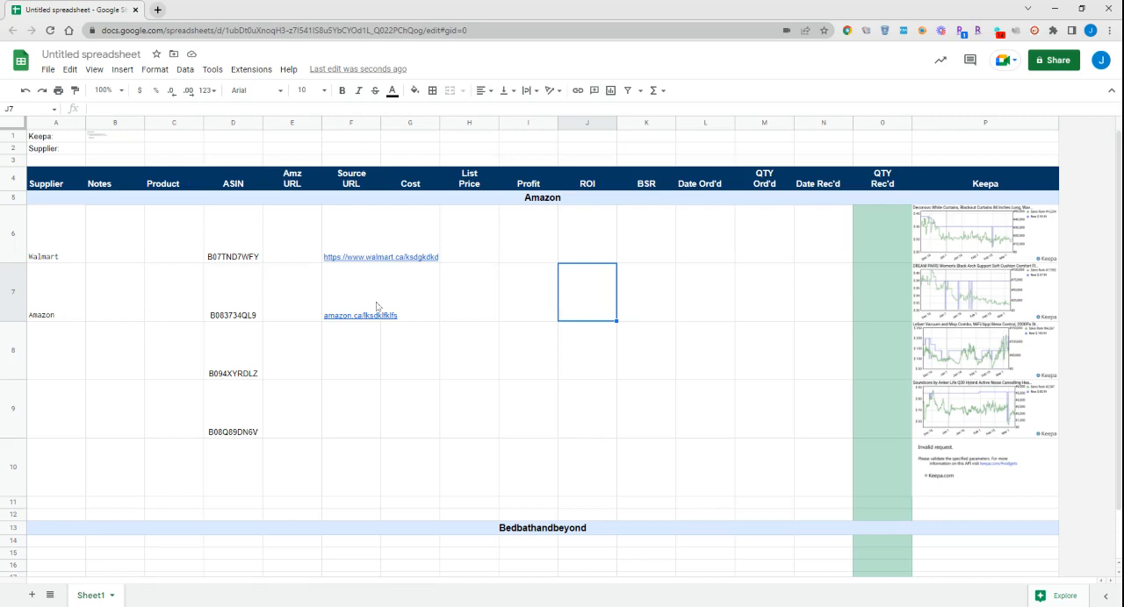
{"action": "mouse_move", "coordinate": [685, 583]}
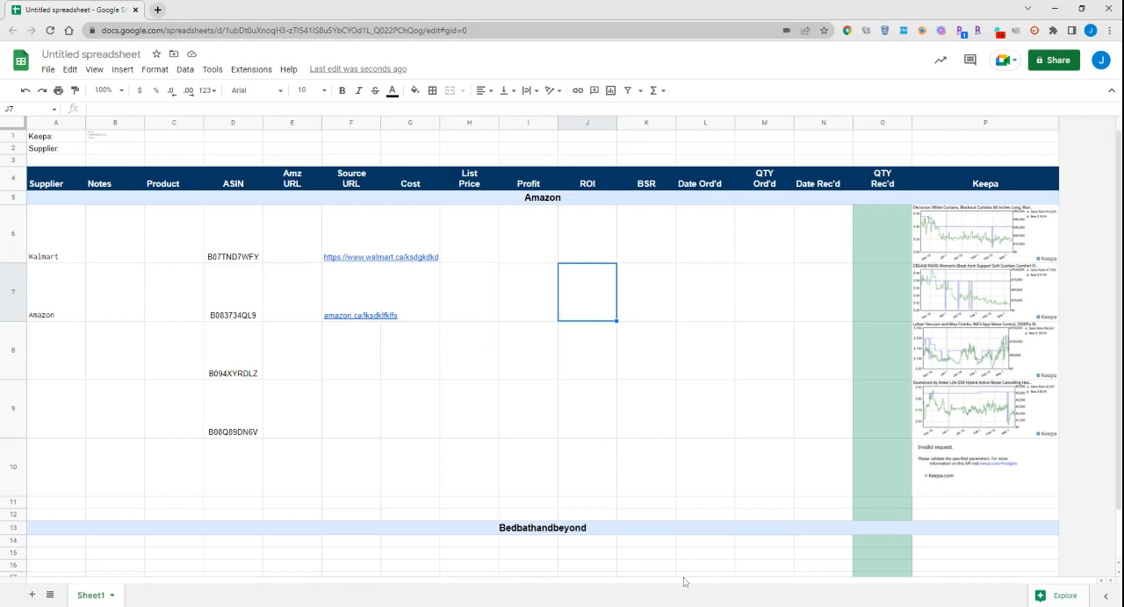